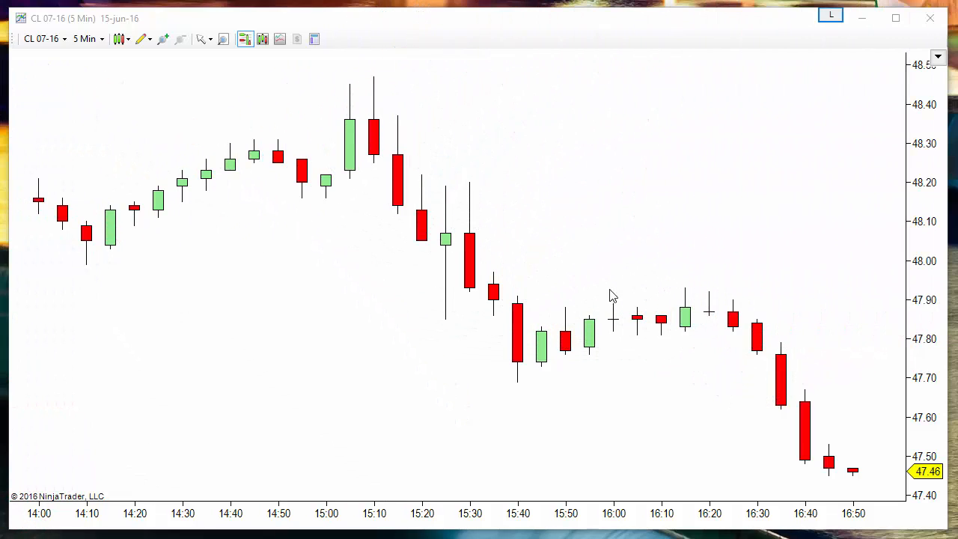
mouse_move(502, 97)
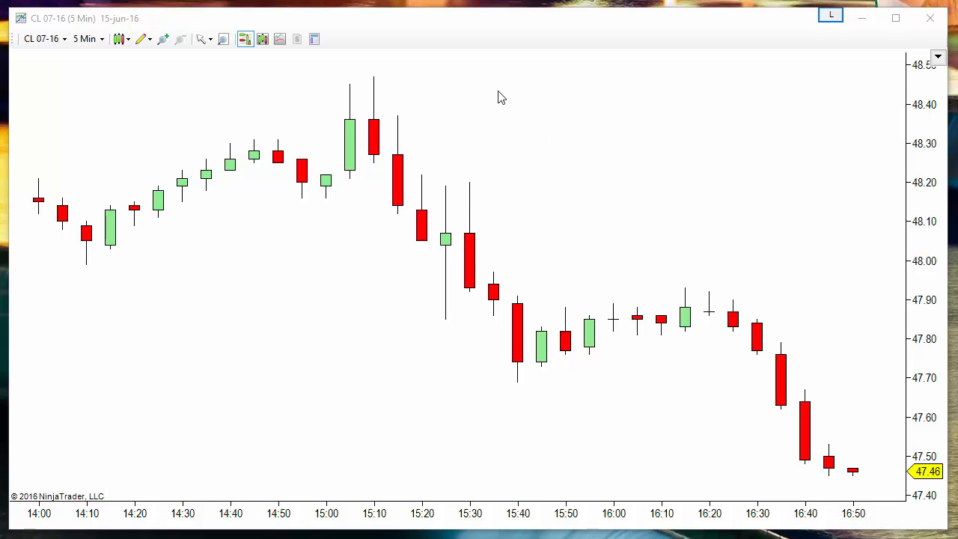
Open the chart's Indicators dialog to add HeikenAshi to the CL 07-16 (5 Min) series
right_click(502, 97)
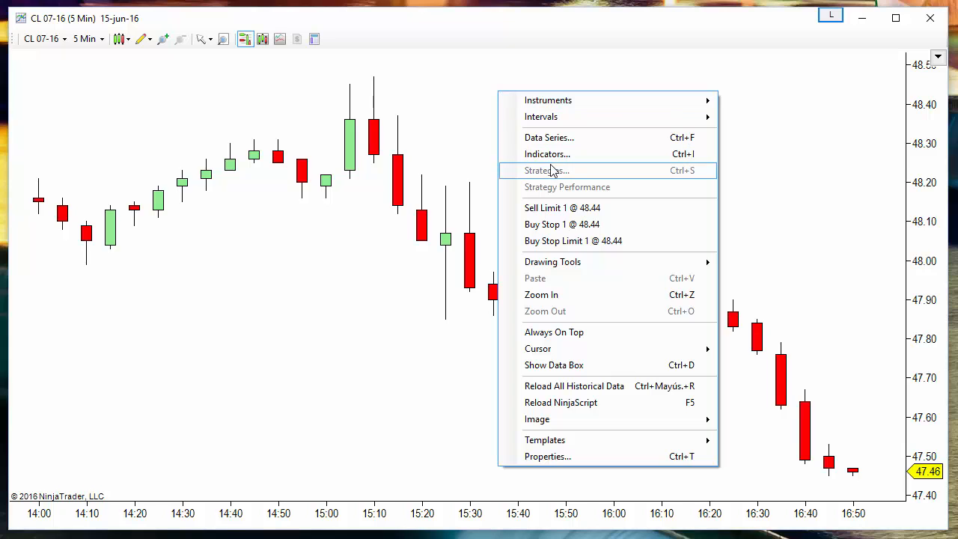
left_click(547, 153)
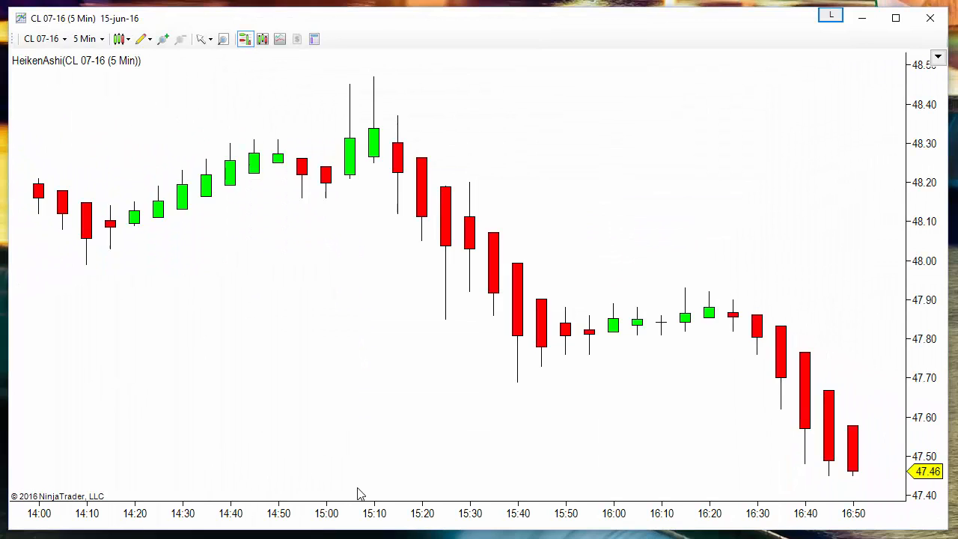
mouse_move(817, 352)
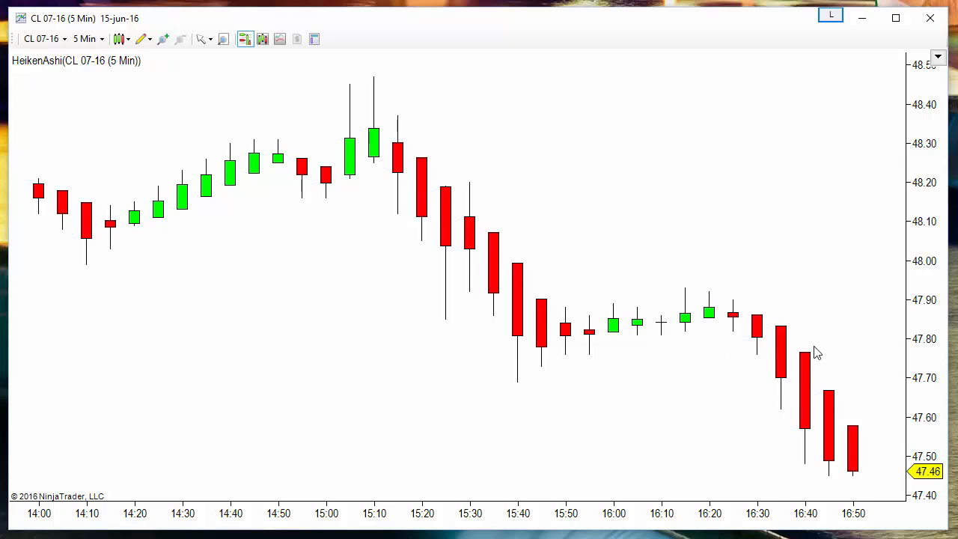
mouse_move(514, 262)
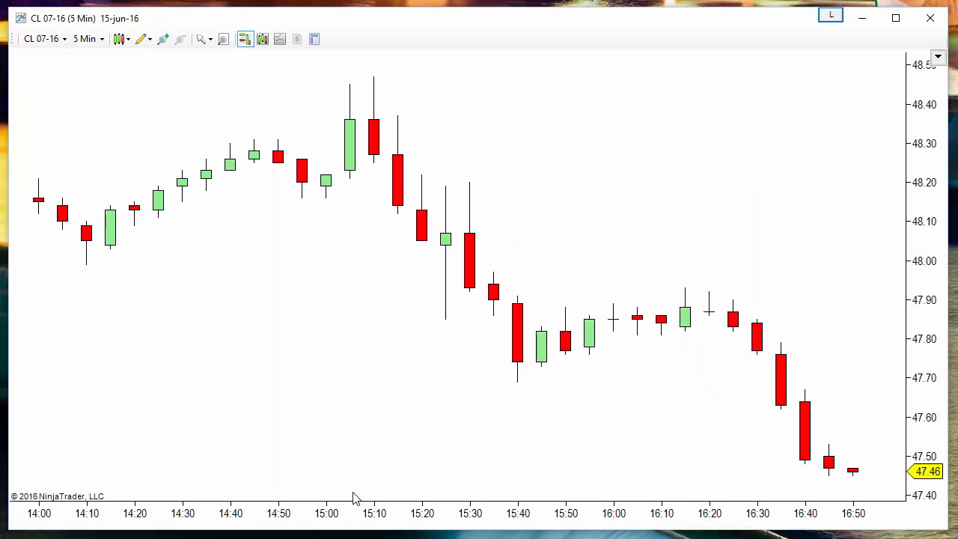
mouse_move(212, 357)
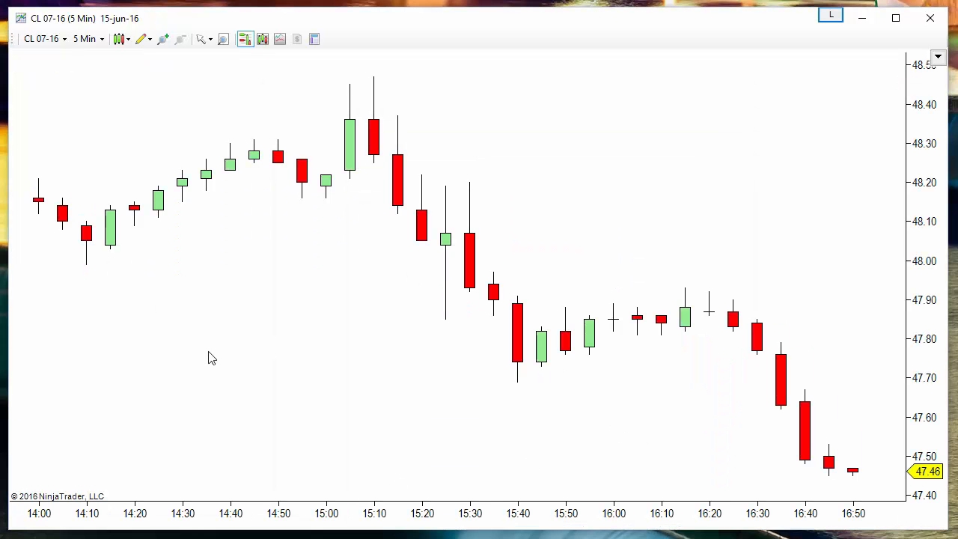
mouse_move(89, 63)
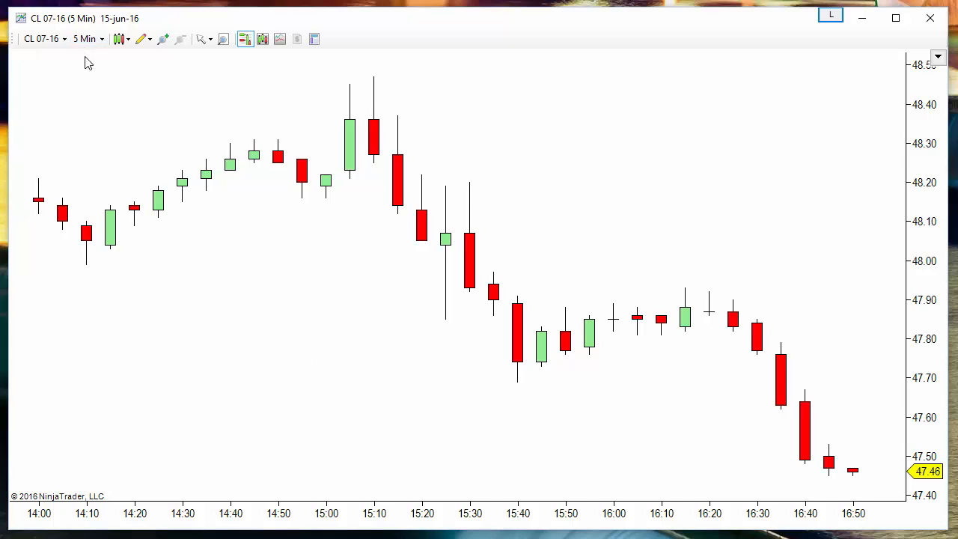
mouse_move(92, 92)
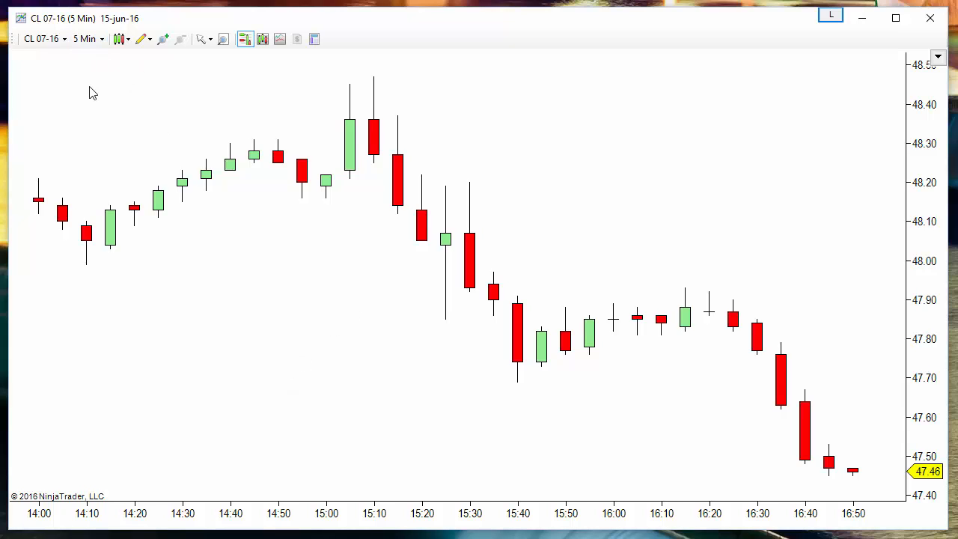
mouse_move(110, 105)
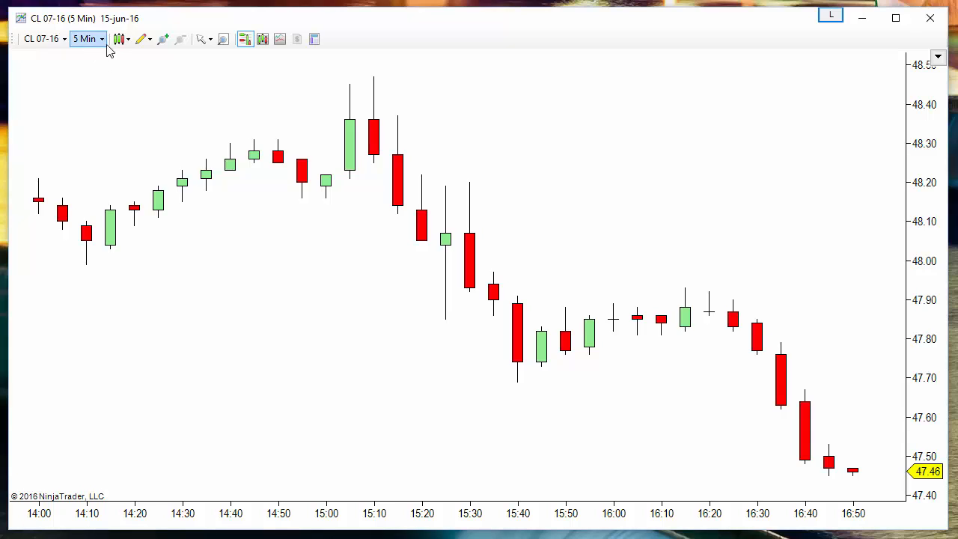
mouse_move(155, 114)
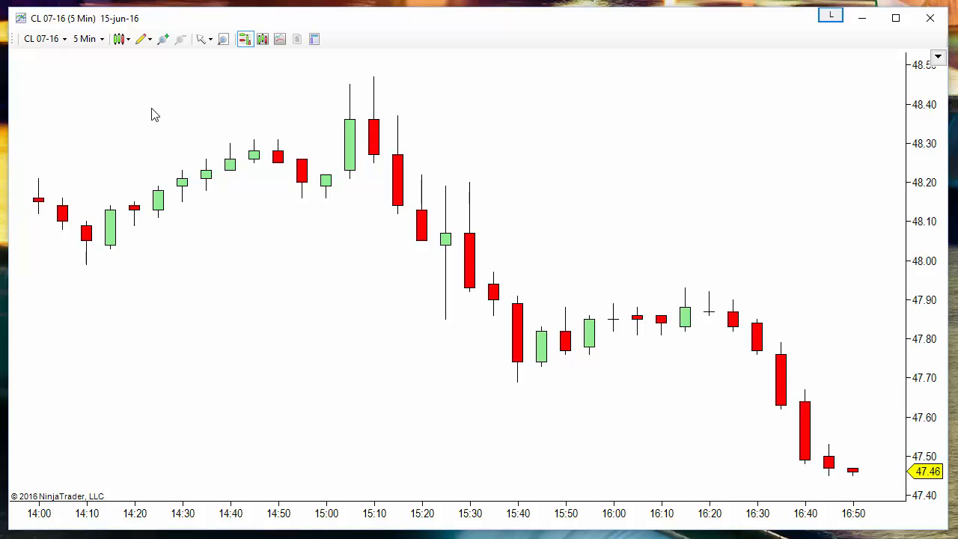
mouse_move(172, 115)
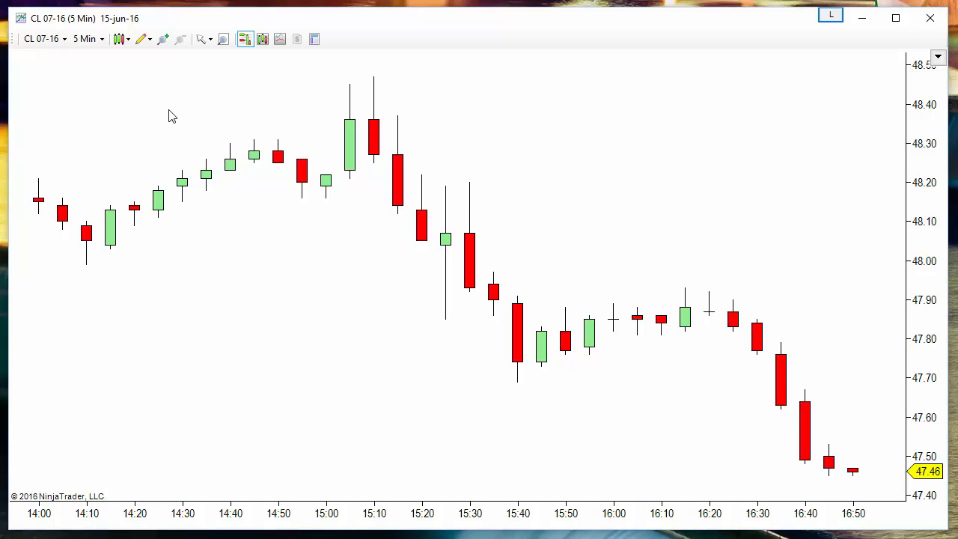
mouse_move(158, 111)
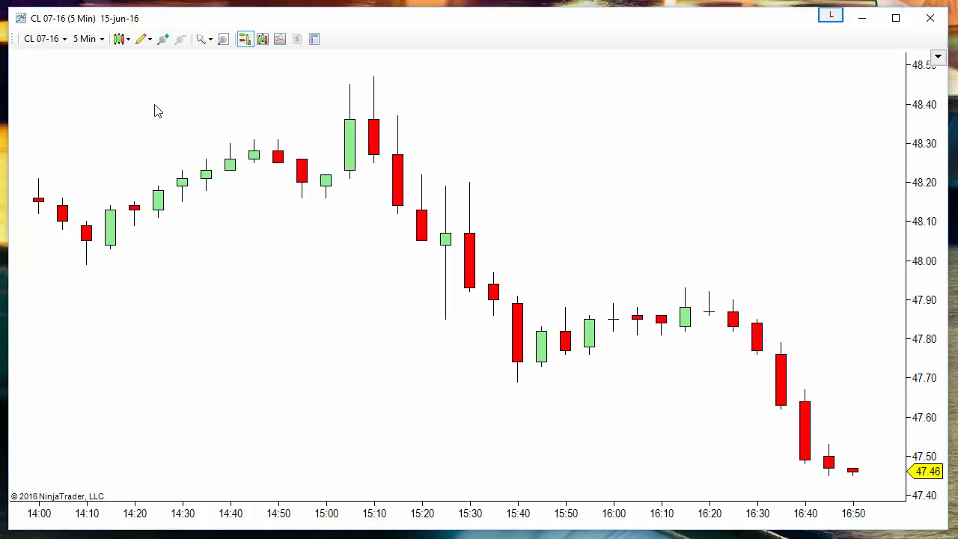
Change the Data Series bar type to UniRenko with Tick Trend 2, Reversal 12, Offset 6
right_click(157, 110)
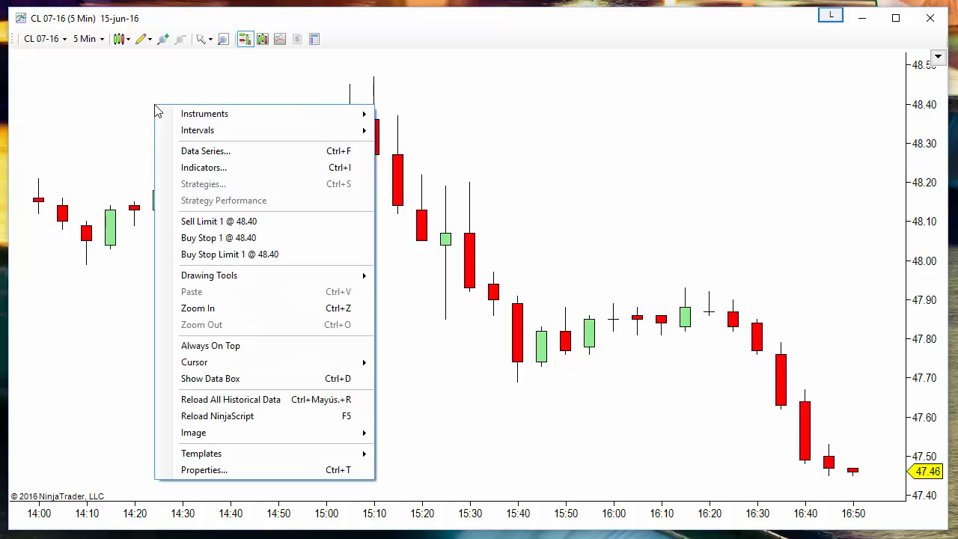
left_click(206, 150)
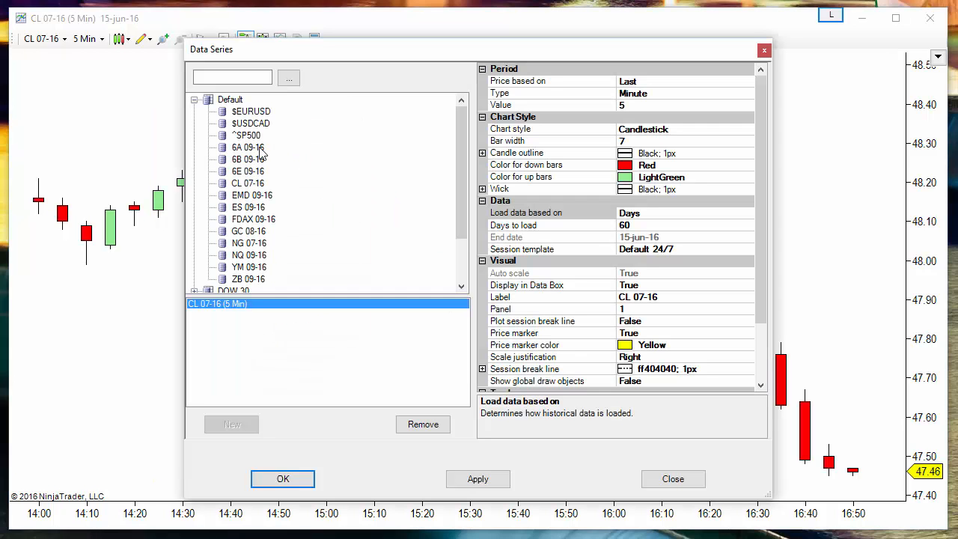
left_click(633, 92)
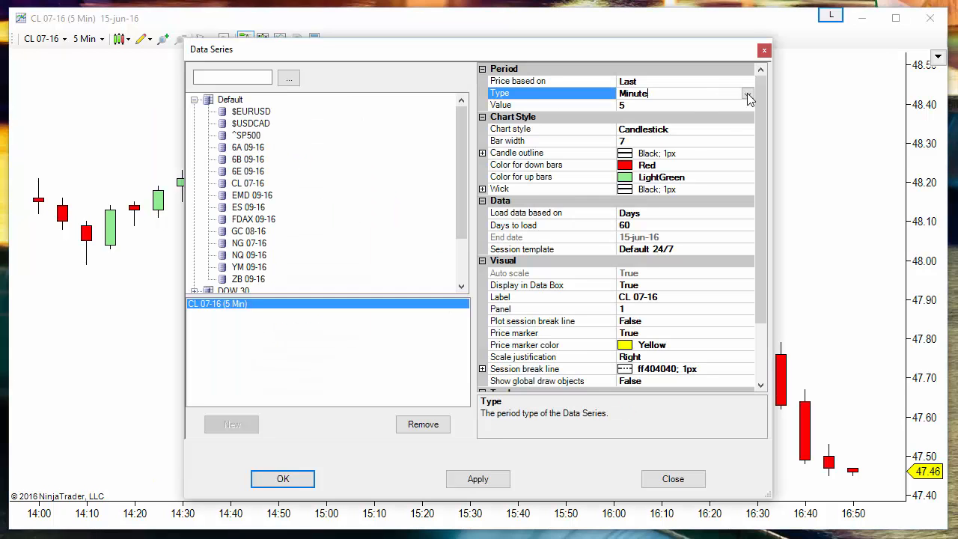
left_click(747, 93)
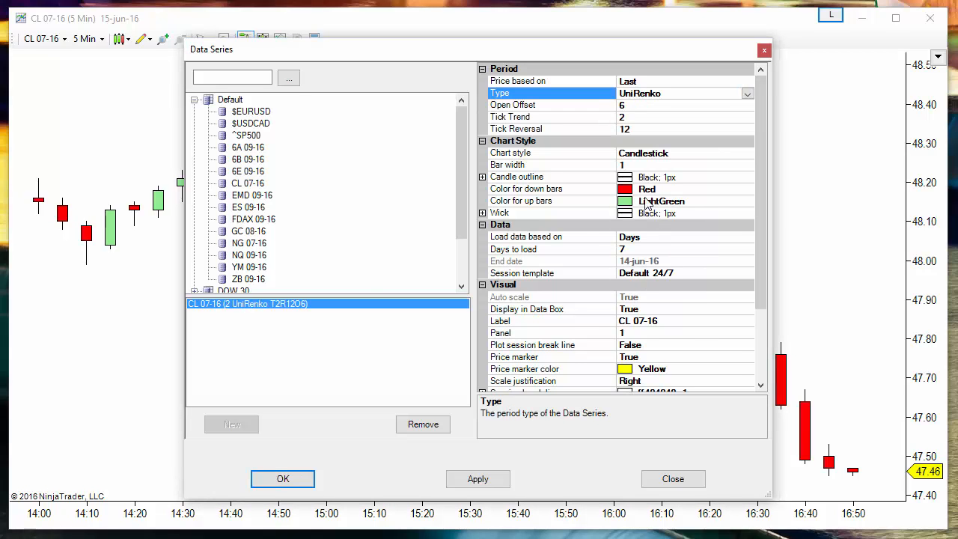
left_click(282, 478)
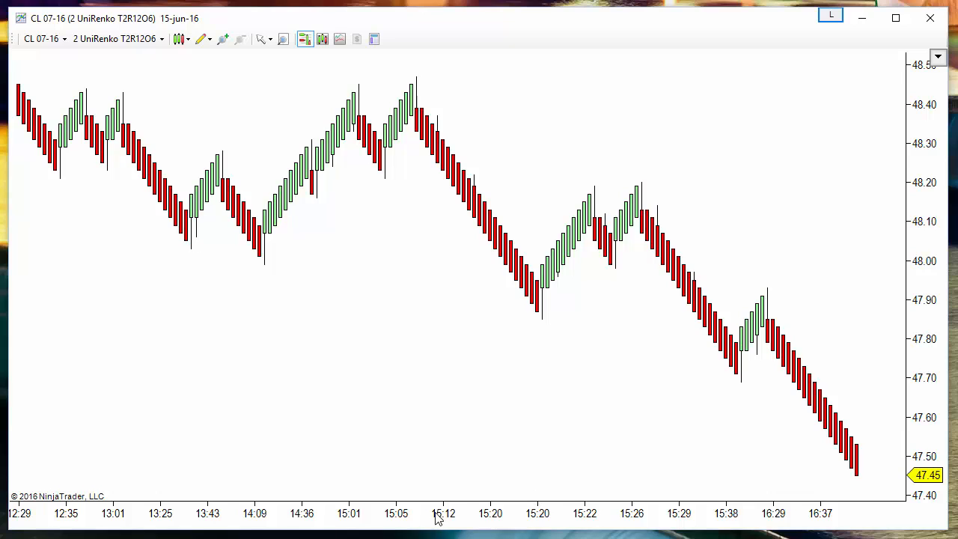
mouse_move(427, 526)
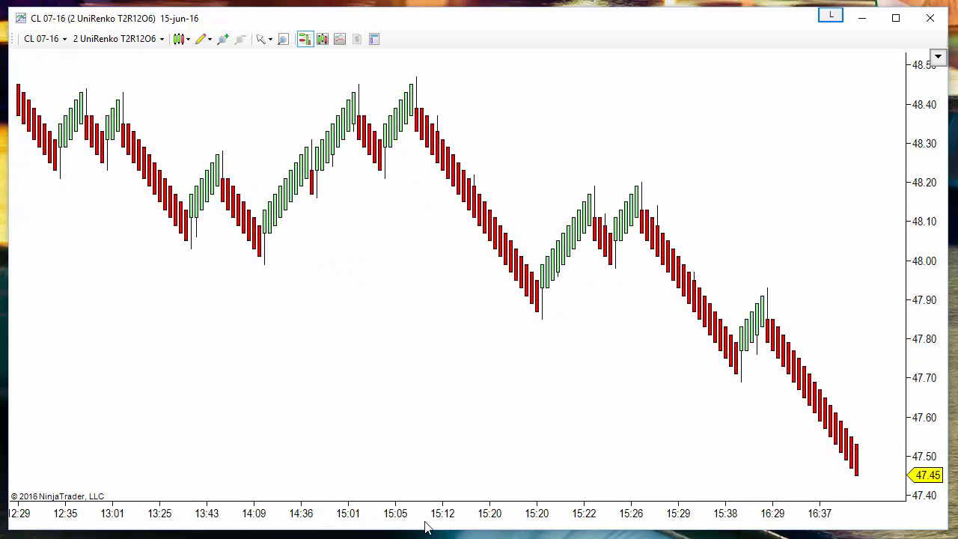
Scroll the redrawn UniRenko T2R12O6 chart to the left to review the bars
scroll("left", 3)
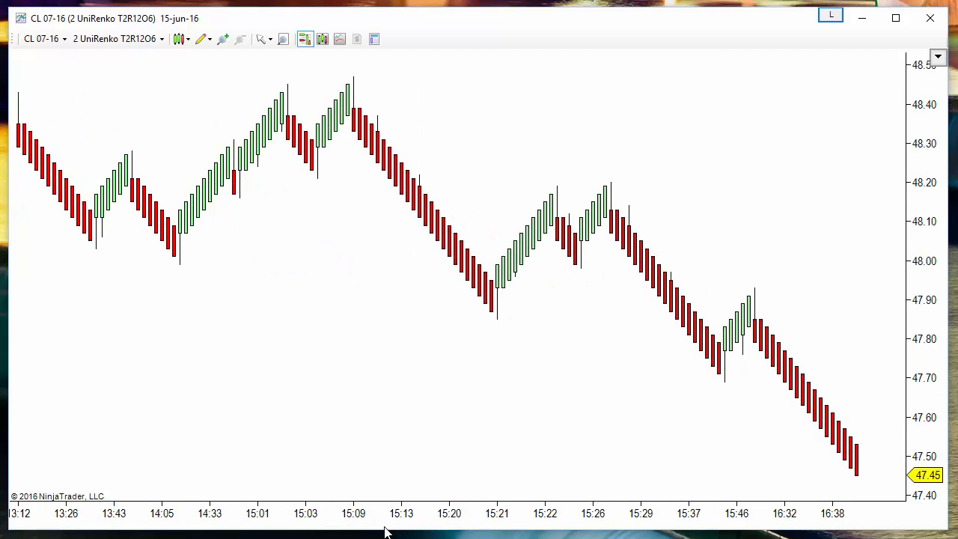
Set the Data Series bar type back to Minute with a value of 5
right_click(384, 268)
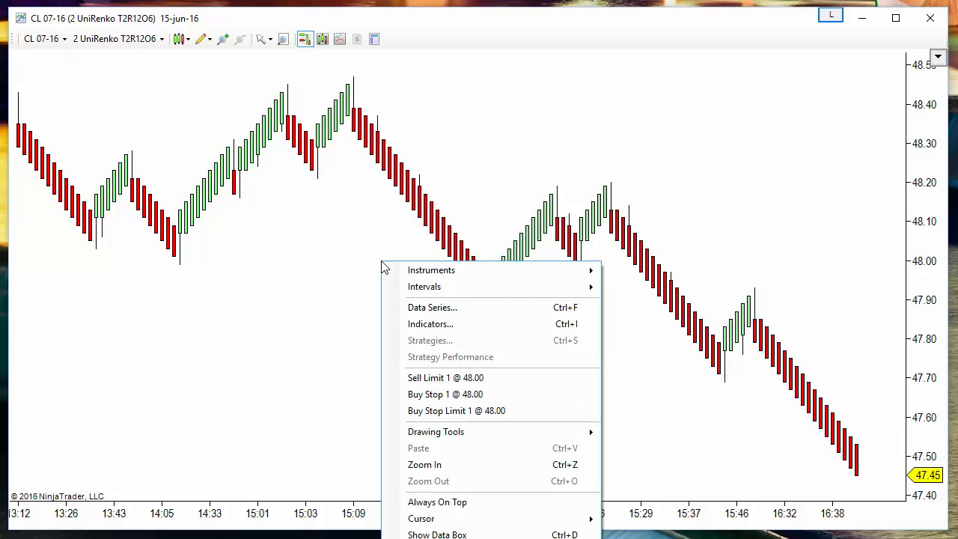
mouse_move(432, 307)
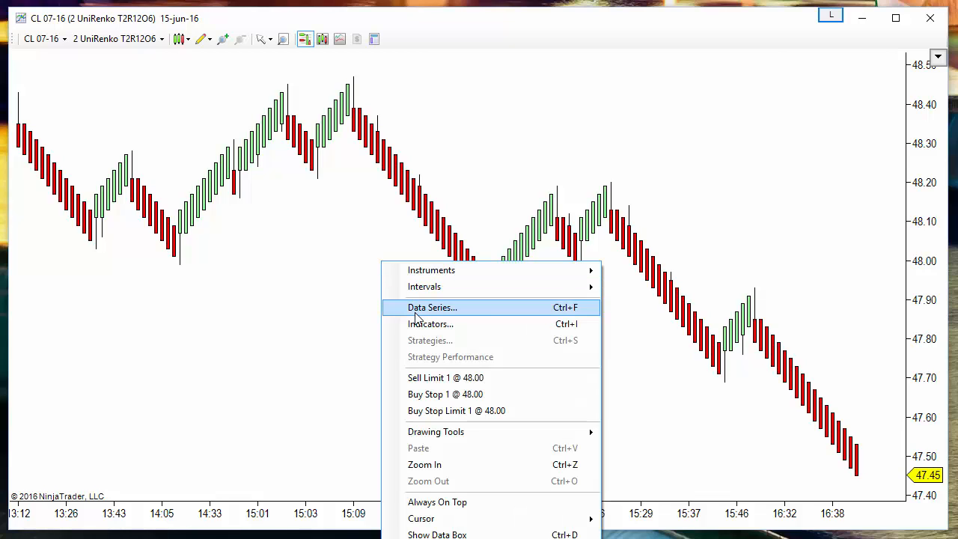
left_click(432, 306)
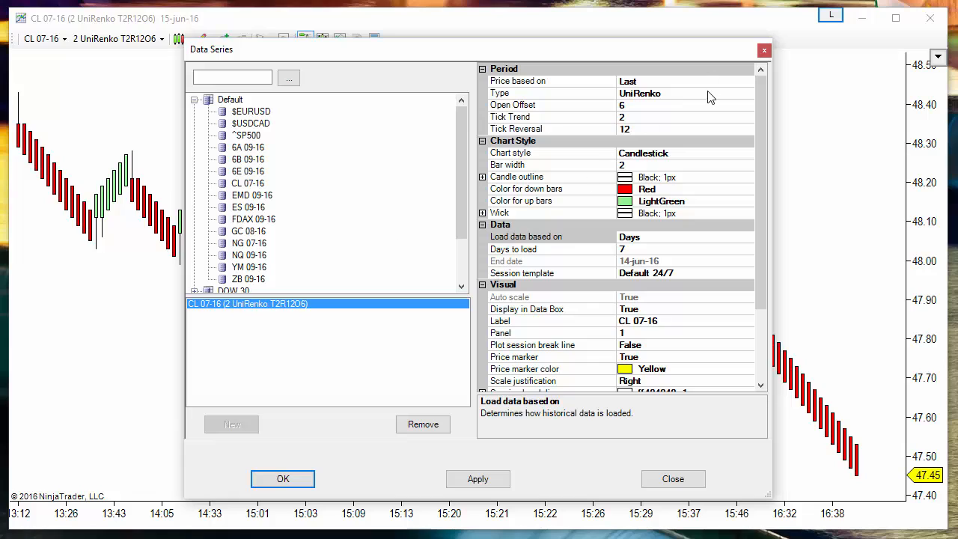
left_click(746, 92)
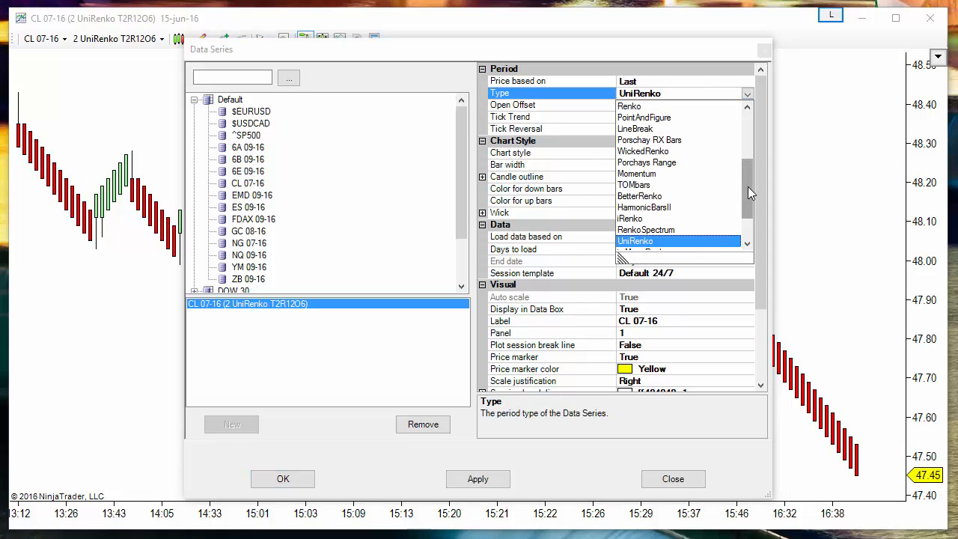
scroll("up", 3)
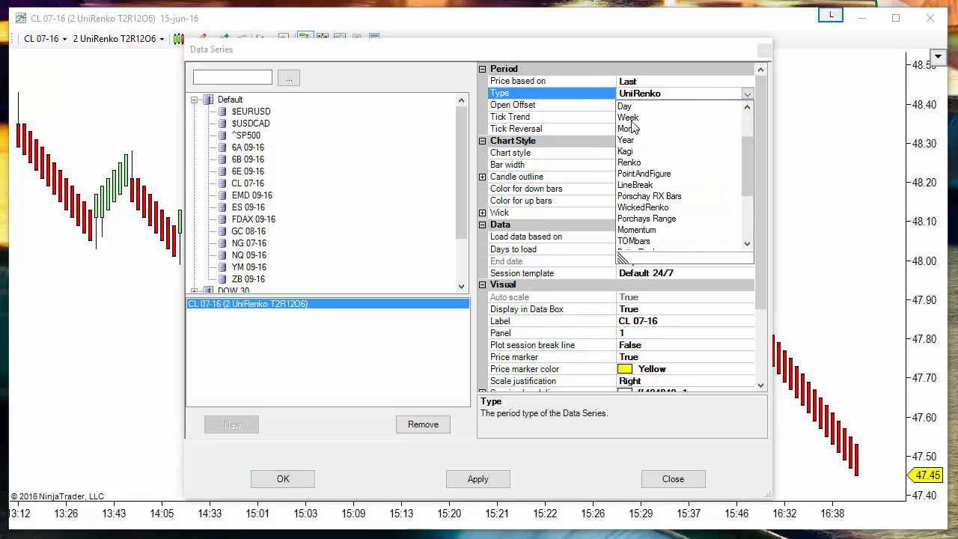
scroll("up", 3)
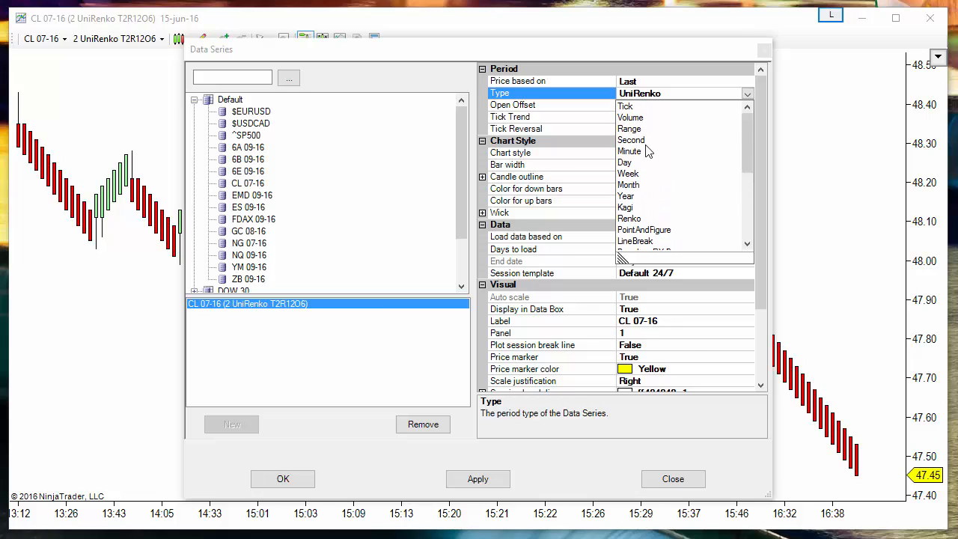
left_click(629, 152)
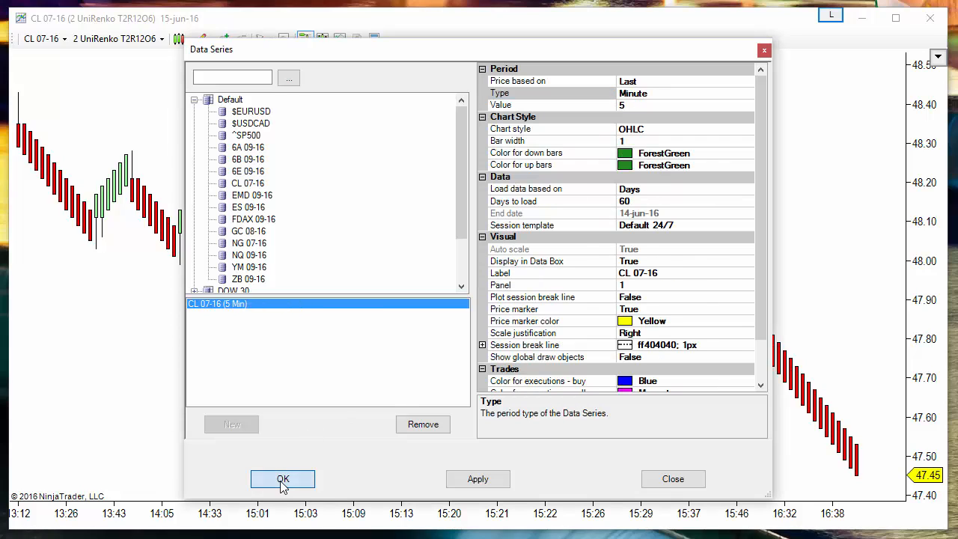
left_click(283, 479)
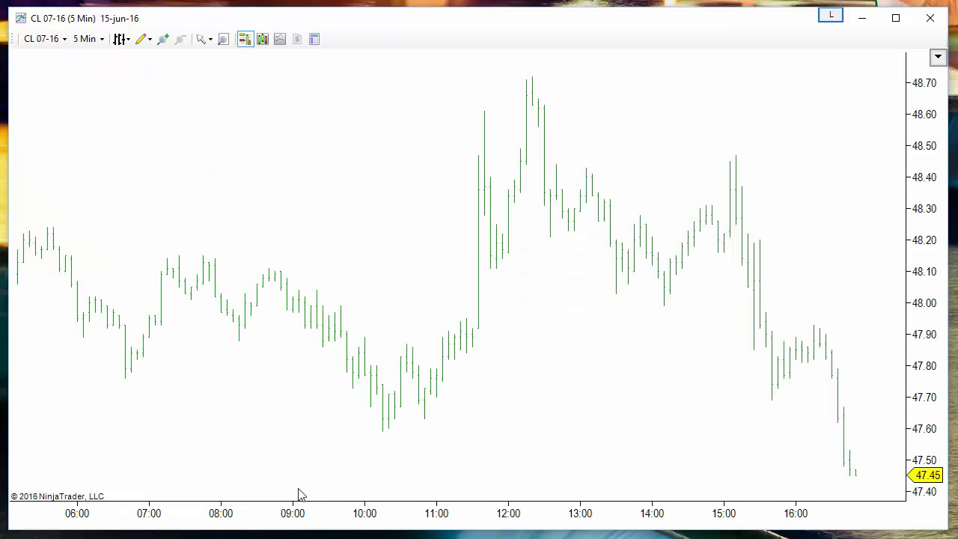
mouse_move(672, 349)
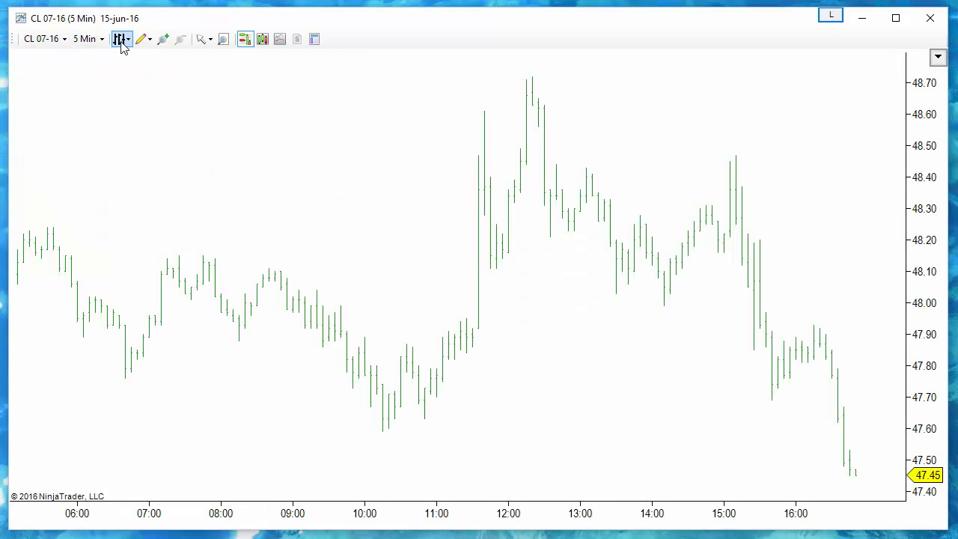
Change the chart style from OHLC bars to Candlestick
left_click(119, 39)
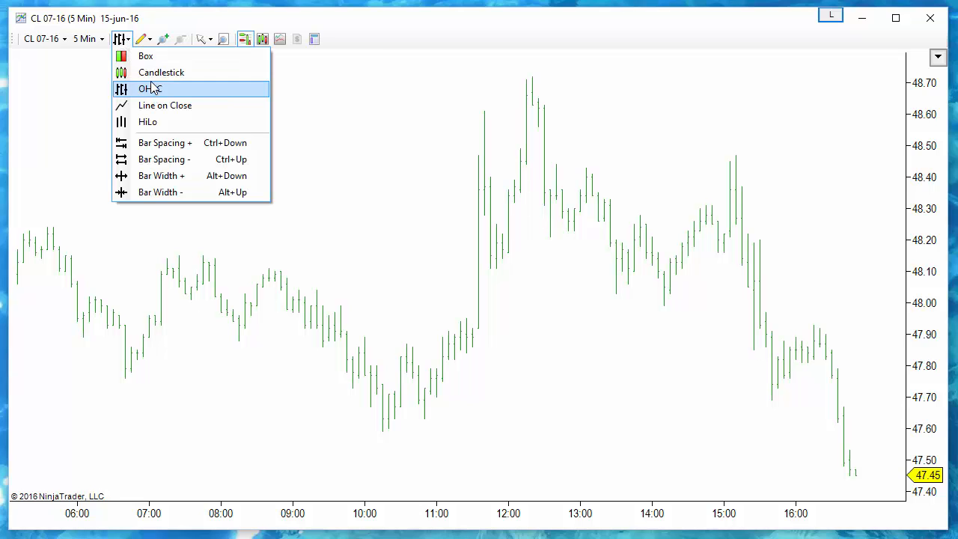
left_click(161, 72)
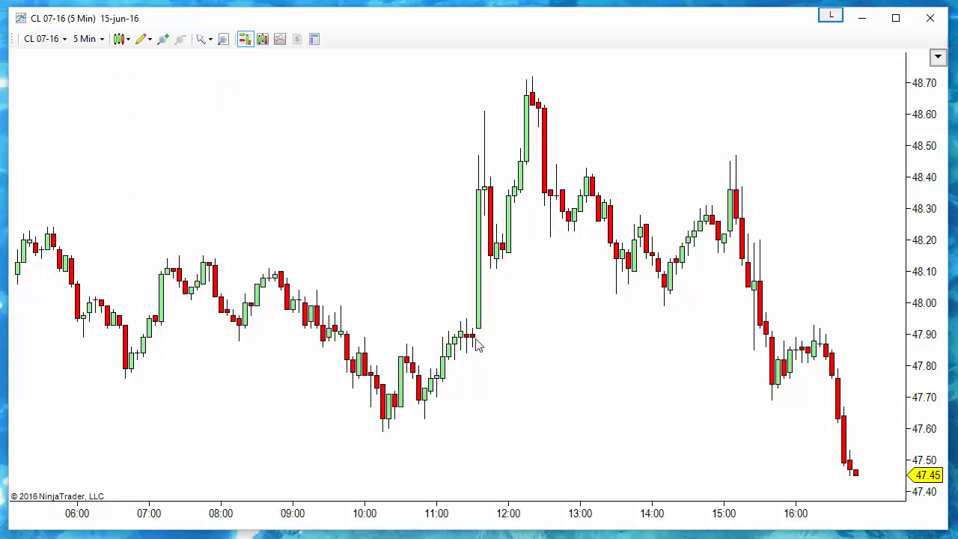
mouse_move(493, 250)
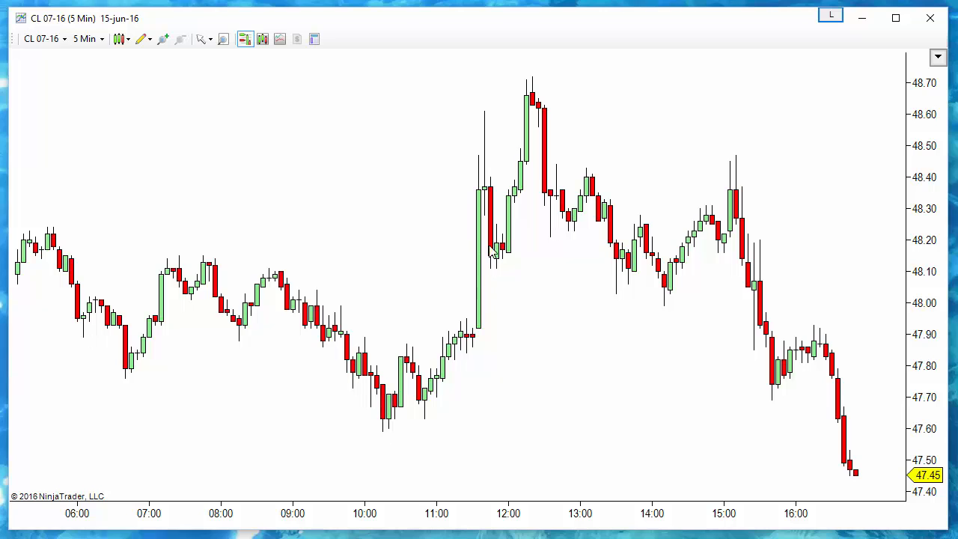
mouse_move(780, 524)
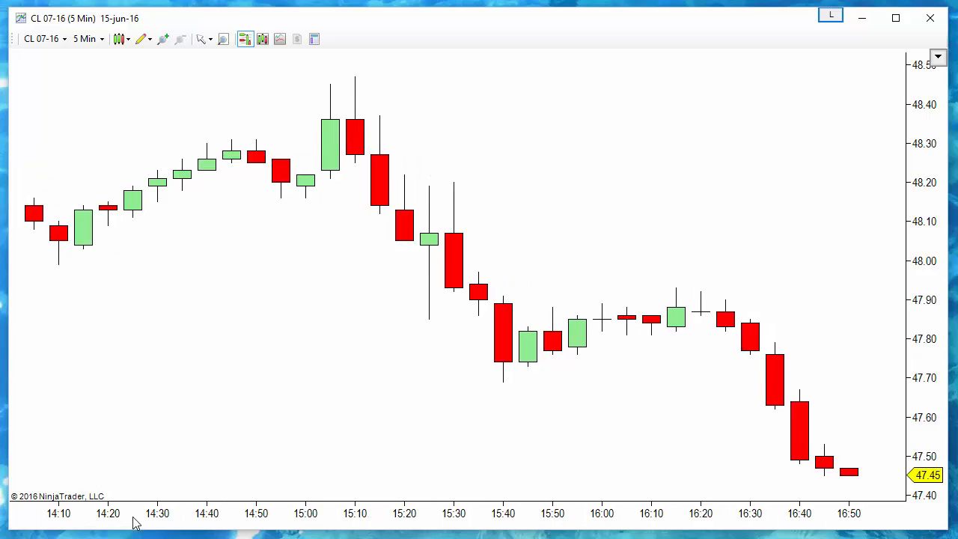
mouse_move(300, 226)
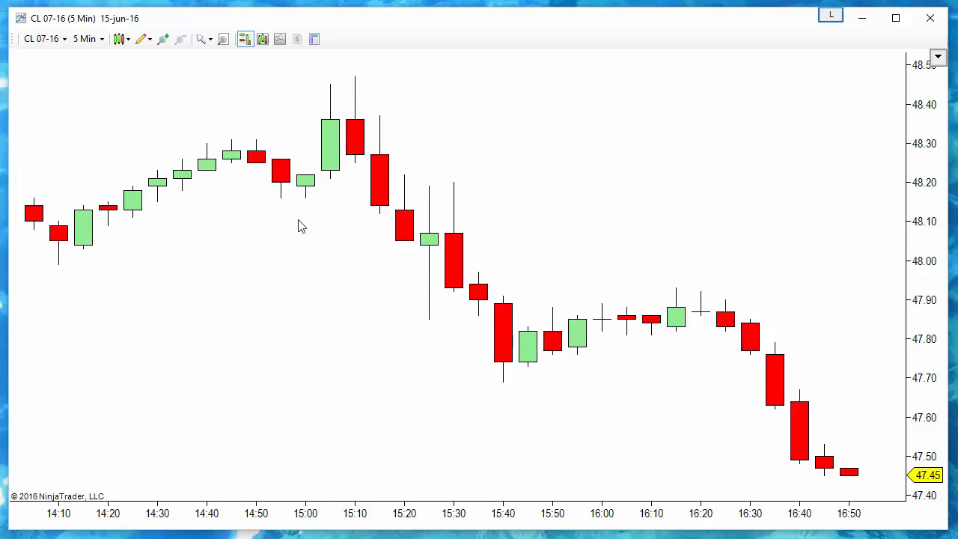
mouse_move(189, 518)
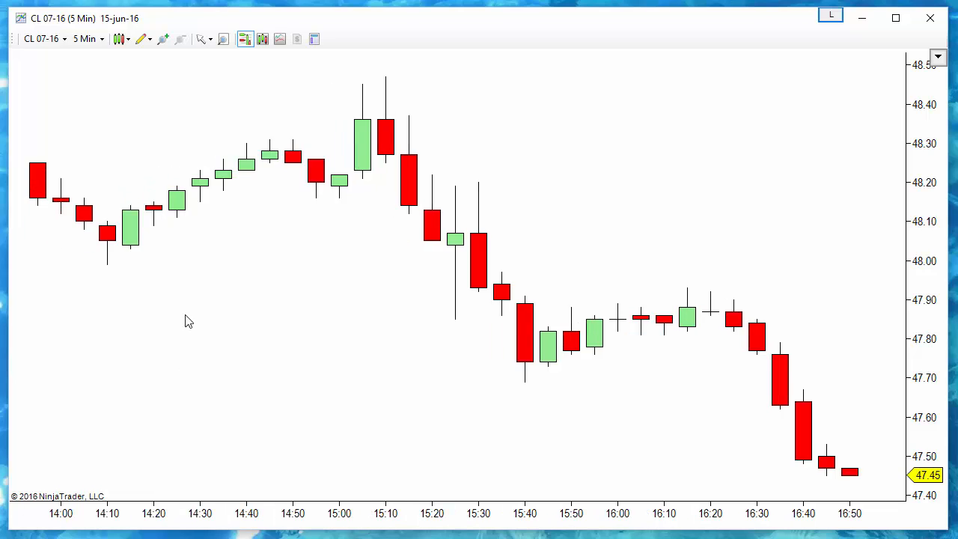
mouse_move(260, 169)
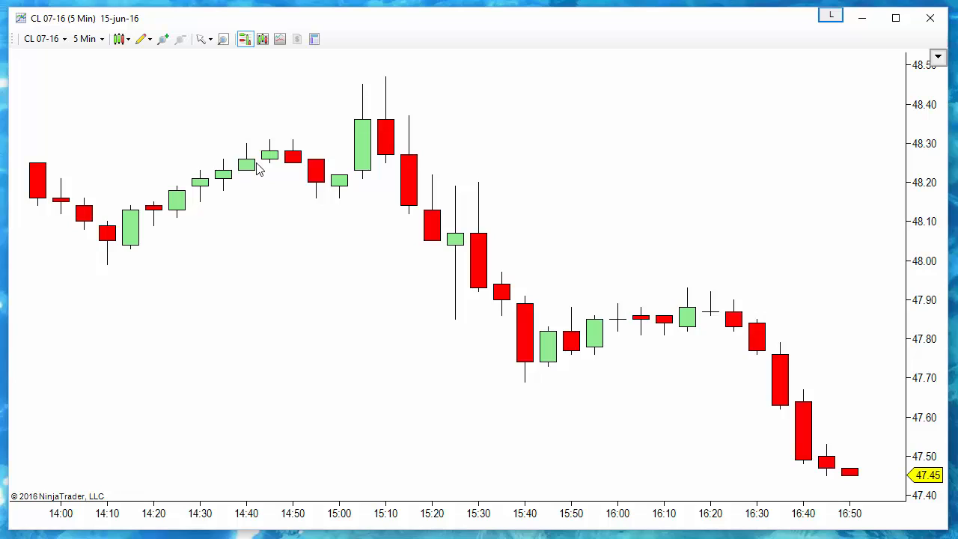
mouse_move(184, 274)
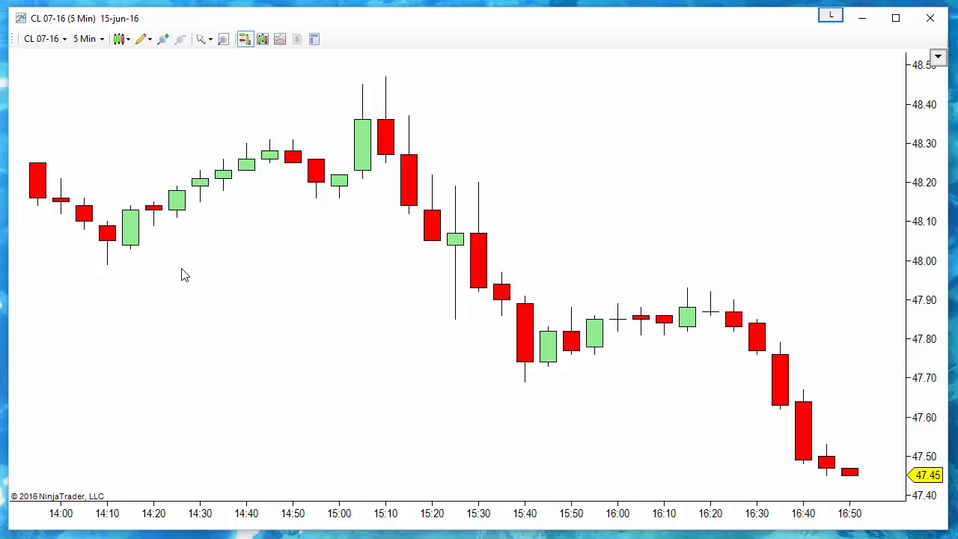
mouse_move(224, 253)
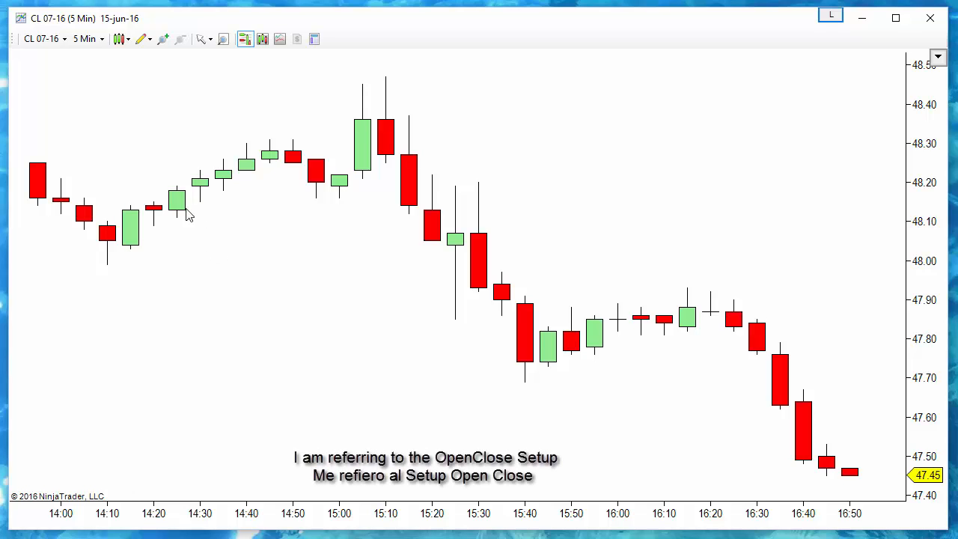
mouse_move(267, 171)
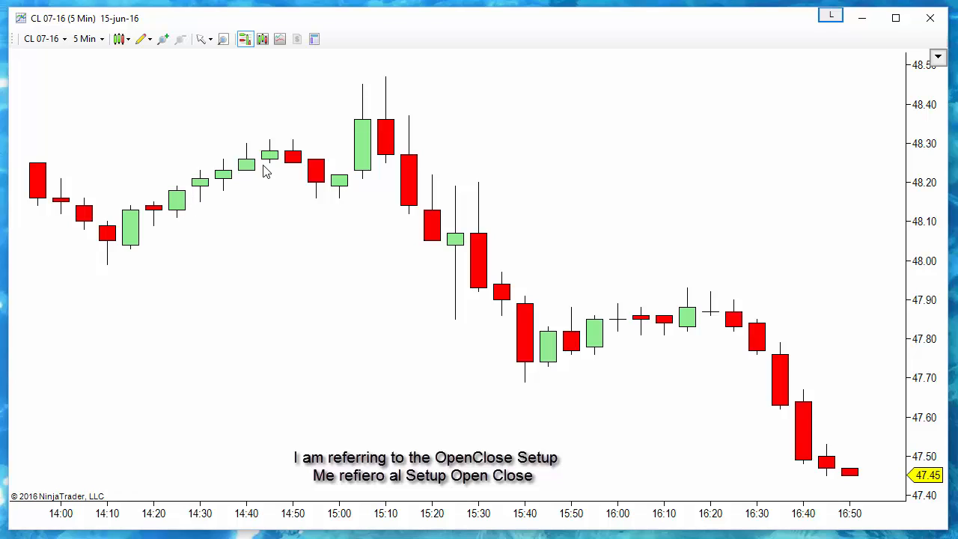
mouse_move(137, 283)
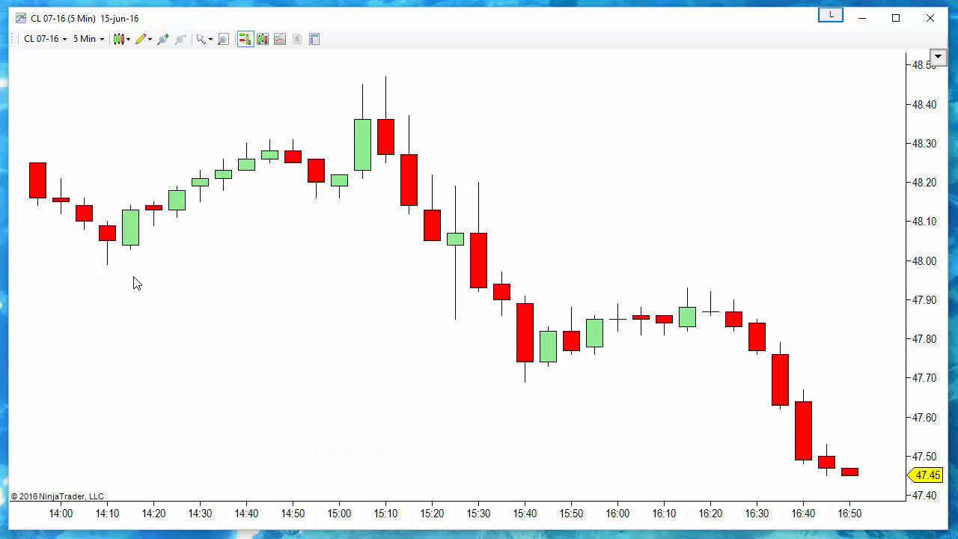
mouse_move(532, 304)
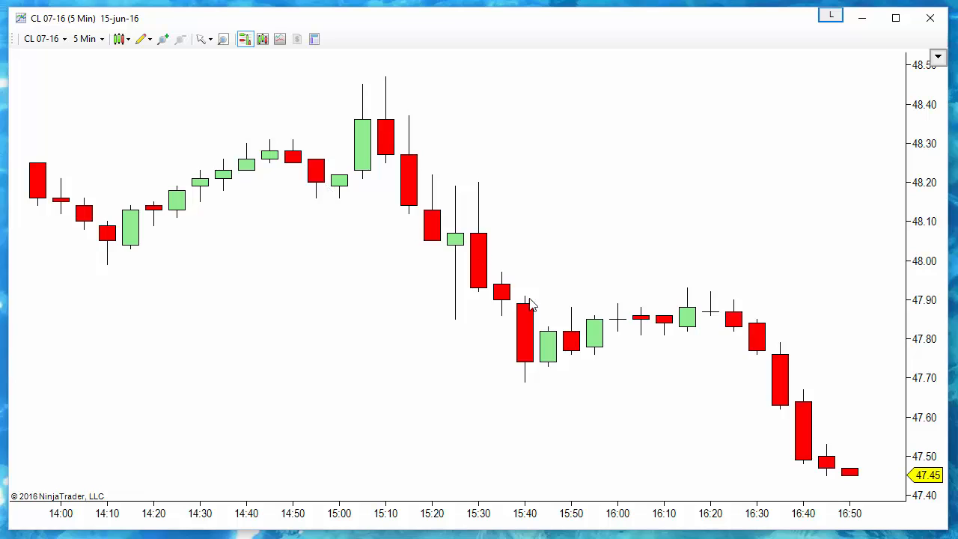
mouse_move(449, 193)
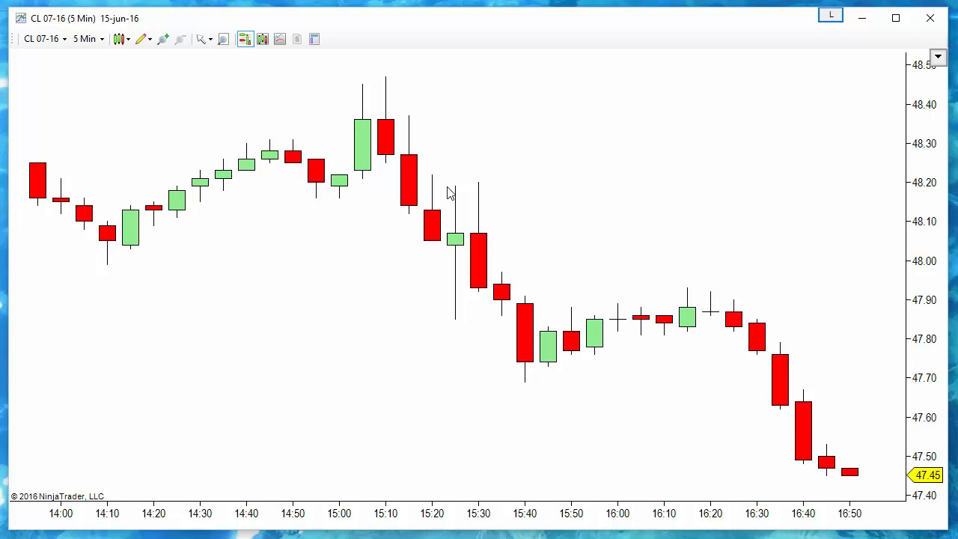
mouse_move(477, 241)
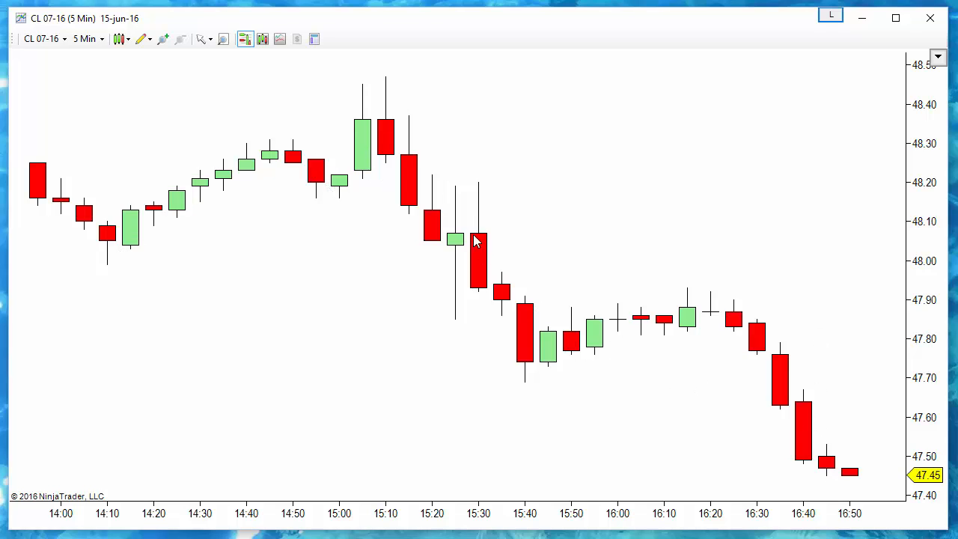
mouse_move(180, 174)
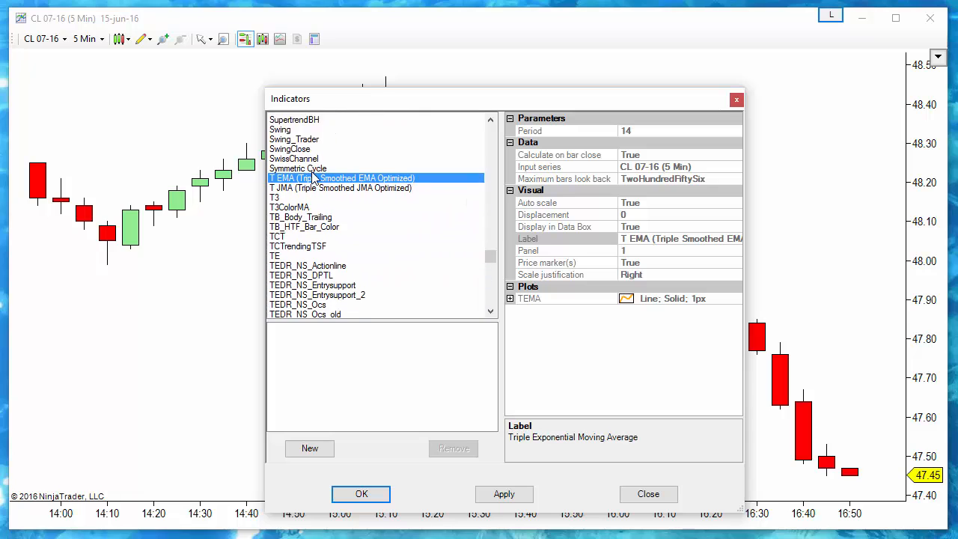
Add TIS_NBarsUpDown with both Bar count values set to 1
scroll("down", 3)
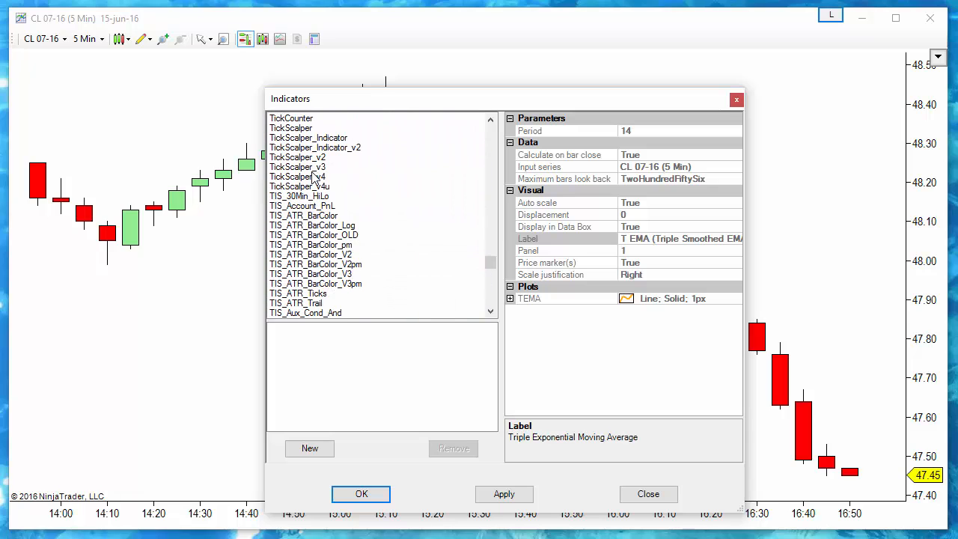
scroll("down", 3)
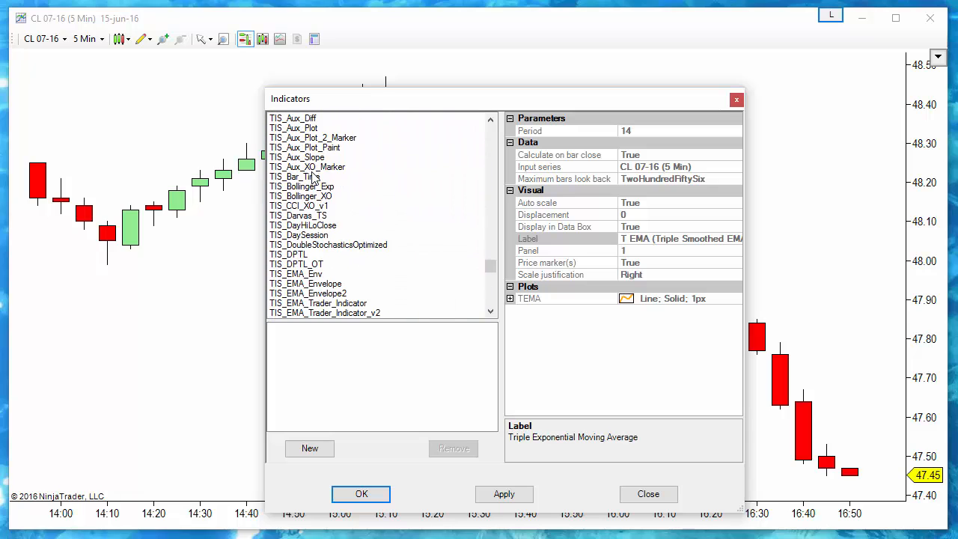
scroll("down", 3)
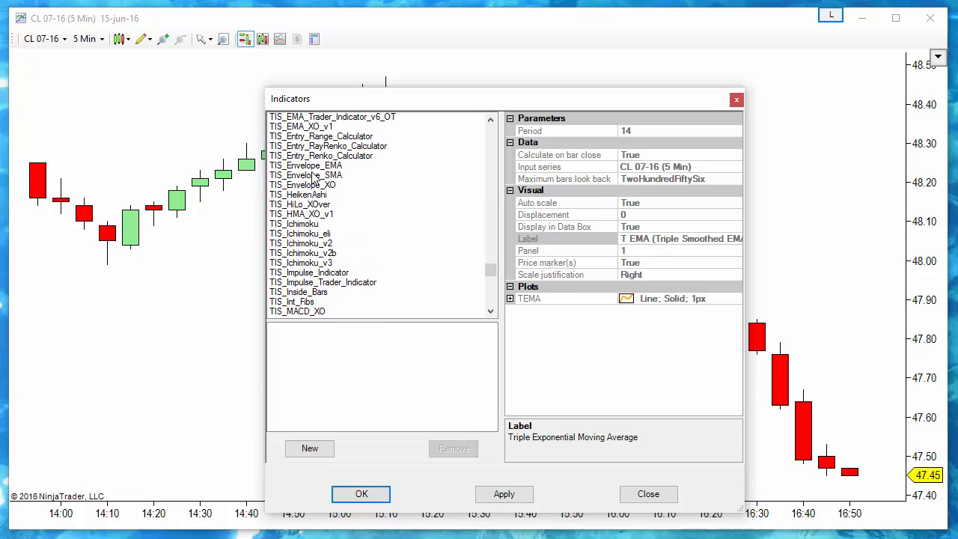
scroll("down", 3)
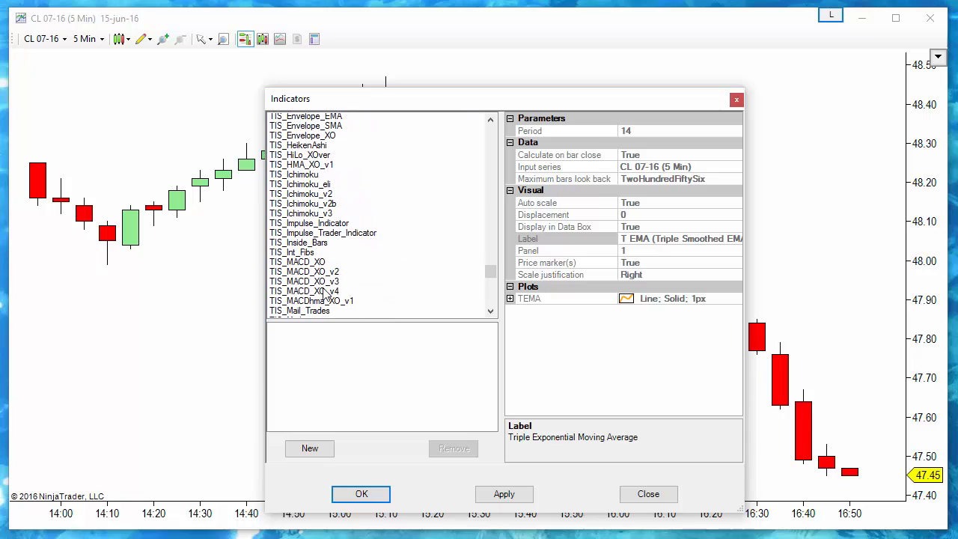
scroll("down", 3)
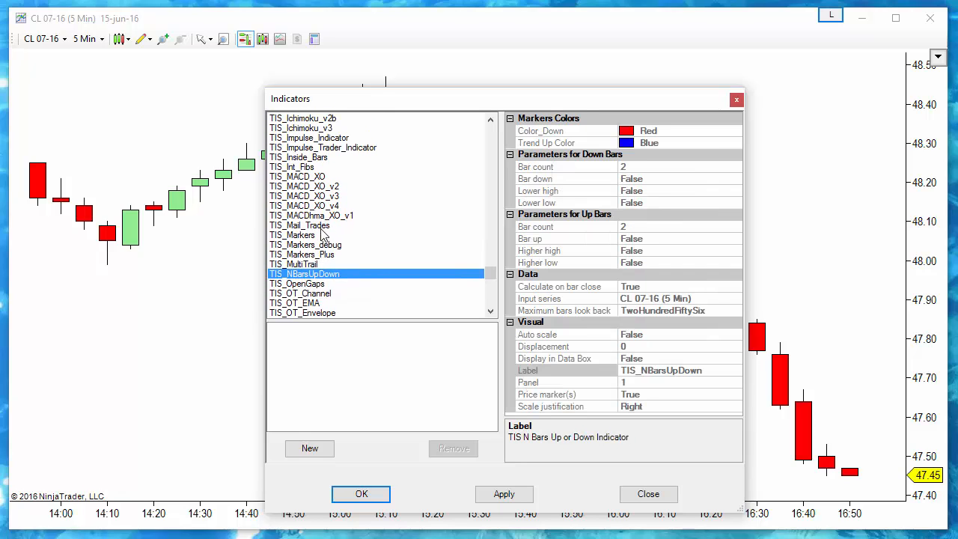
left_click(309, 448)
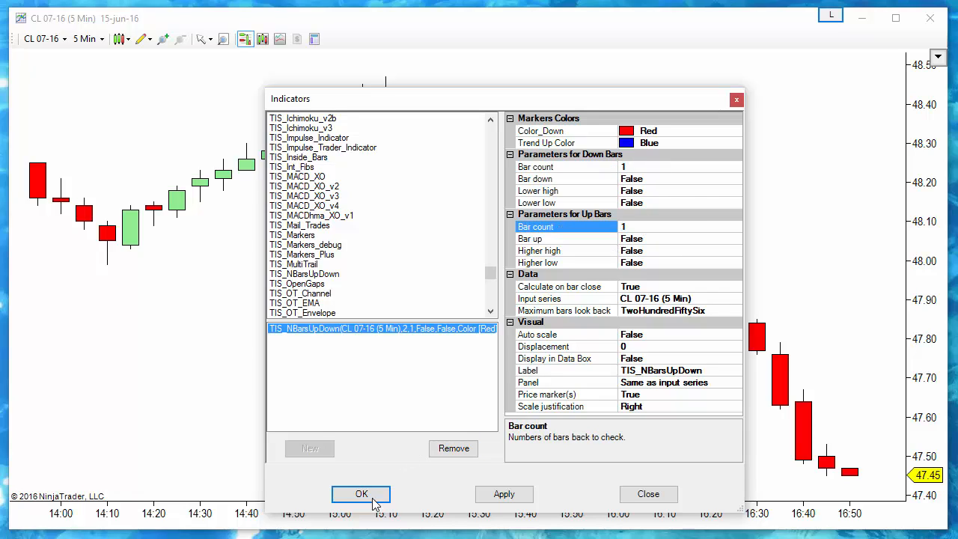
left_click(362, 494)
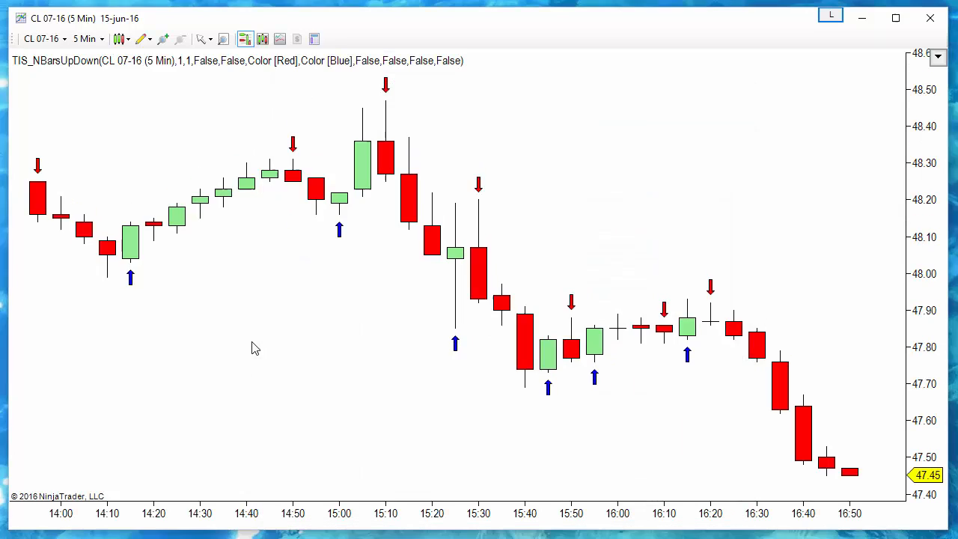
mouse_move(75, 169)
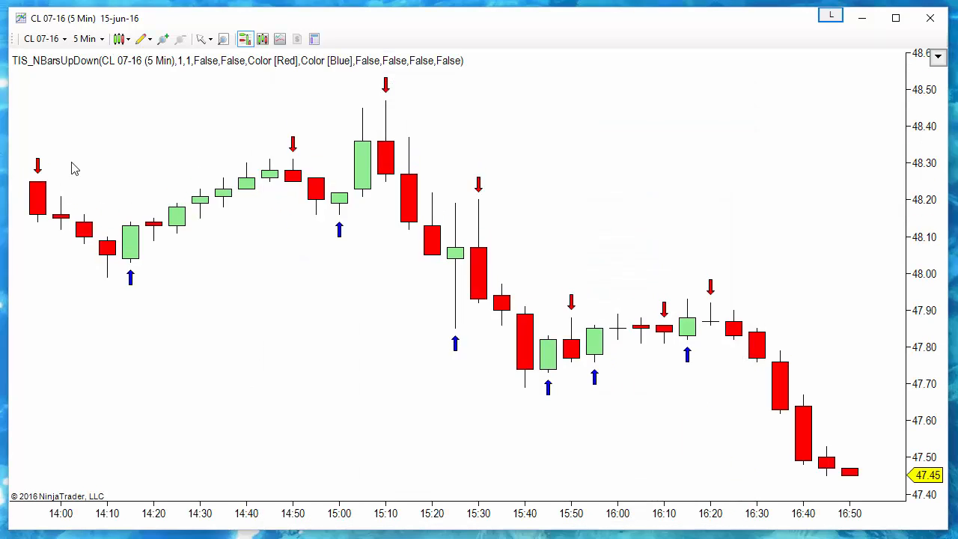
mouse_move(188, 274)
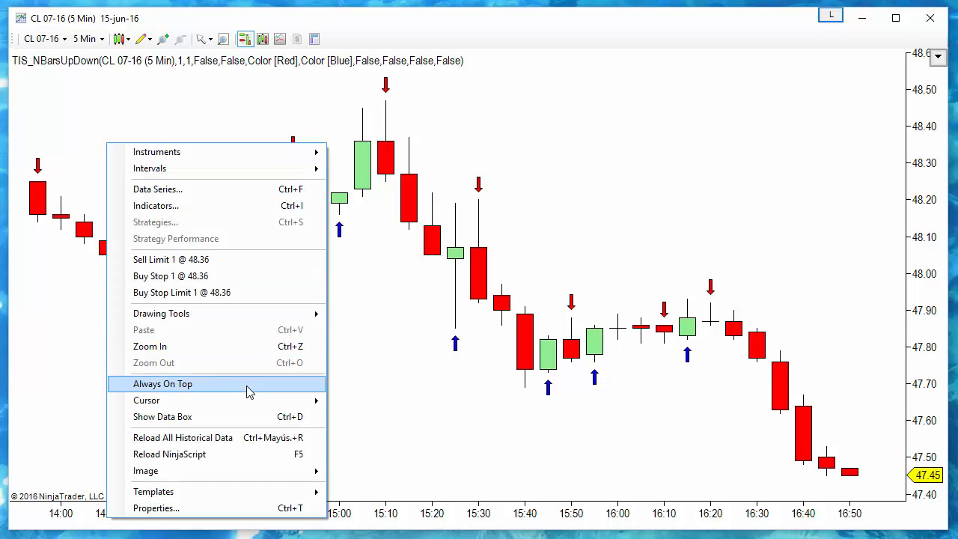
mouse_move(161, 313)
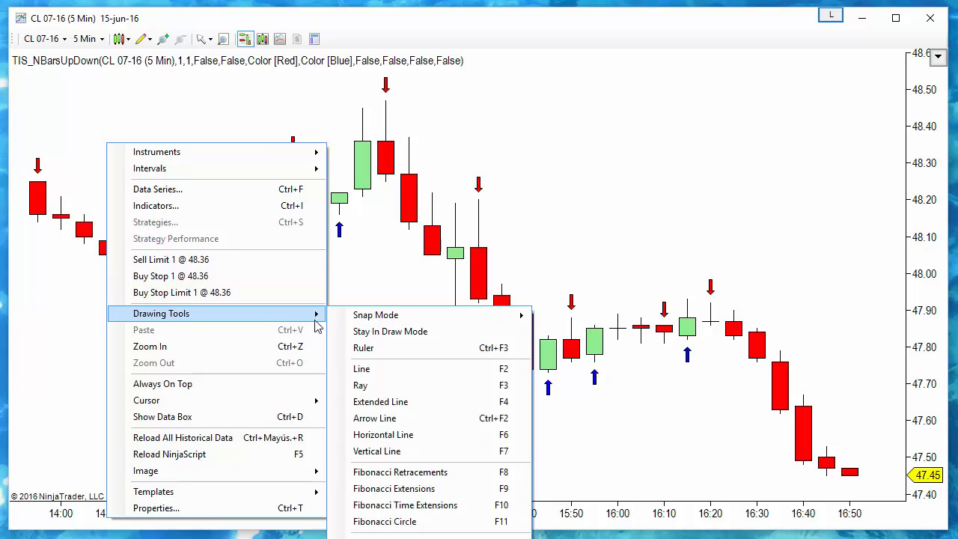
Draw arrow lines between swing markers, e.g. 14:00 to 14:15 and 14:50 to 15:00
left_click(255, 141)
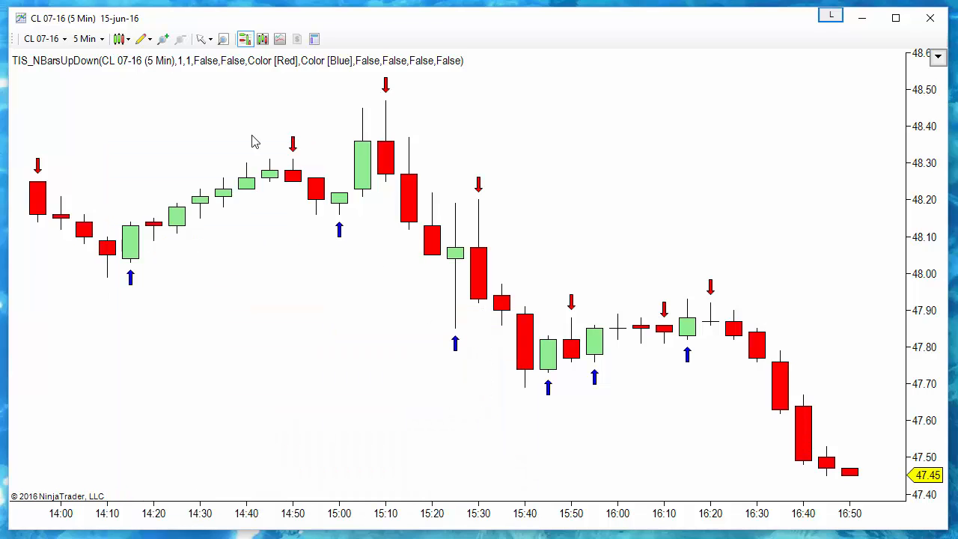
left_click(120, 39)
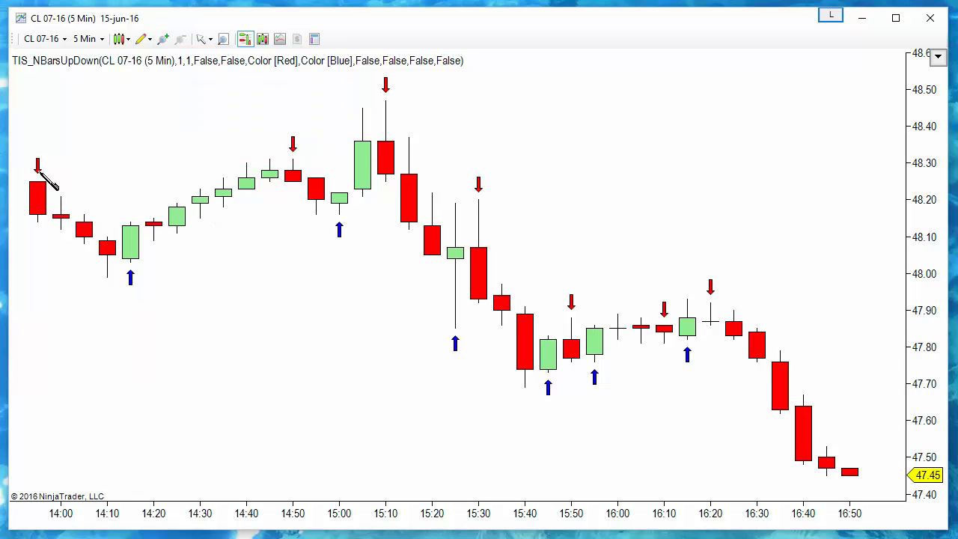
left_click_drag(39, 171, 131, 279)
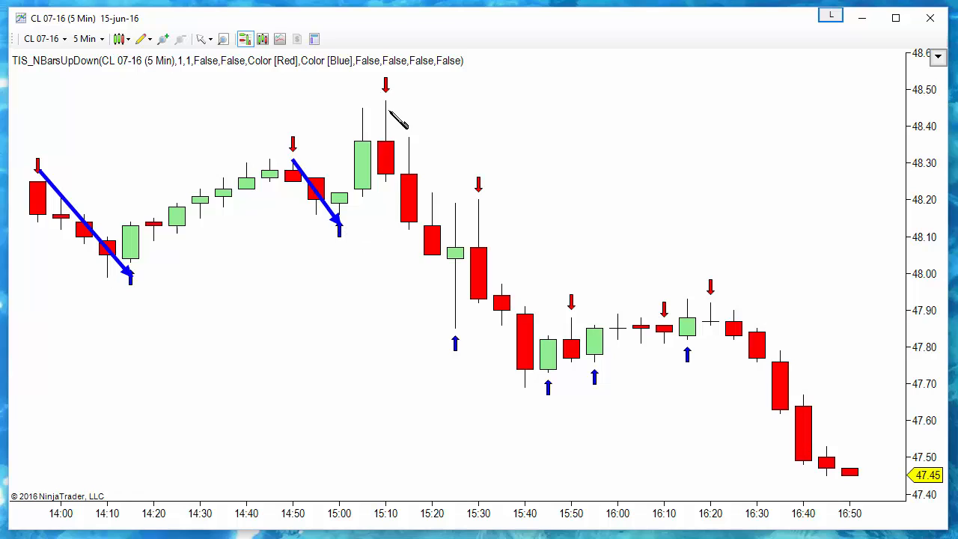
left_click_drag(386, 101, 462, 323)
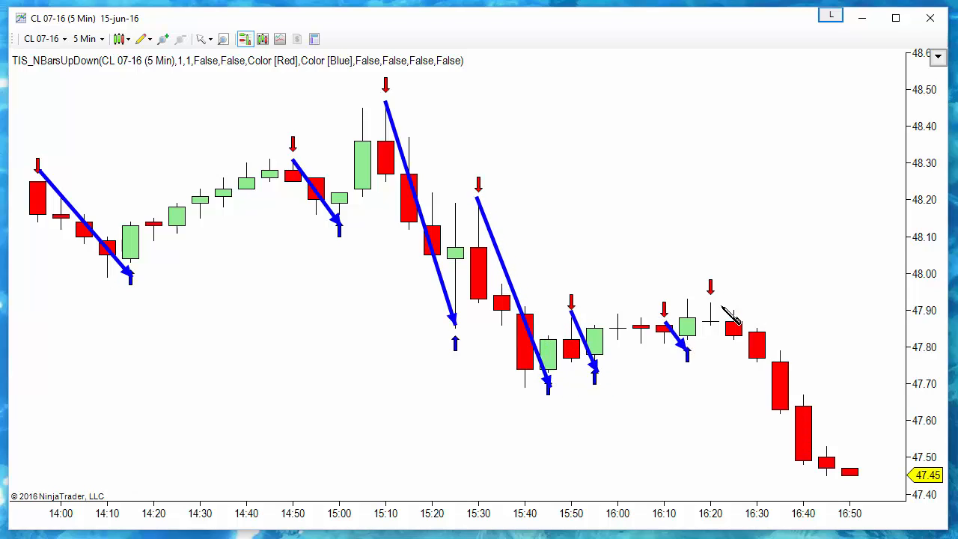
left_click_drag(715, 304, 823, 476)
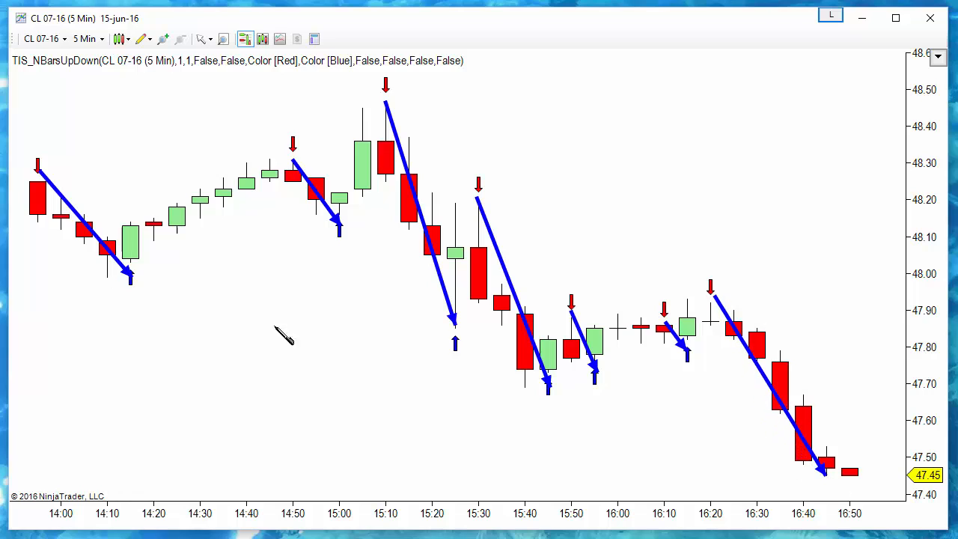
left_click_drag(130, 277, 288, 161)
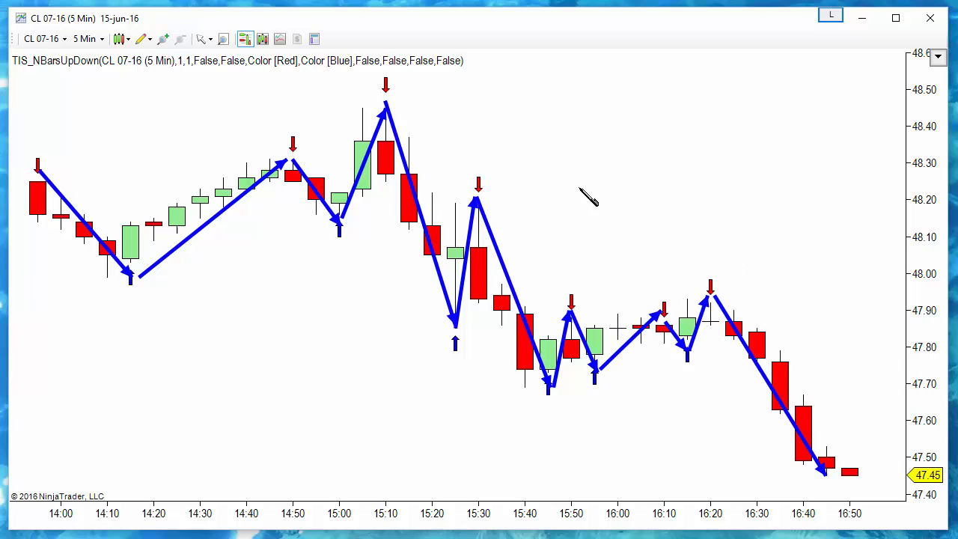
mouse_move(150, 89)
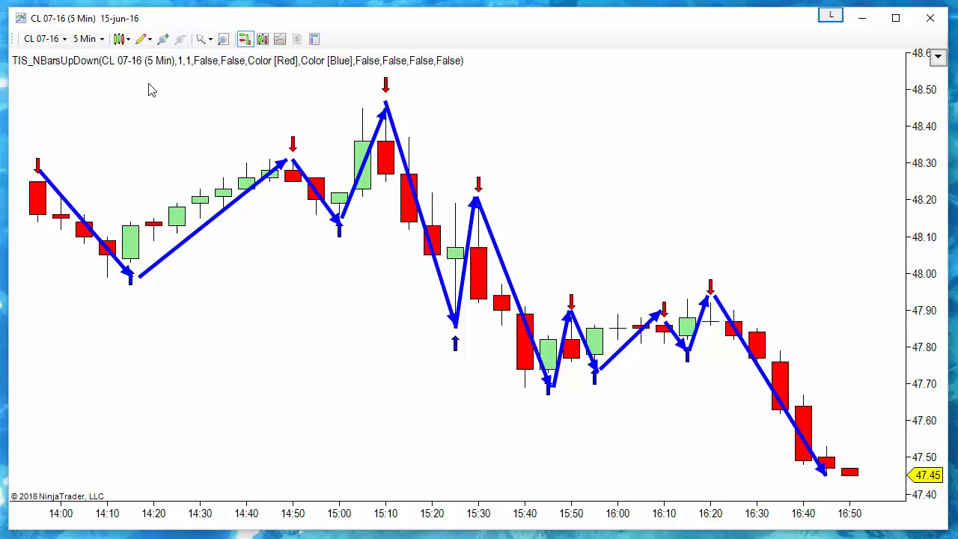
Add a new HeikenAshi indicator to the CL 07-16 chart through the Indicators dialog
right_click(149, 90)
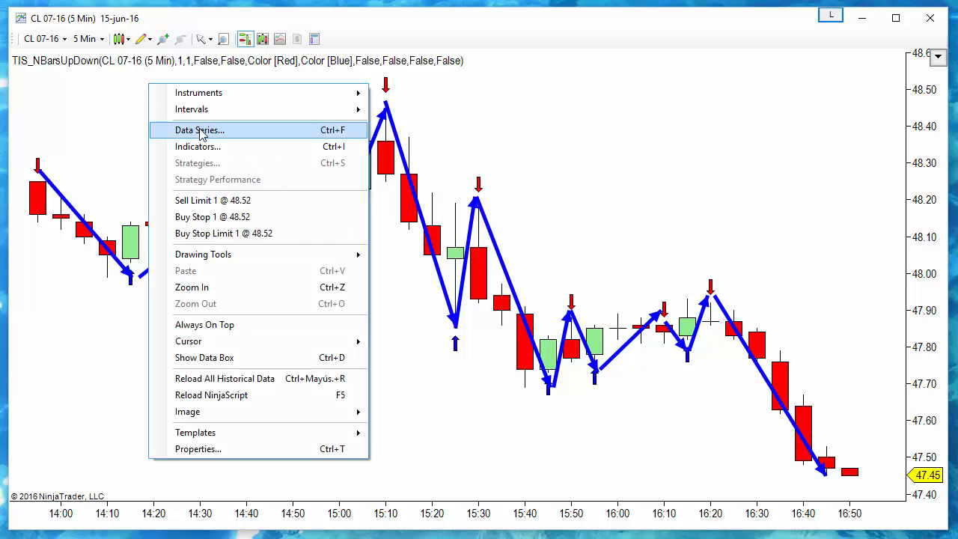
left_click(198, 146)
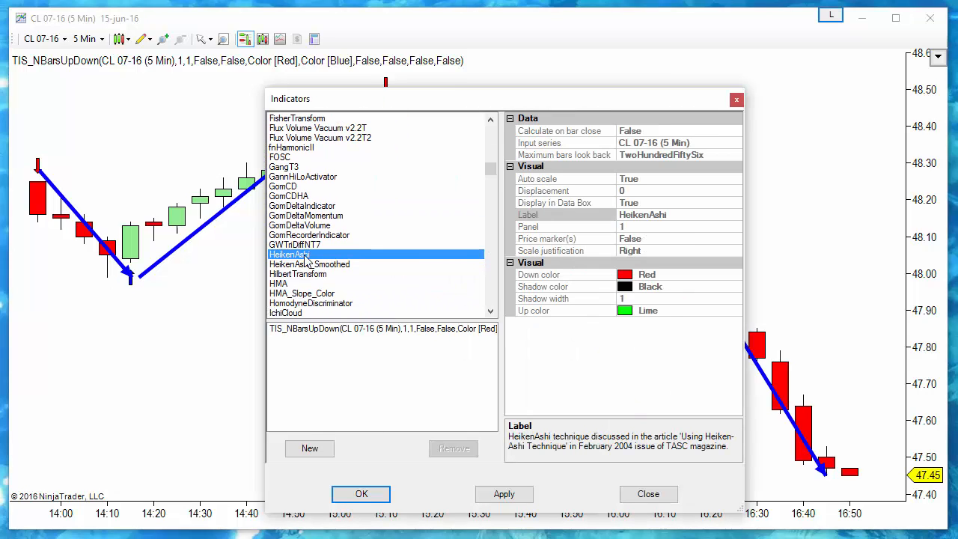
left_click(309, 447)
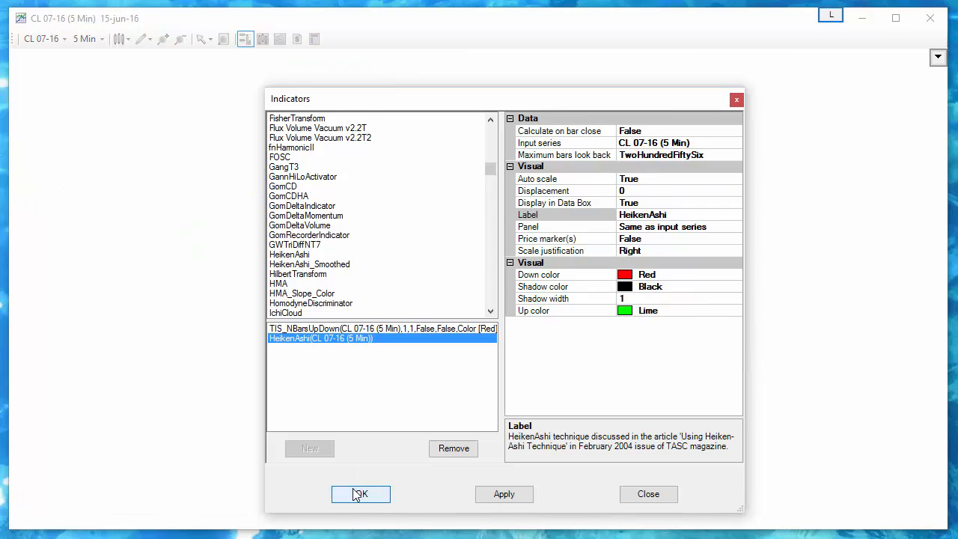
left_click(360, 494)
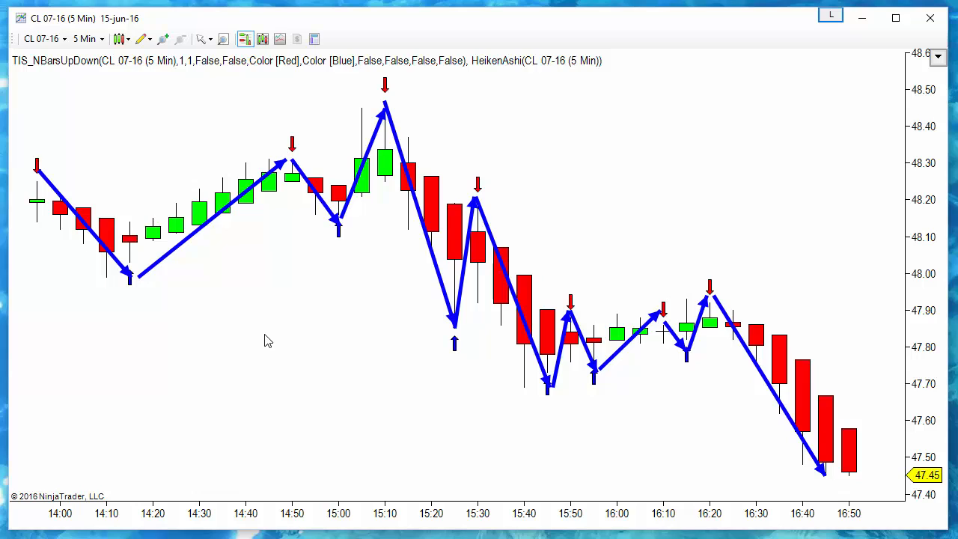
mouse_move(470, 253)
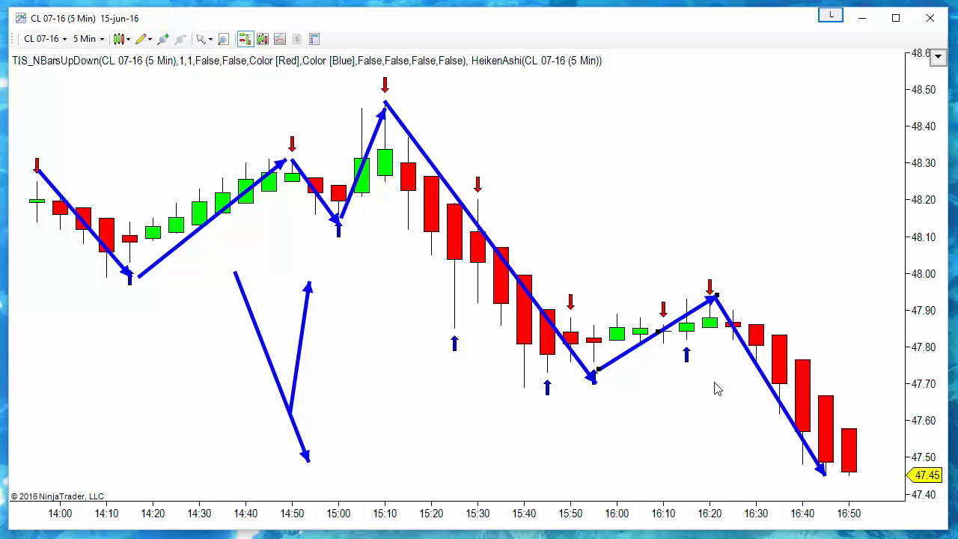
mouse_move(295, 363)
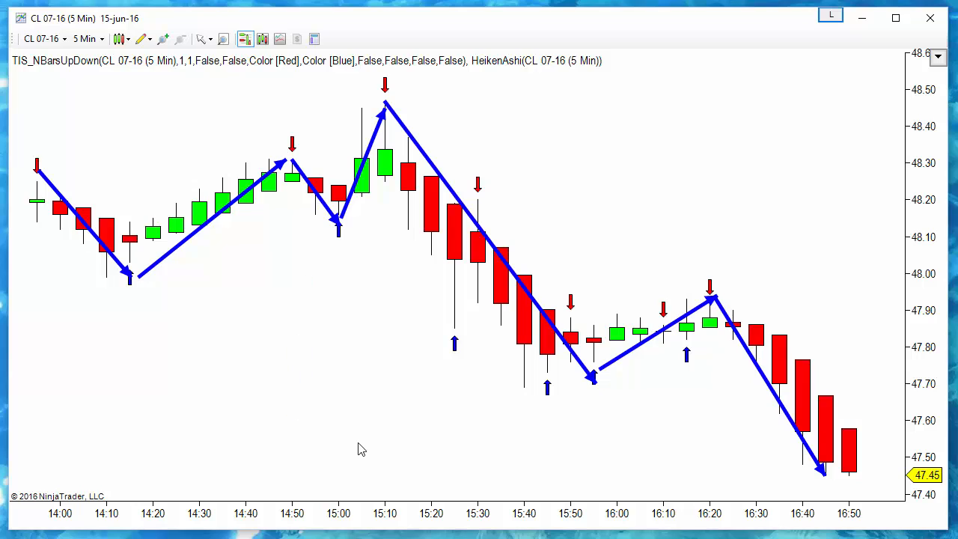
mouse_move(422, 203)
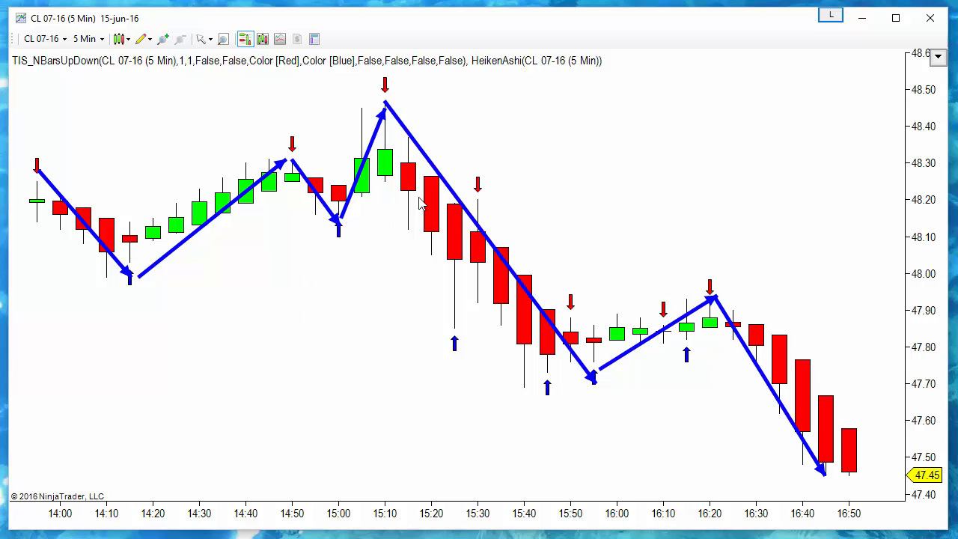
mouse_move(593, 374)
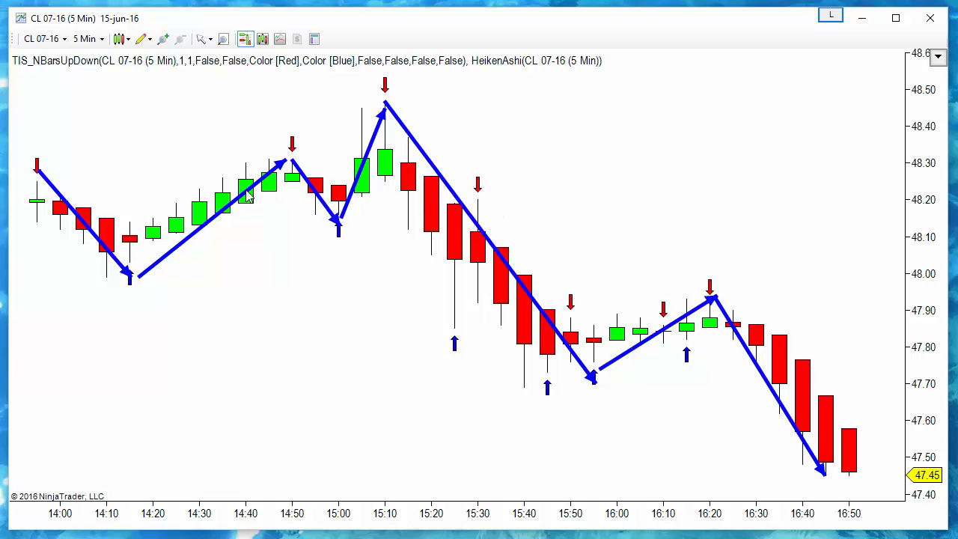
mouse_move(225, 196)
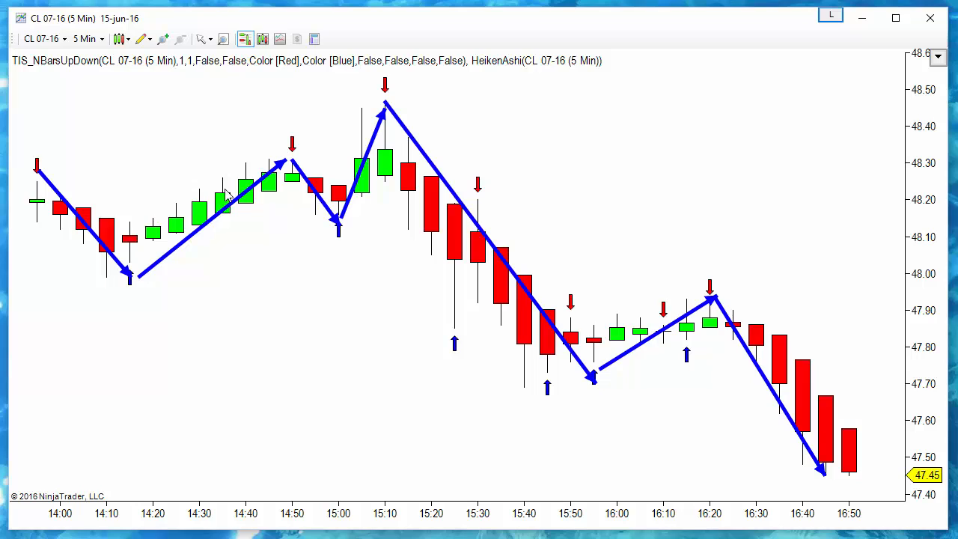
mouse_move(445, 217)
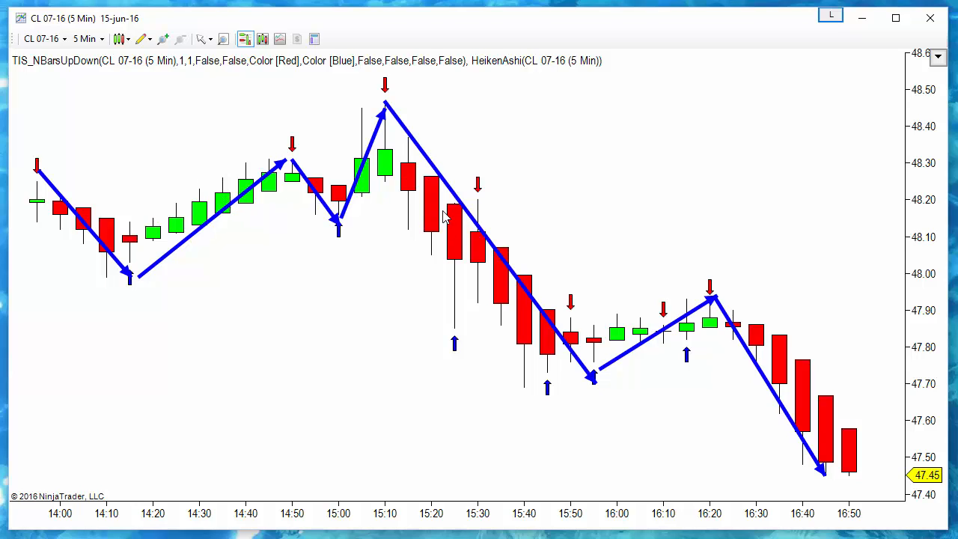
mouse_move(444, 266)
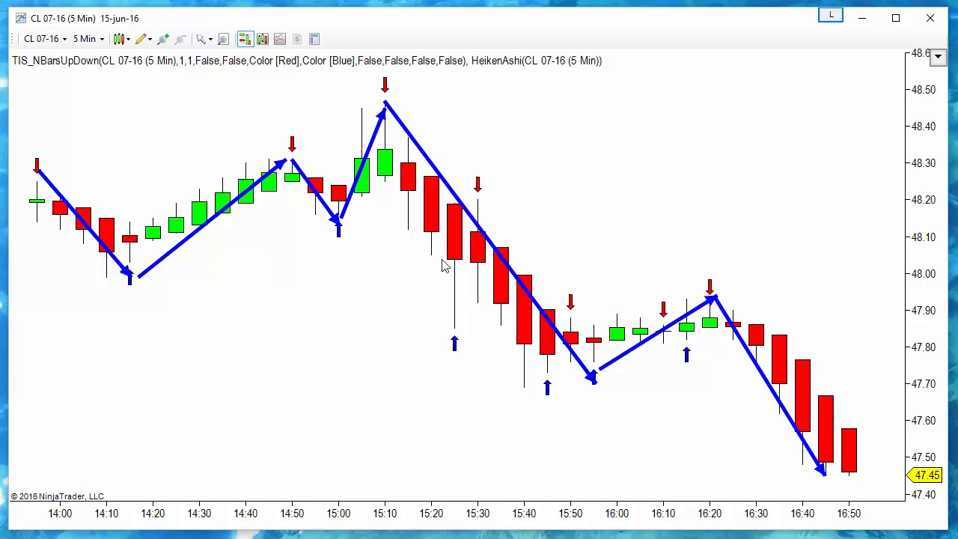
mouse_move(452, 214)
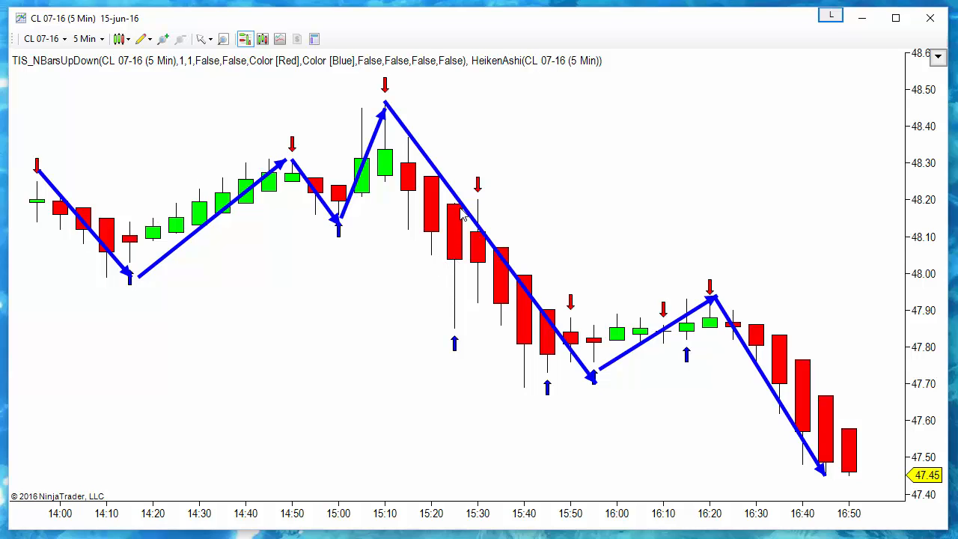
mouse_move(466, 247)
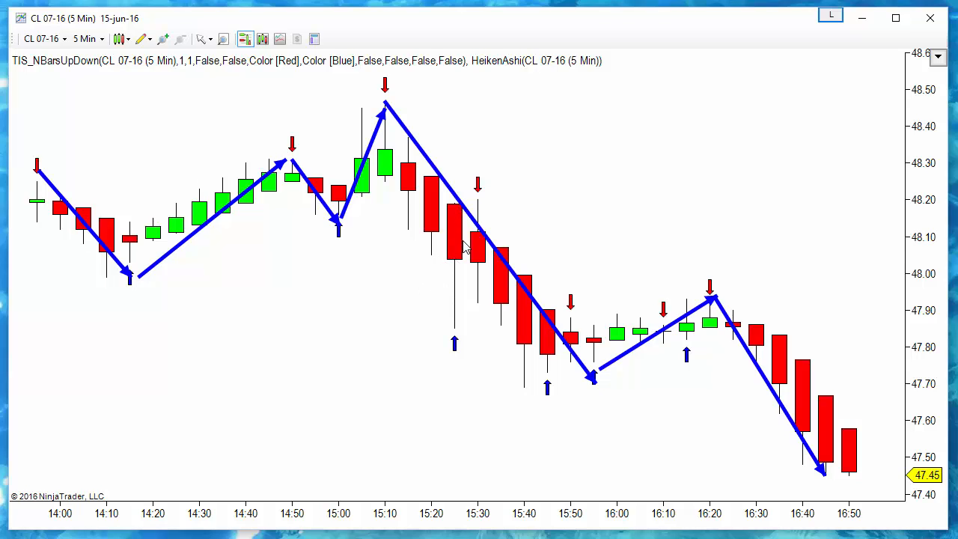
mouse_move(384, 178)
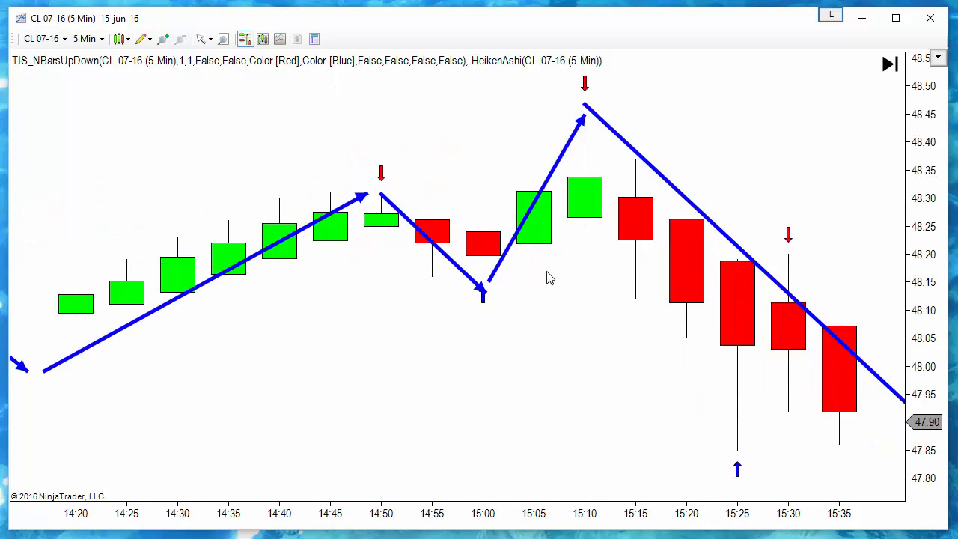
mouse_move(569, 222)
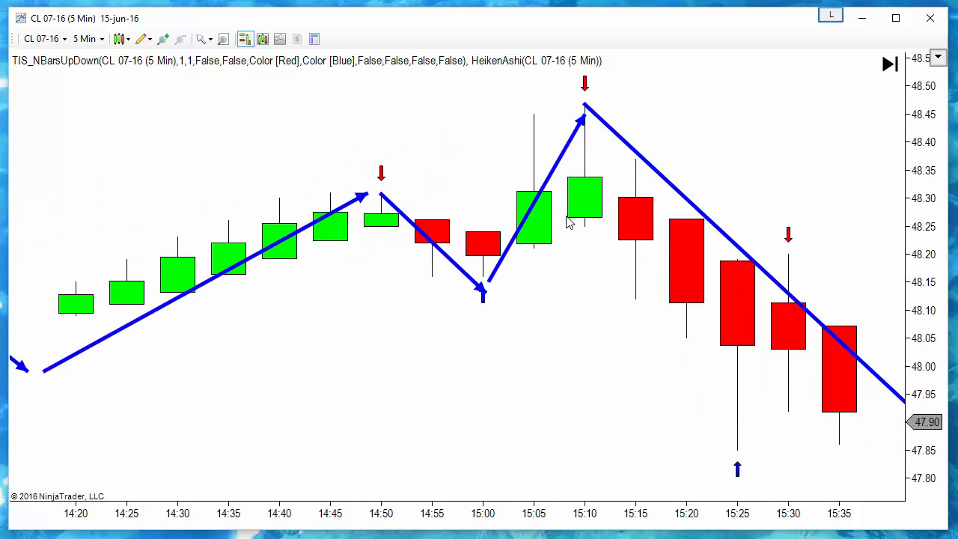
mouse_move(597, 182)
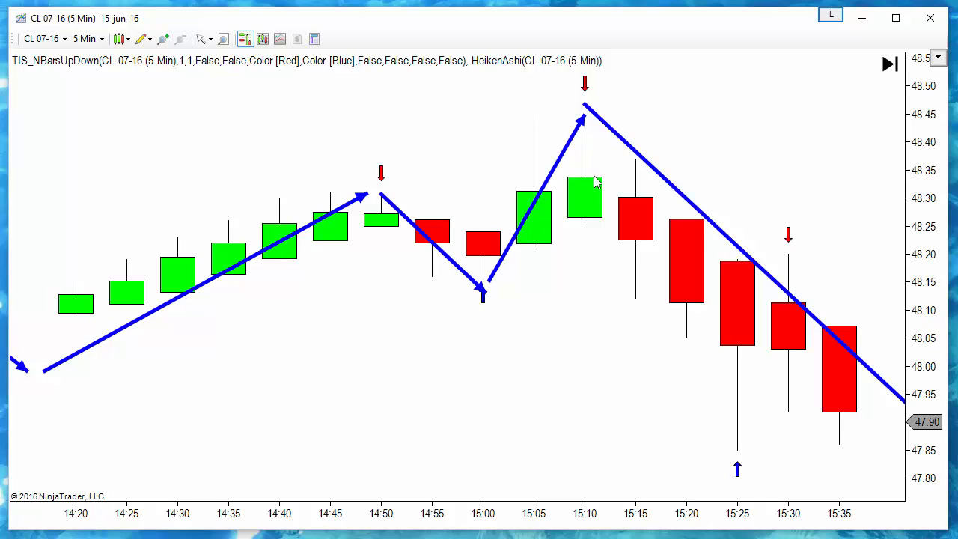
mouse_move(626, 238)
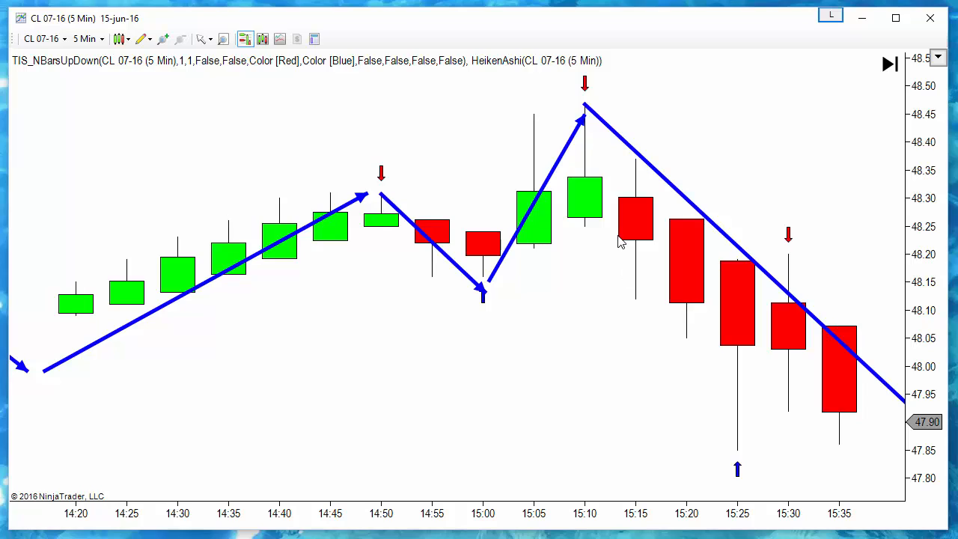
mouse_move(618, 202)
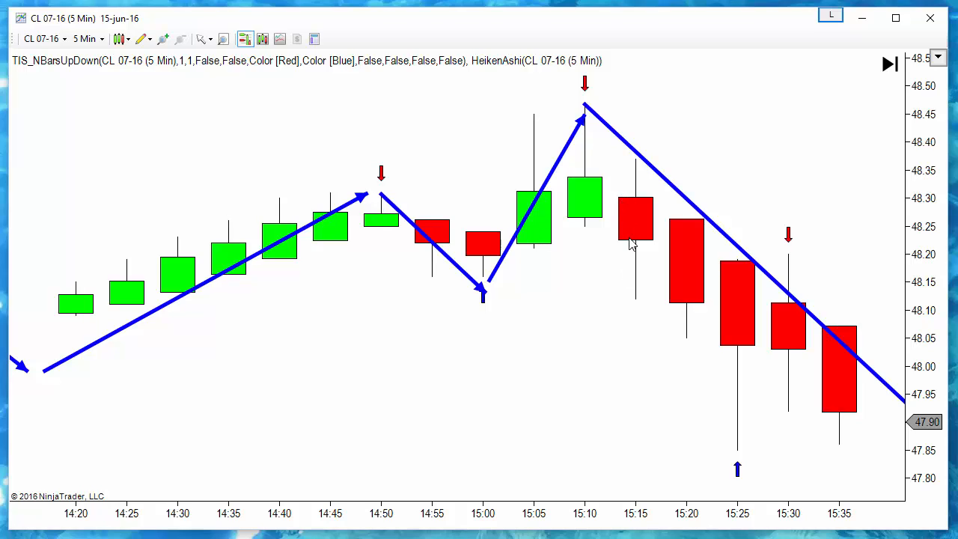
mouse_move(553, 334)
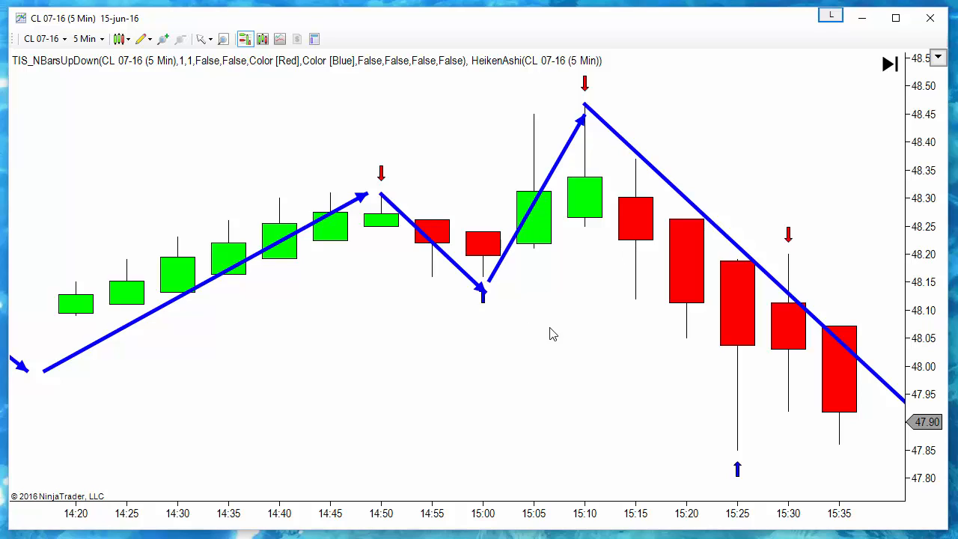
Delete HeikenAshi in the Indicators dialog and scroll the chart back left
right_click(553, 334)
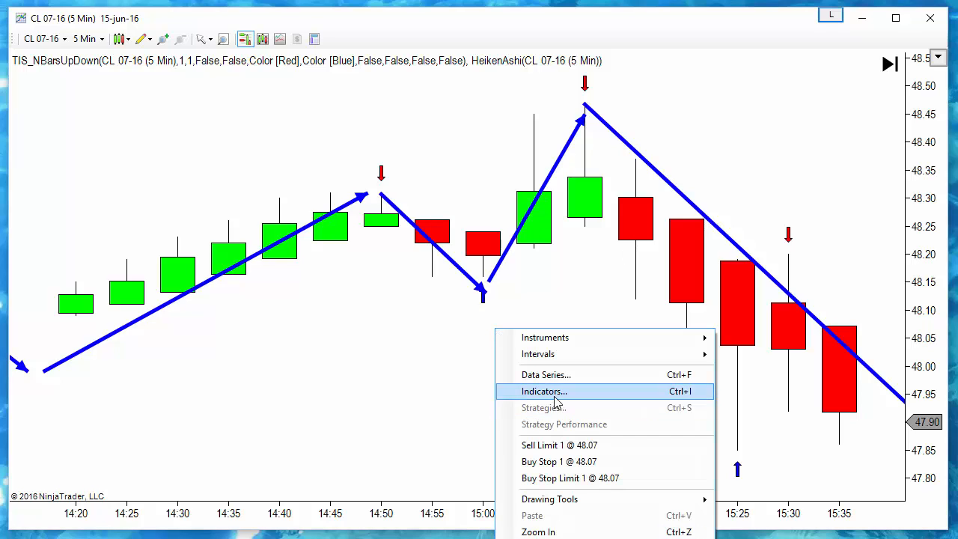
left_click(545, 391)
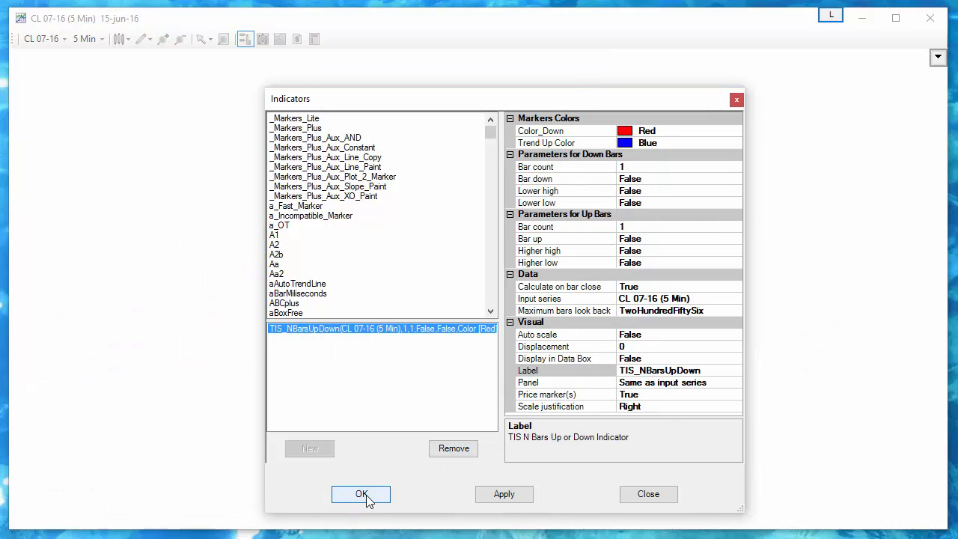
left_click(361, 494)
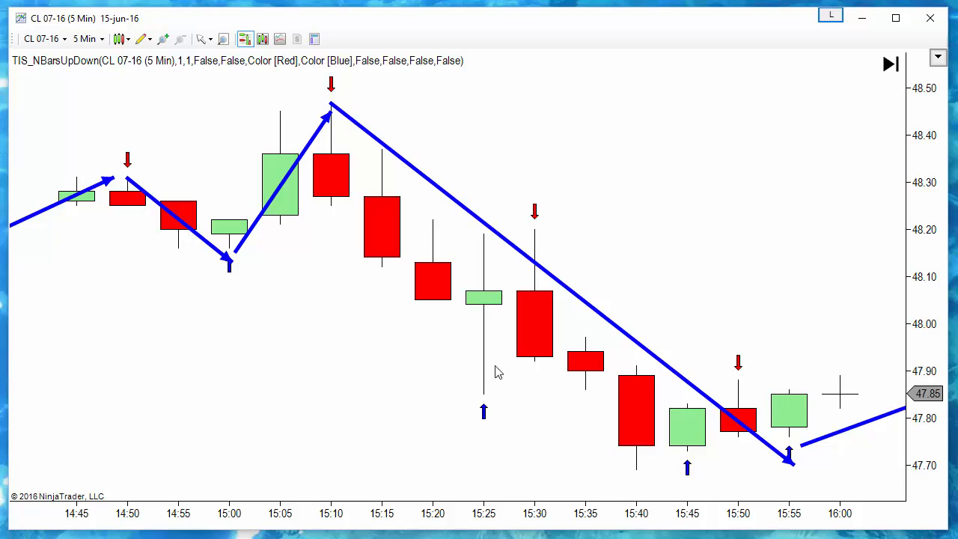
scroll("left", 3)
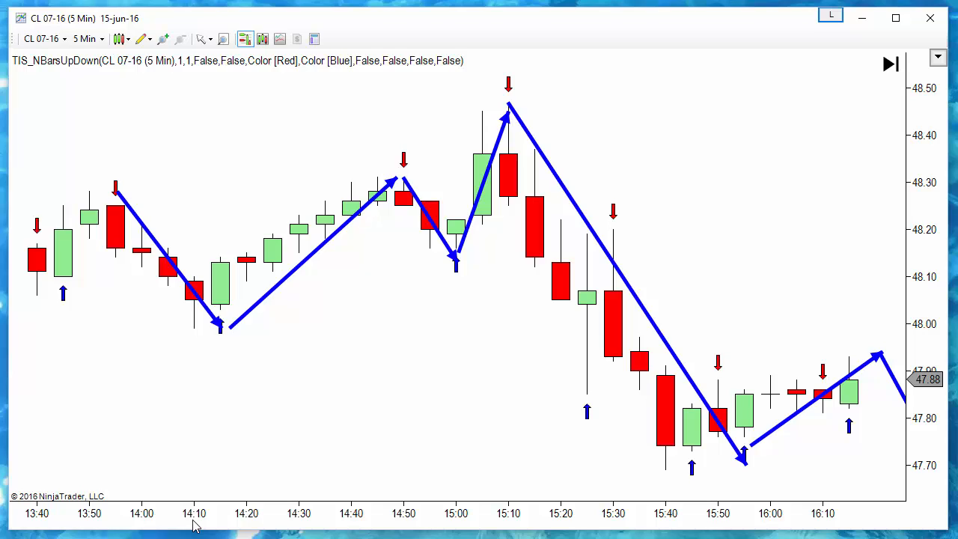
mouse_move(591, 294)
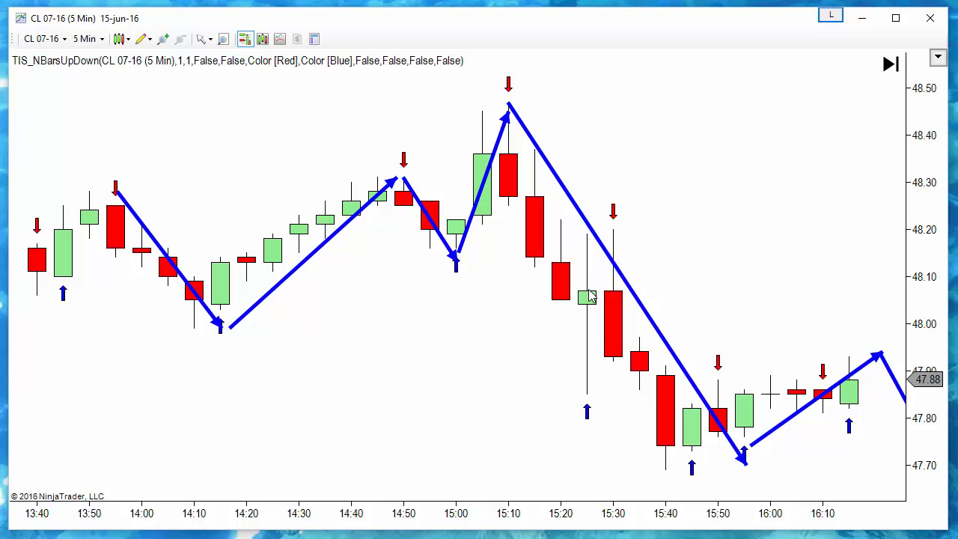
mouse_move(584, 322)
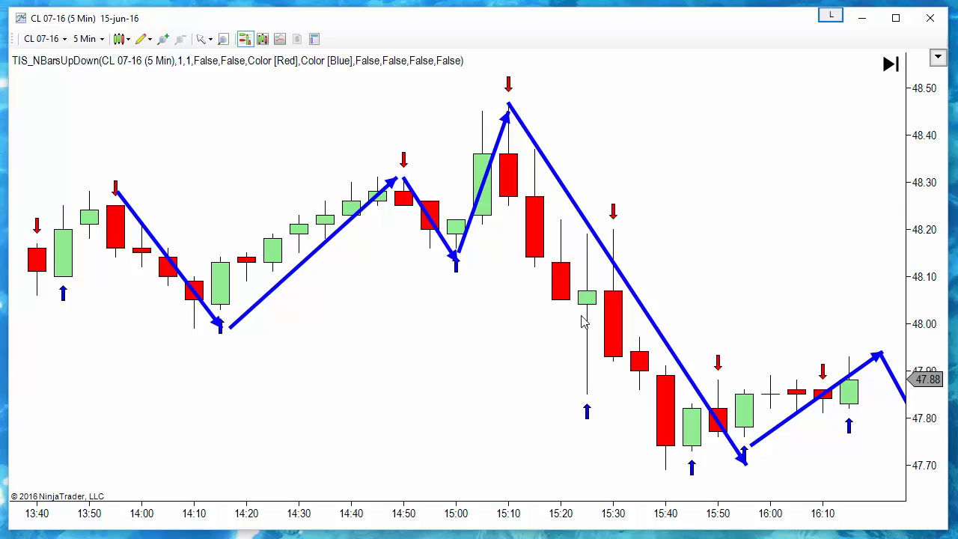
Remove all drawing objects and delete the TIS_NBarsUpDown indicator
left_click(142, 38)
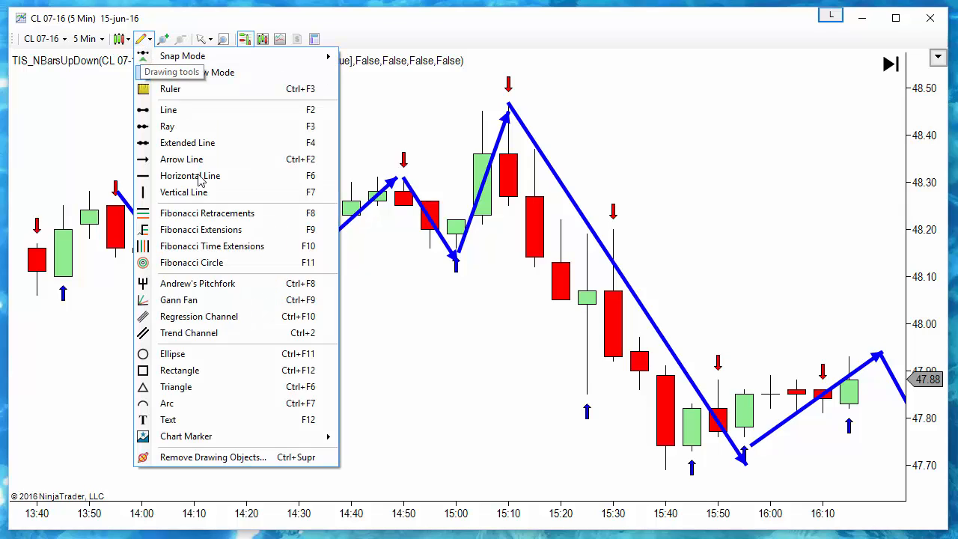
left_click(212, 457)
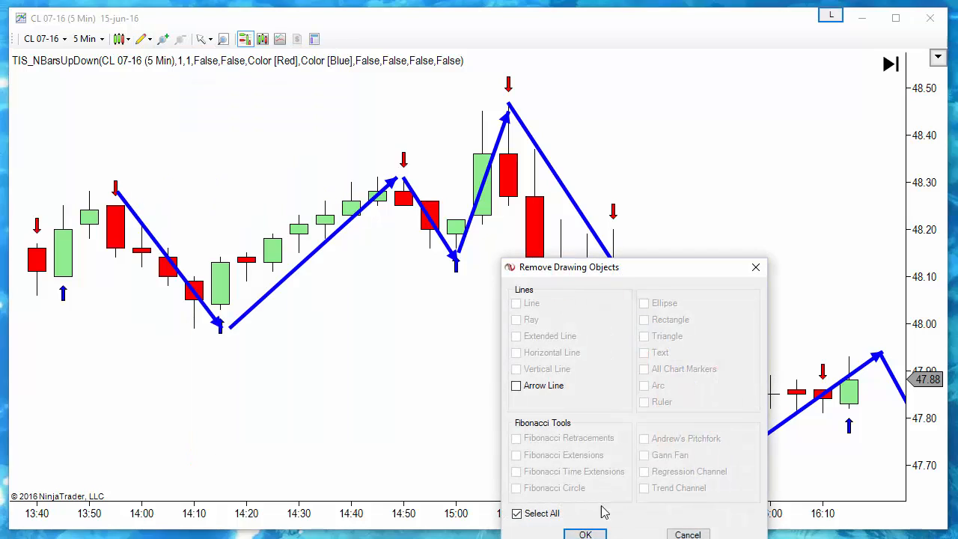
left_click(586, 534)
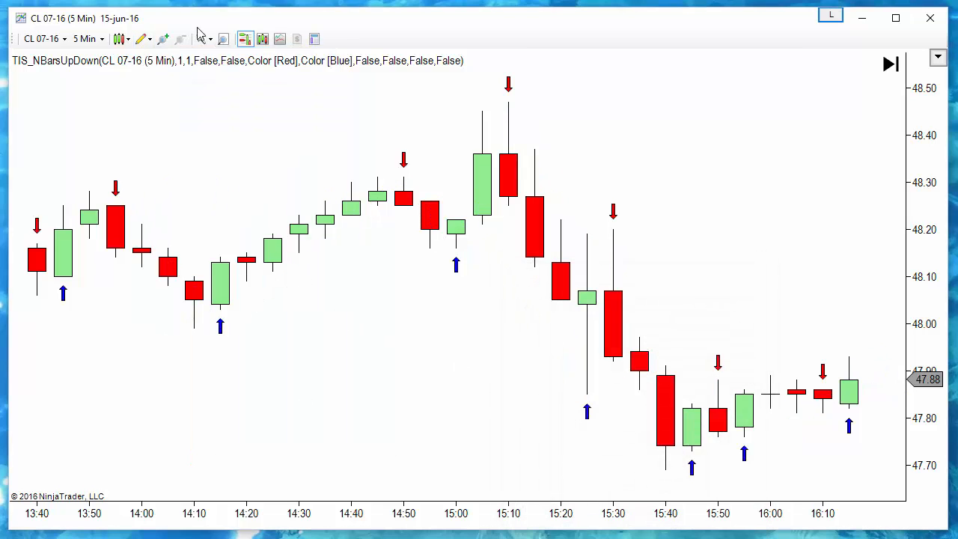
mouse_move(186, 253)
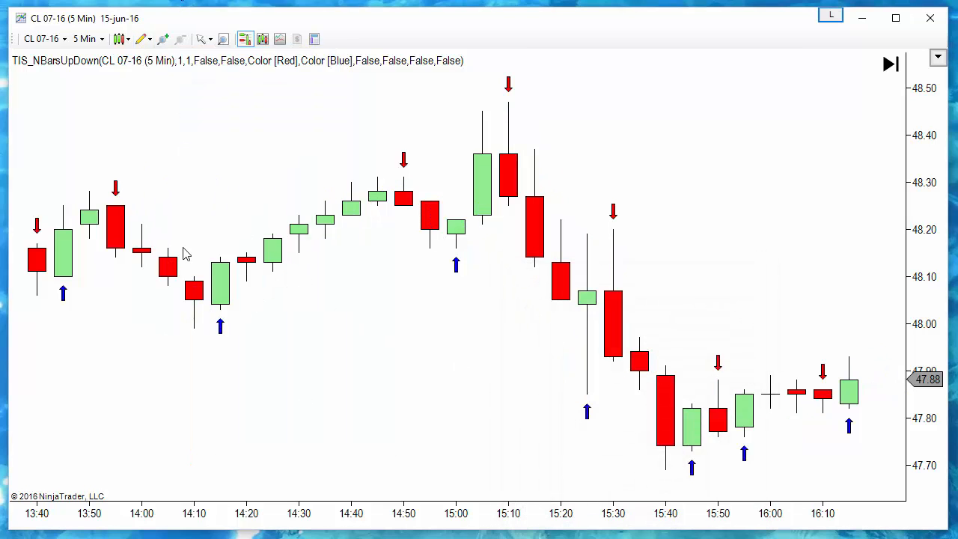
mouse_move(226, 333)
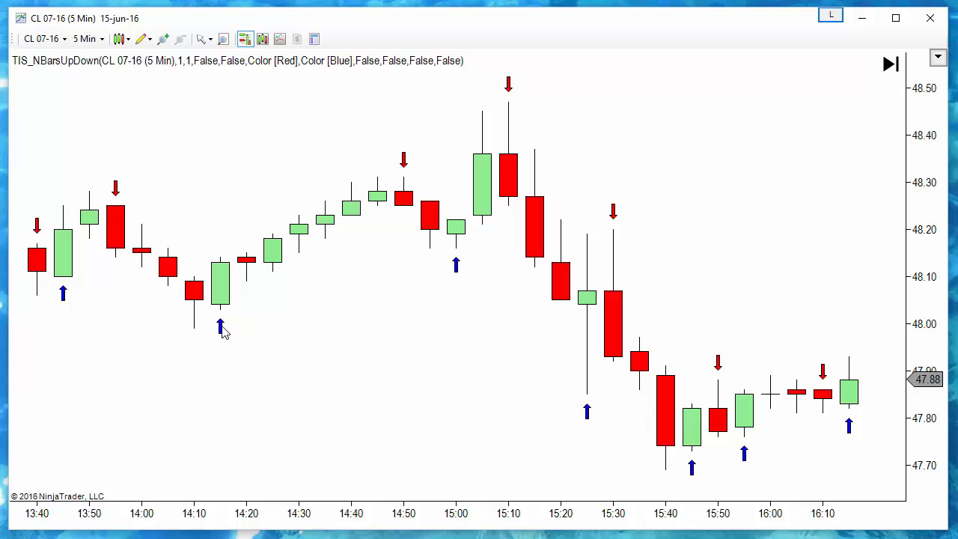
mouse_move(492, 153)
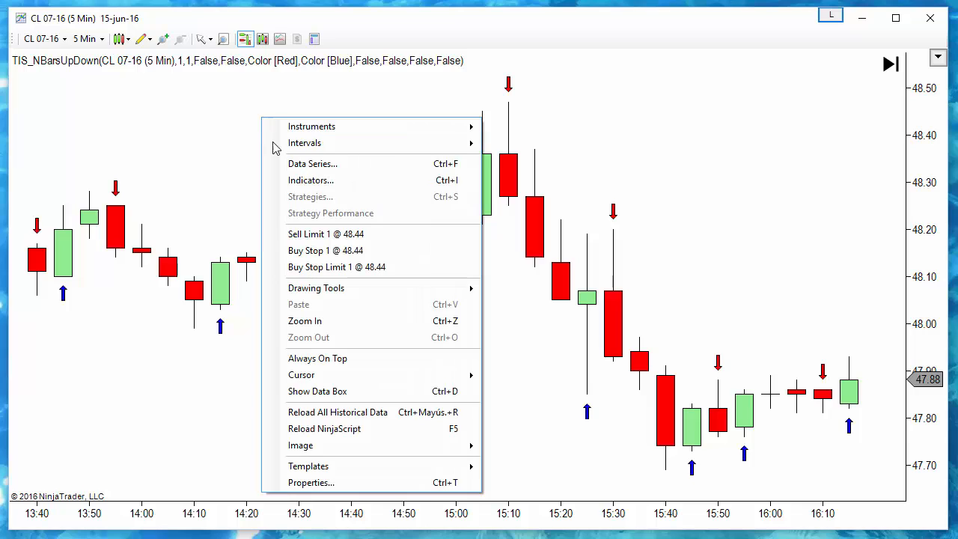
left_click(311, 179)
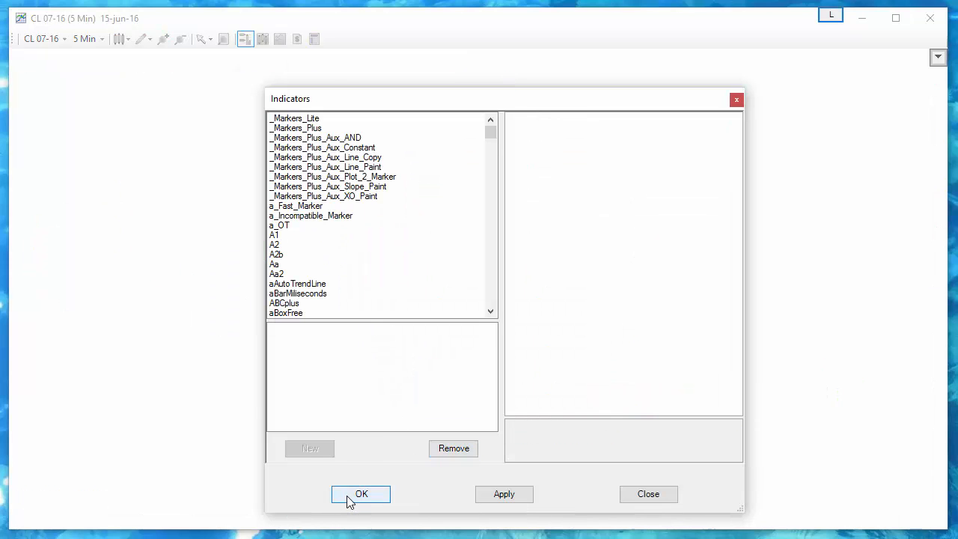
left_click(361, 494)
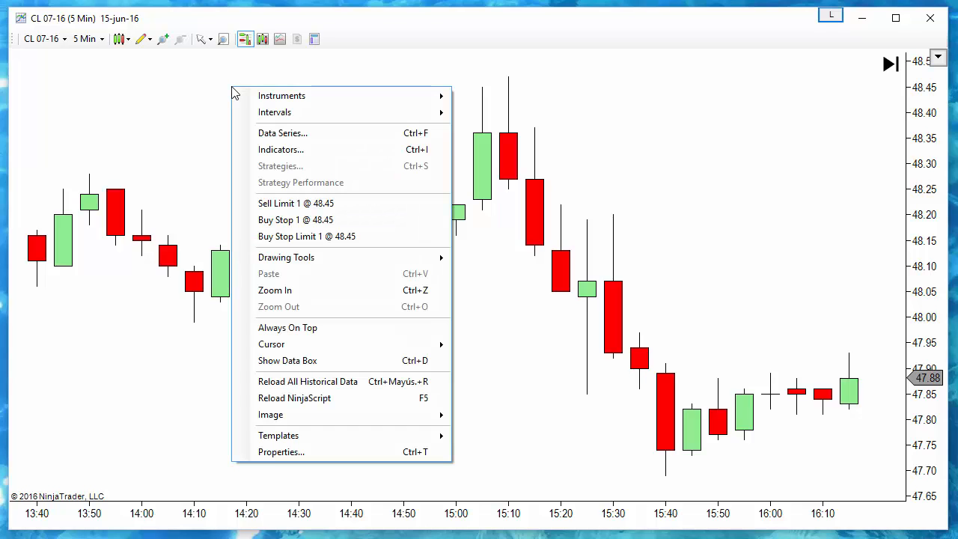
mouse_move(281, 149)
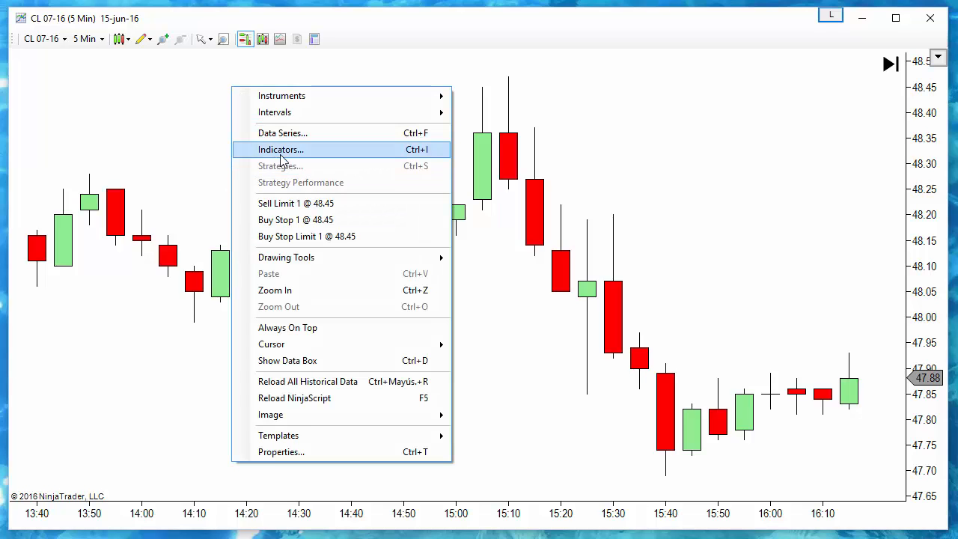
Add the HeikenAshi indicator to the 5-minute CL 07-16 chart and scroll back through history
left_click(281, 149)
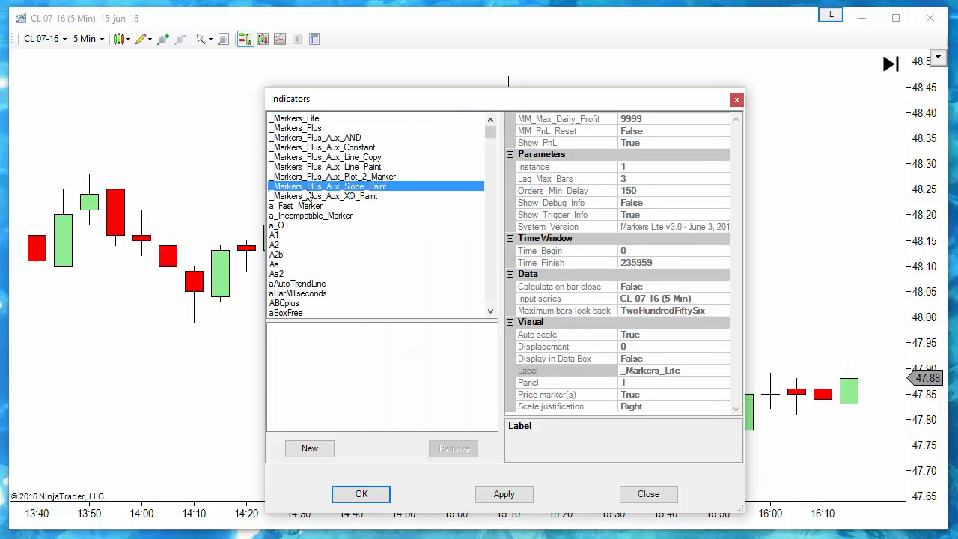
left_click(289, 313)
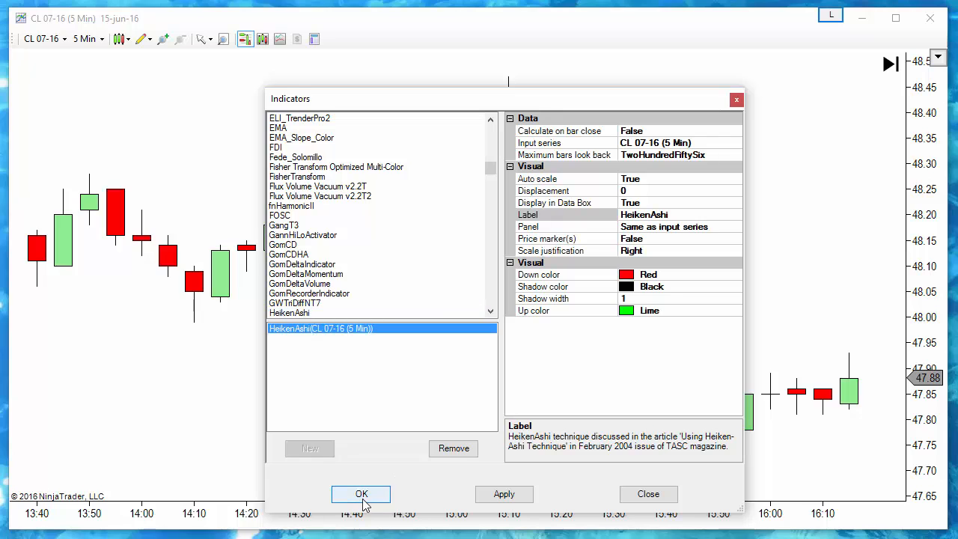
left_click(361, 494)
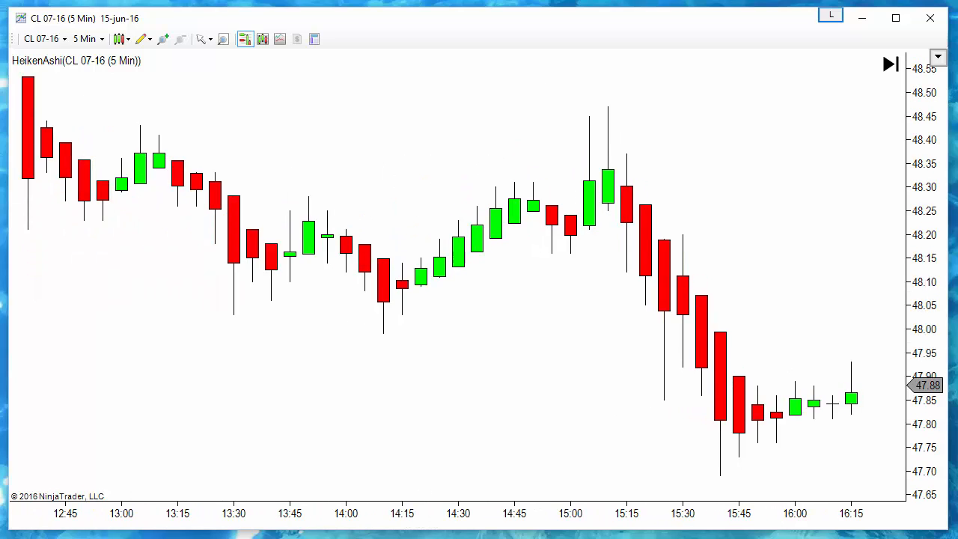
scroll("left", 3)
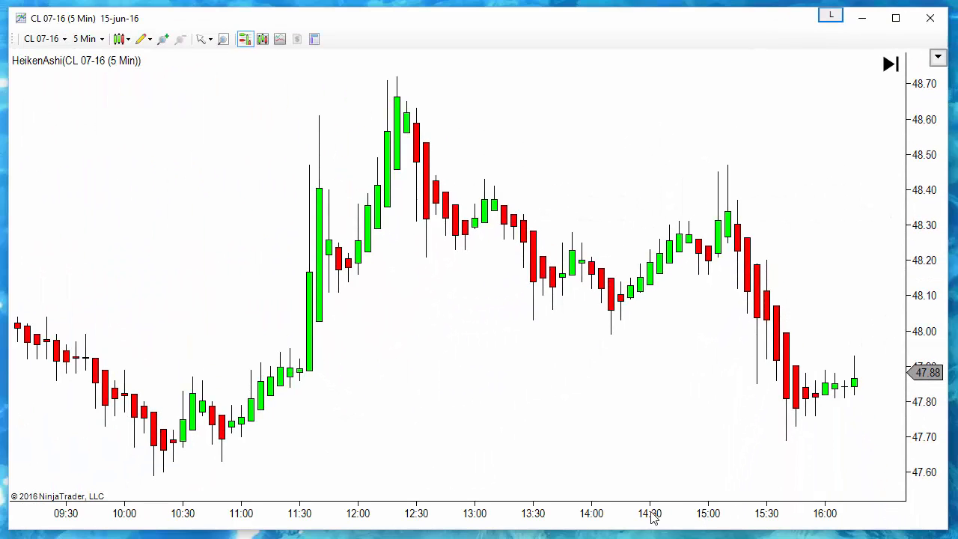
mouse_move(440, 143)
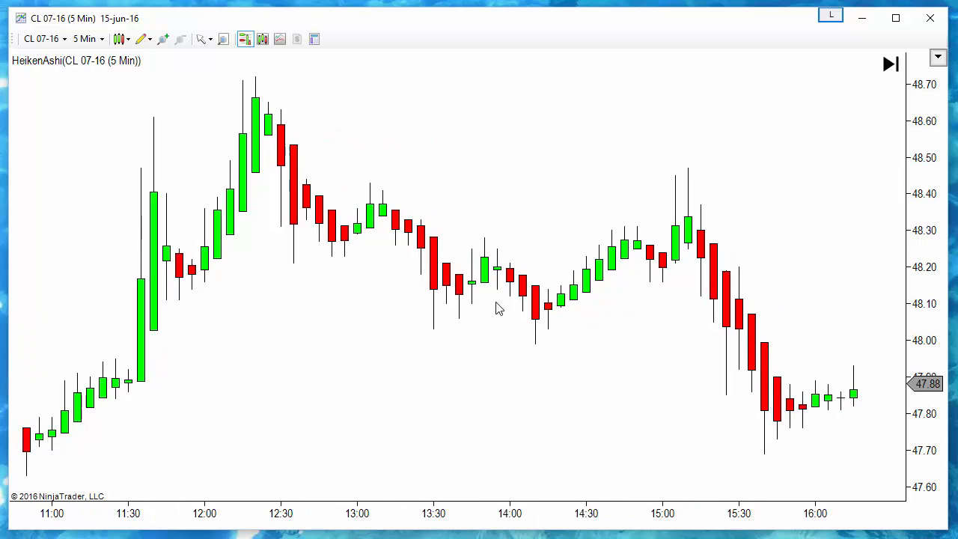
mouse_move(481, 264)
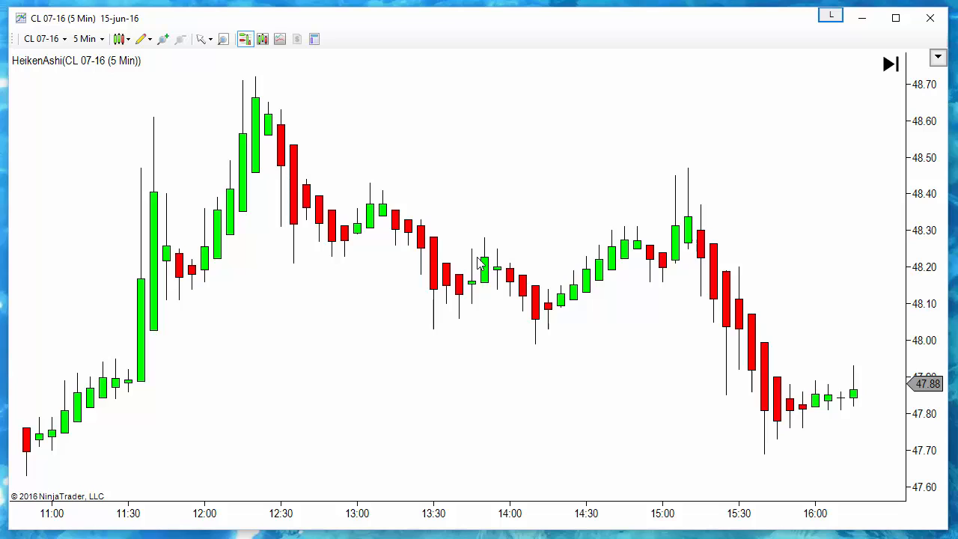
mouse_move(457, 119)
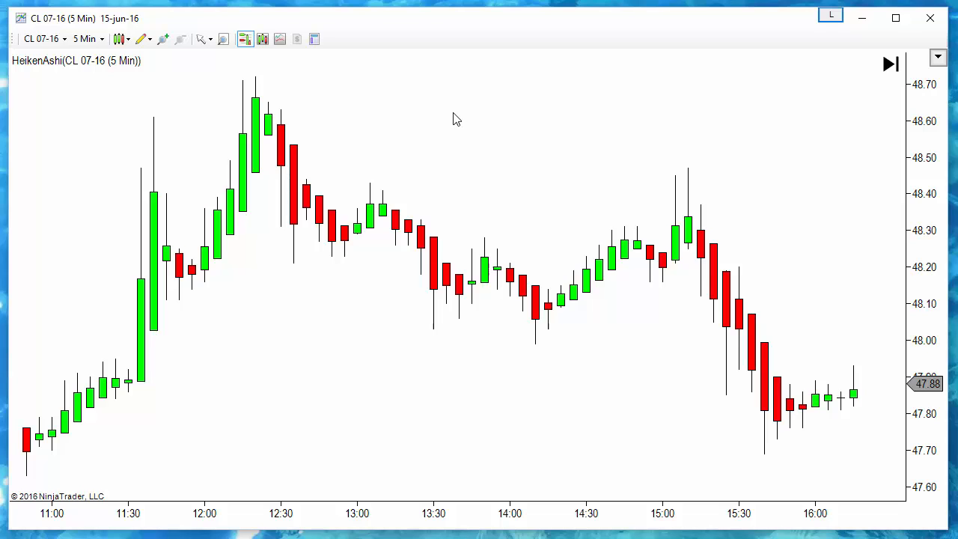
Add a _Markers_Plus_Aux_Line_Copy line named haopen and choose its data source
right_click(457, 118)
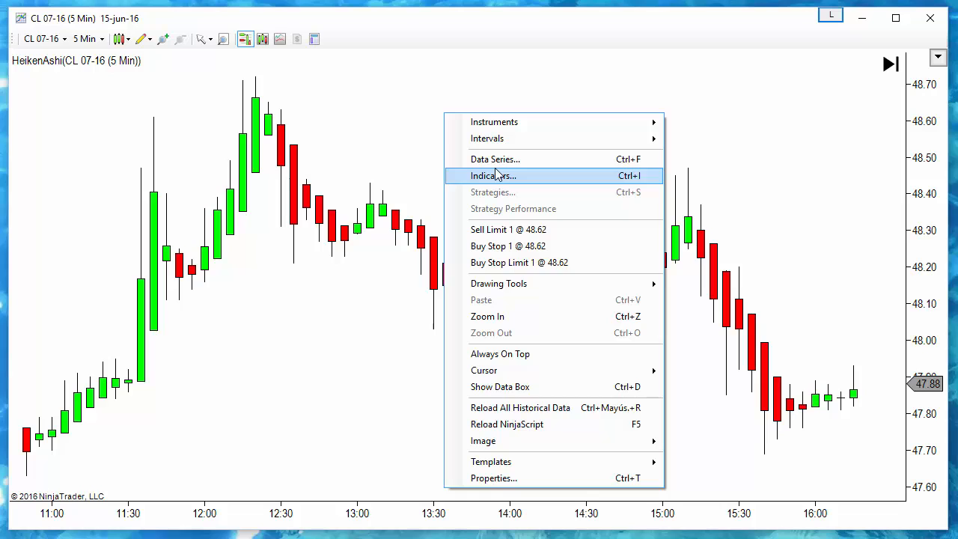
left_click(493, 175)
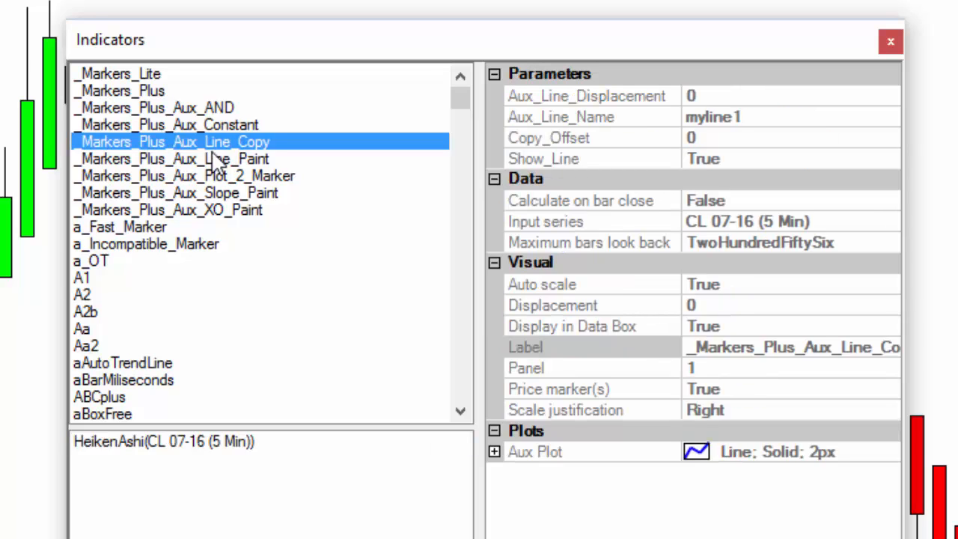
mouse_move(183, 151)
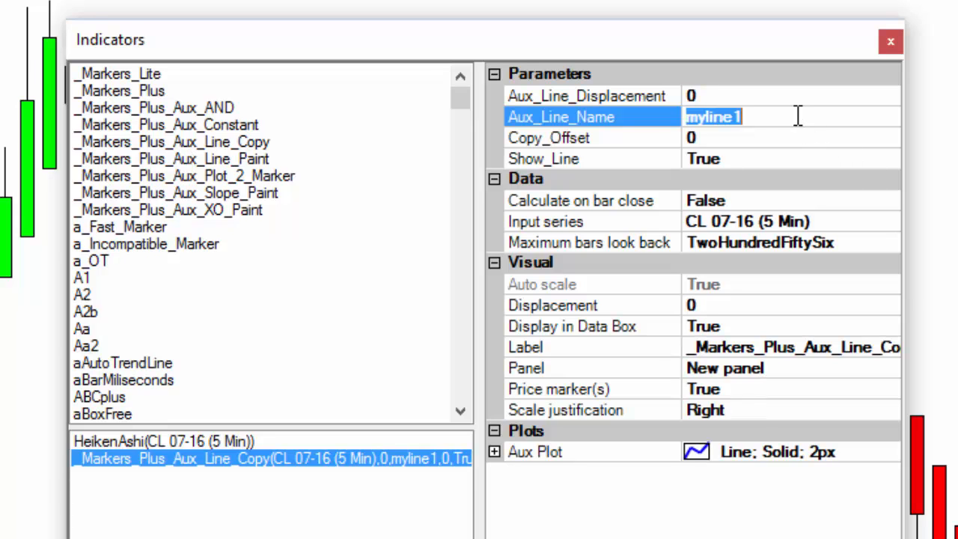
type("h")
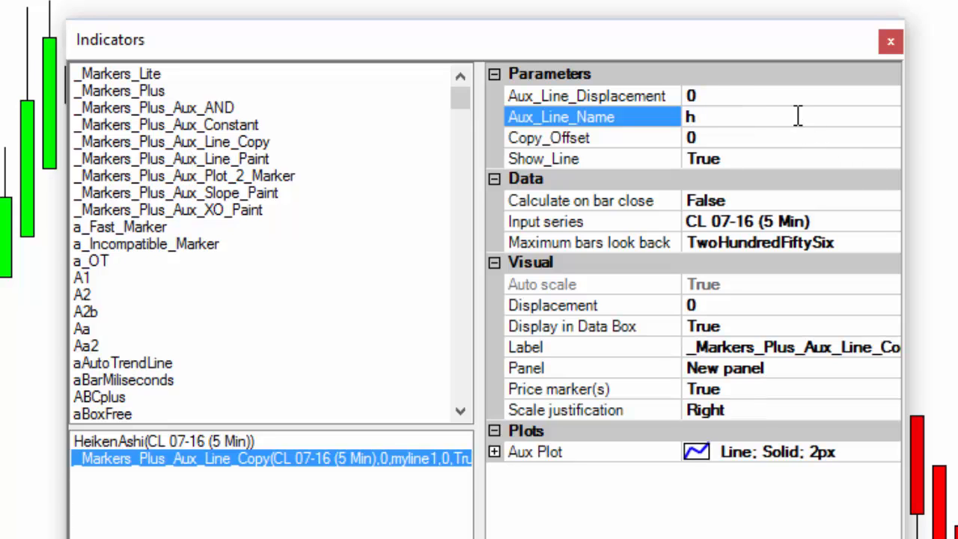
type("aopen")
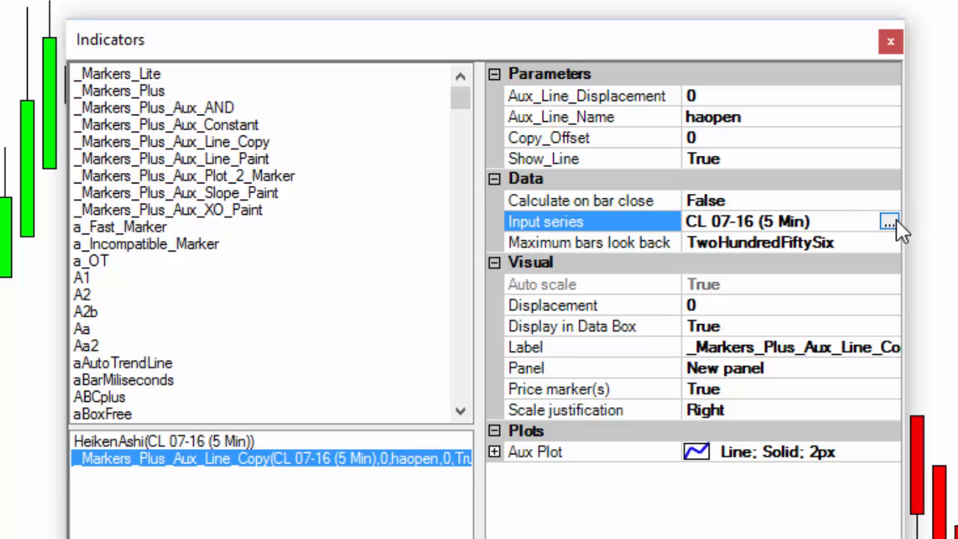
left_click(889, 221)
type("h")
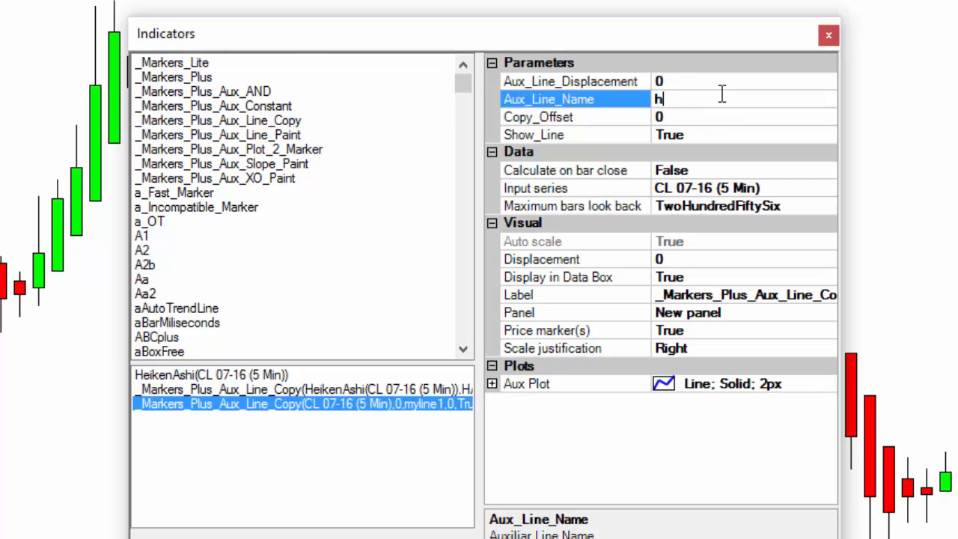
Name the second line haclose, set its input series to HeikenAshi, and apply both
type("aclose")
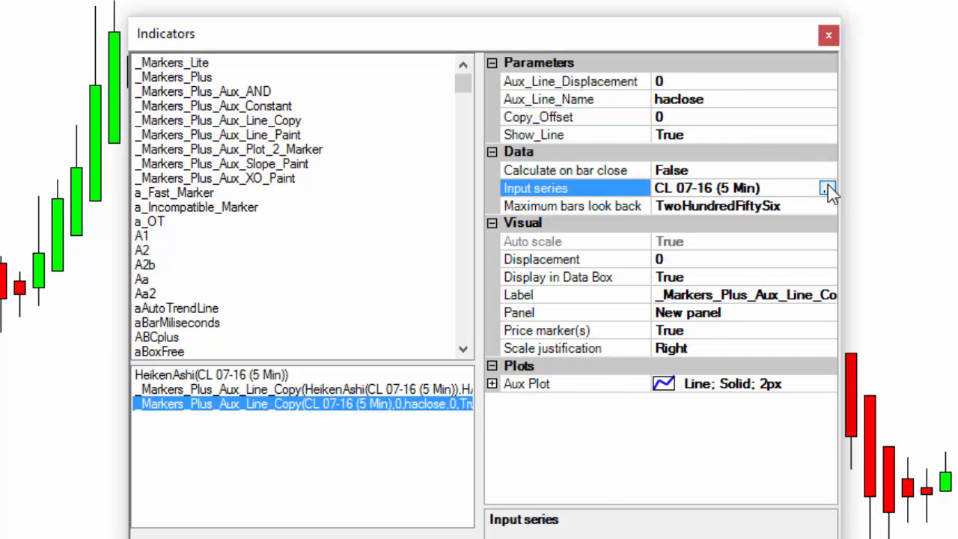
left_click(827, 188)
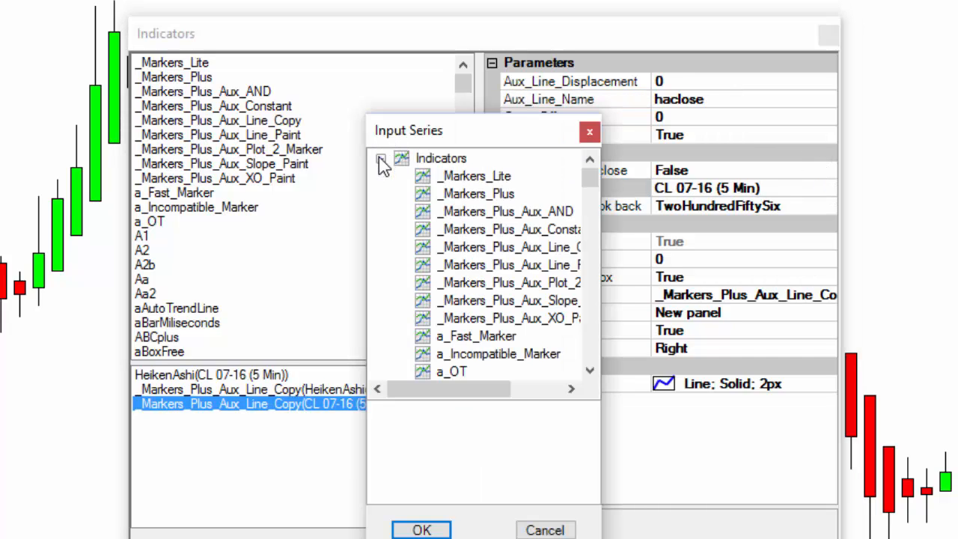
left_click(465, 353)
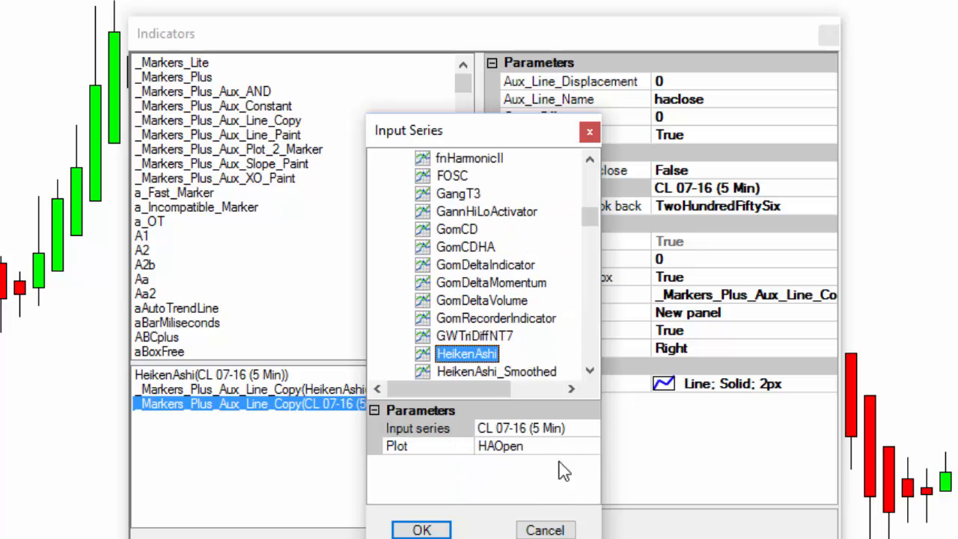
left_click(590, 446)
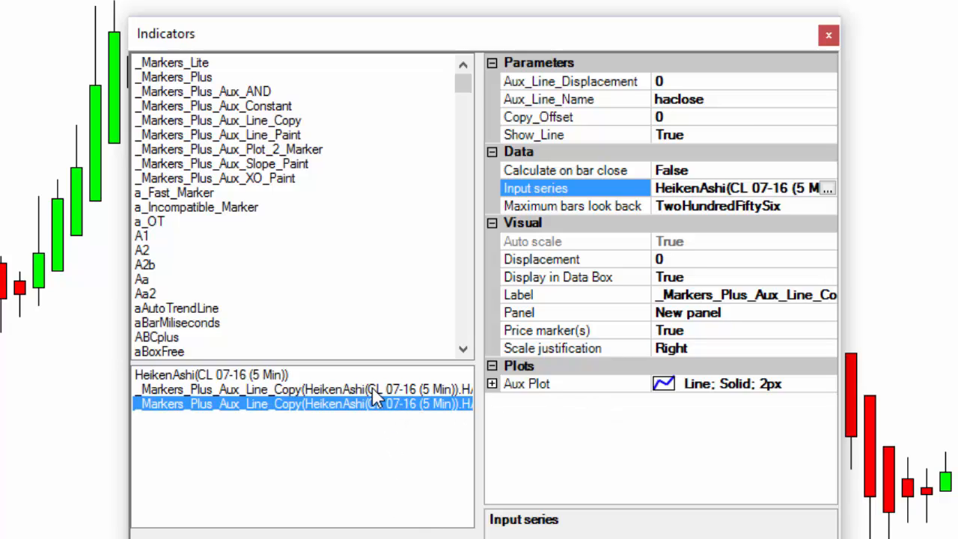
left_click(299, 389)
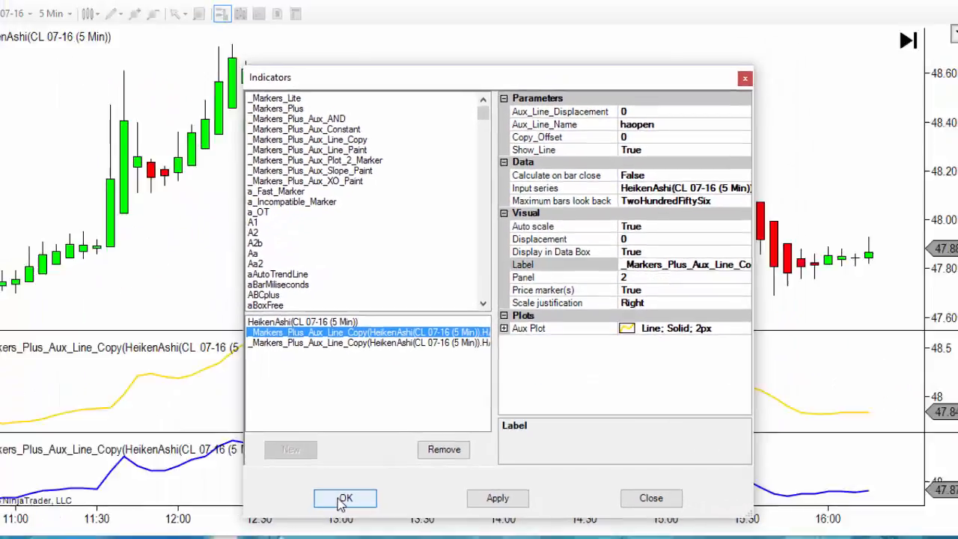
left_click(344, 498)
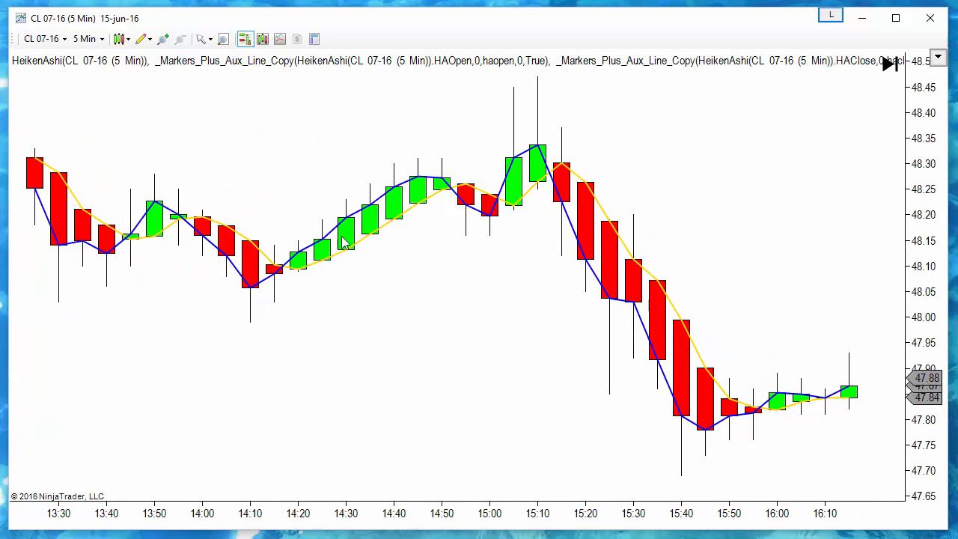
mouse_move(284, 268)
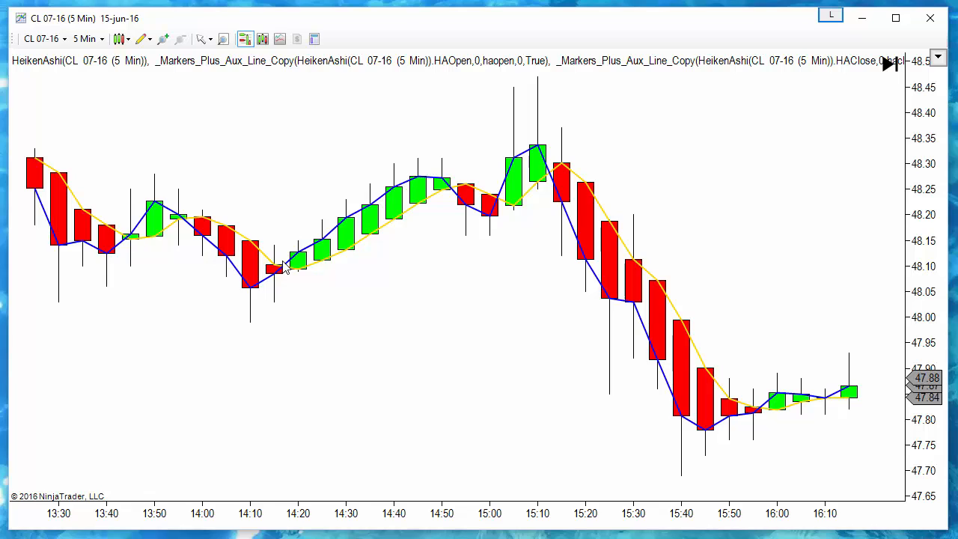
mouse_move(357, 229)
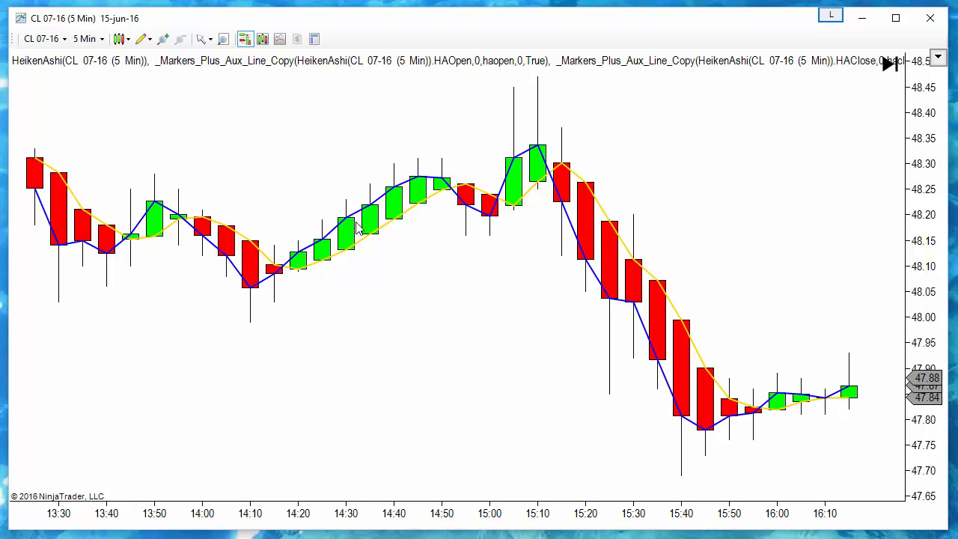
mouse_move(497, 211)
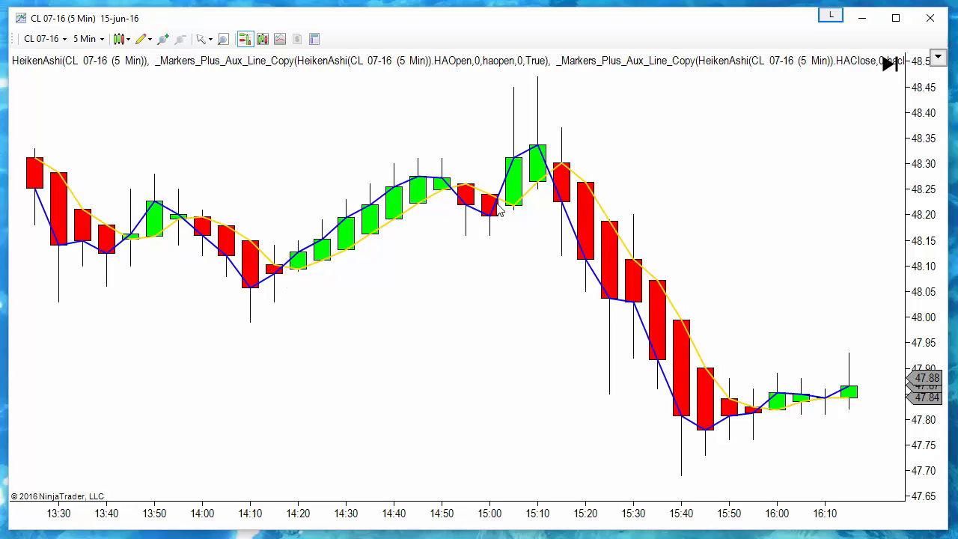
mouse_move(499, 218)
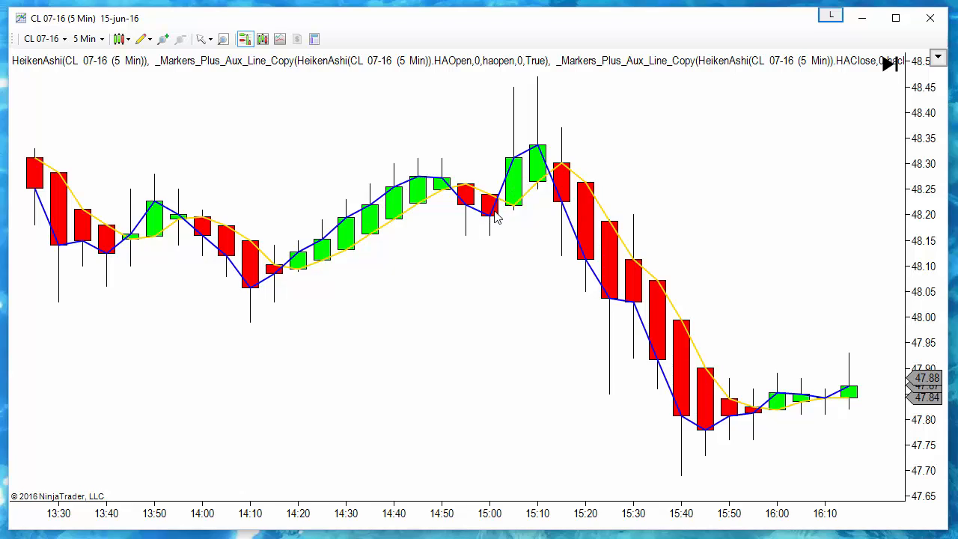
mouse_move(500, 202)
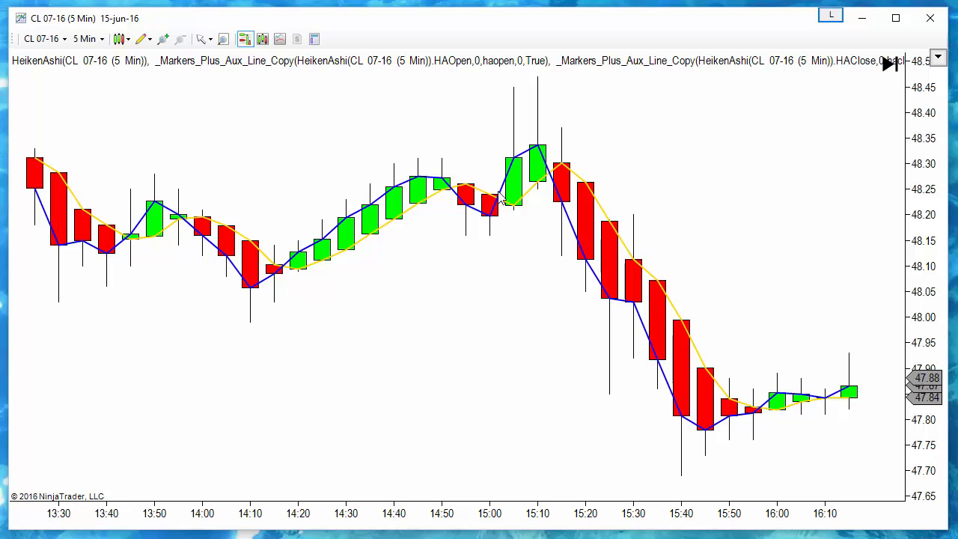
mouse_move(517, 165)
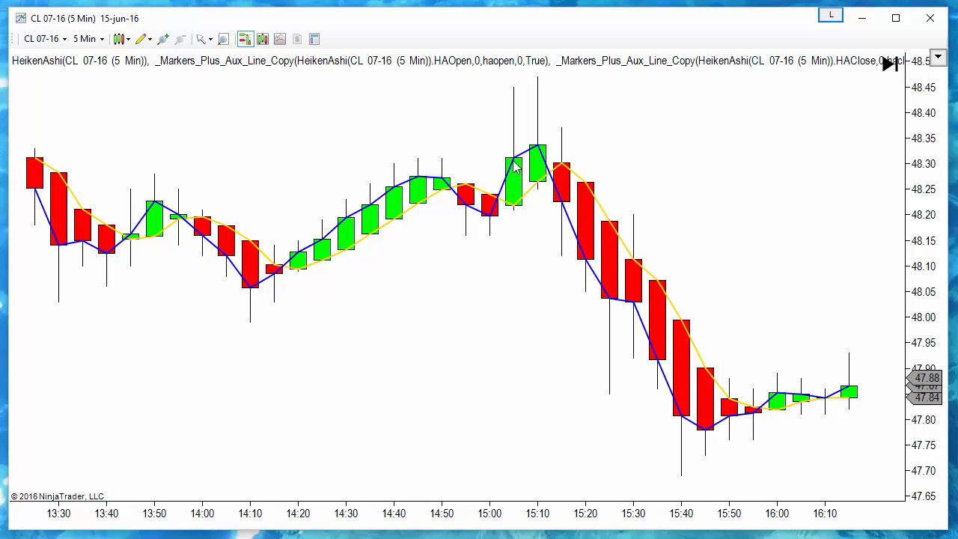
mouse_move(490, 199)
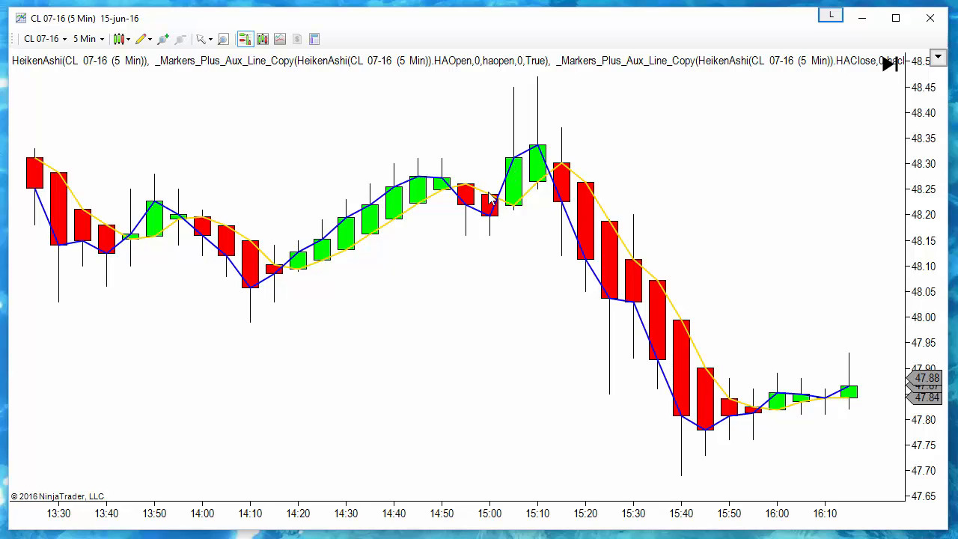
mouse_move(535, 155)
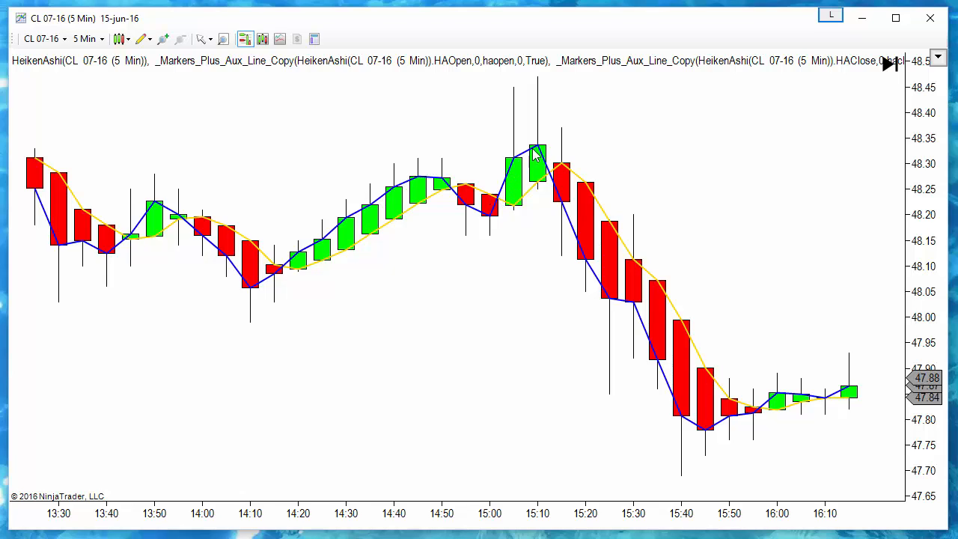
mouse_move(614, 255)
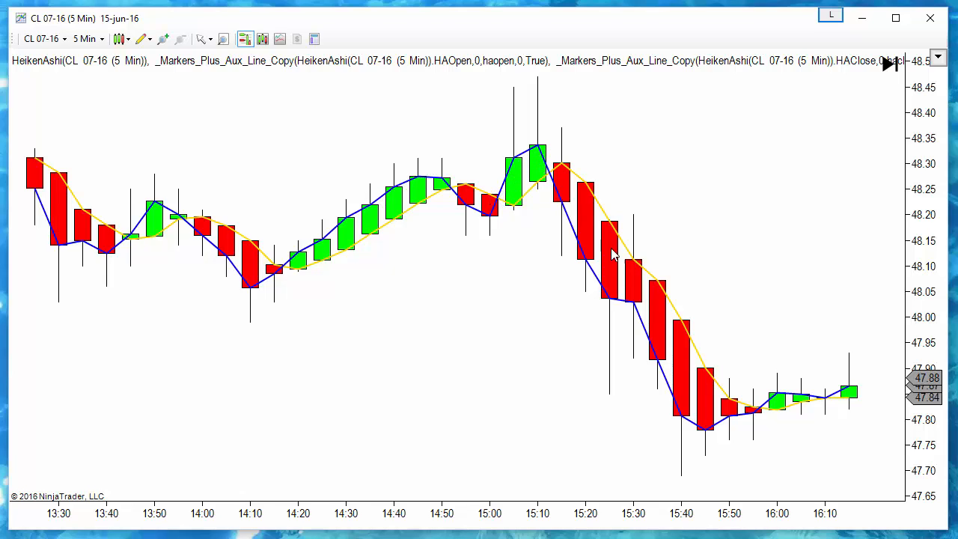
mouse_move(493, 387)
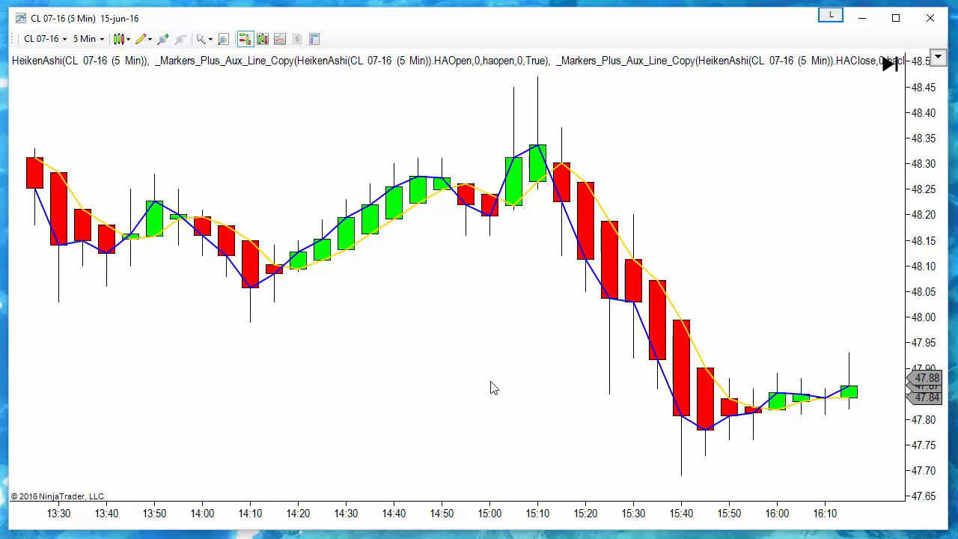
mouse_move(322, 239)
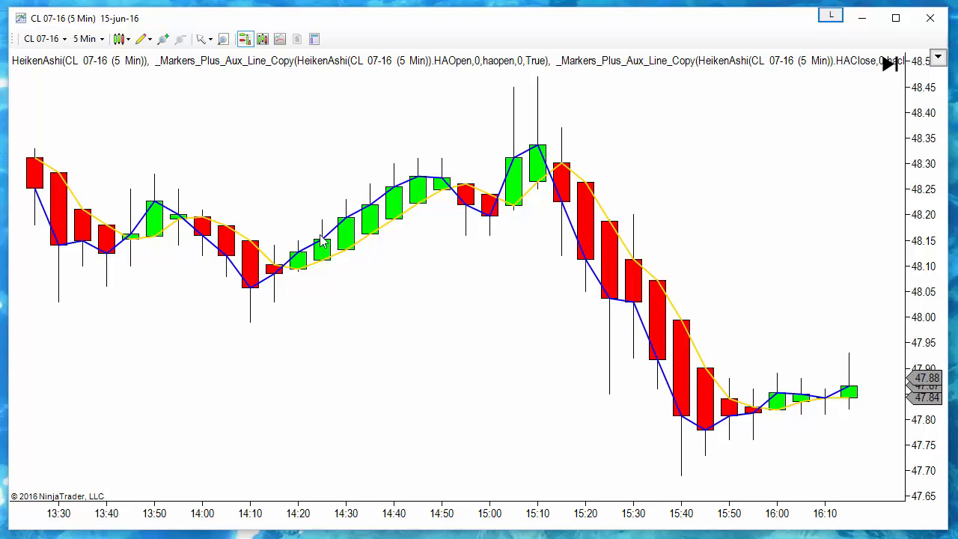
mouse_move(418, 217)
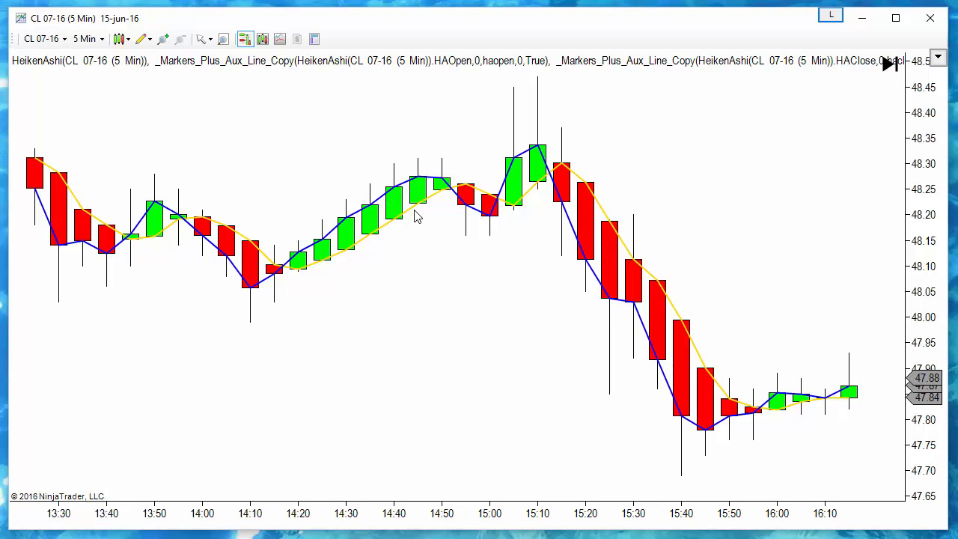
Remove the applied HeikenAshi indicator from the CL 07-16 chart's indicator list
right_click(451, 271)
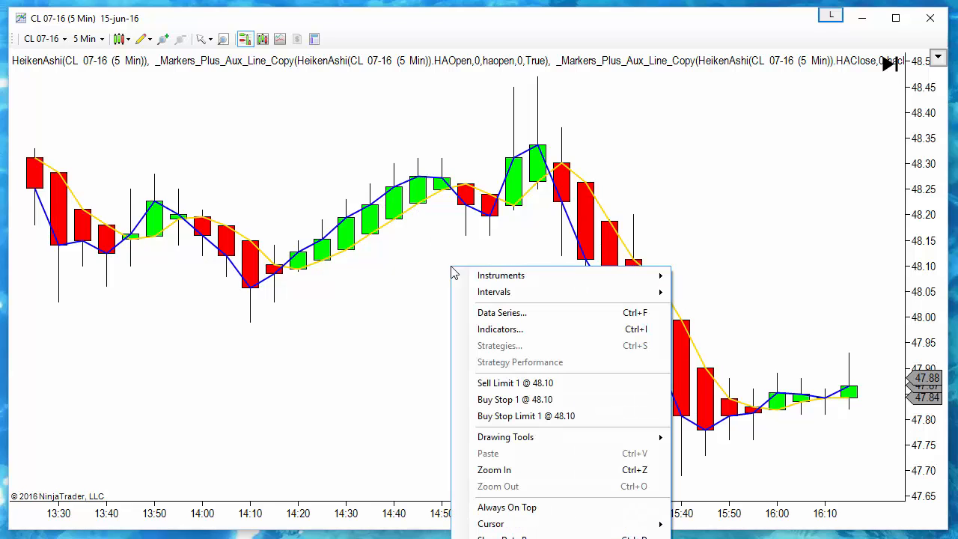
left_click(500, 329)
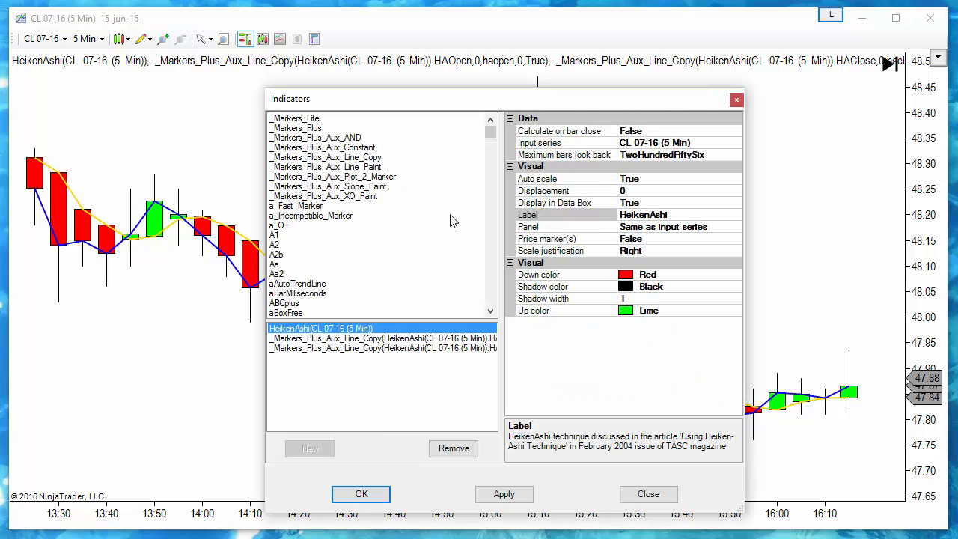
mouse_move(305, 328)
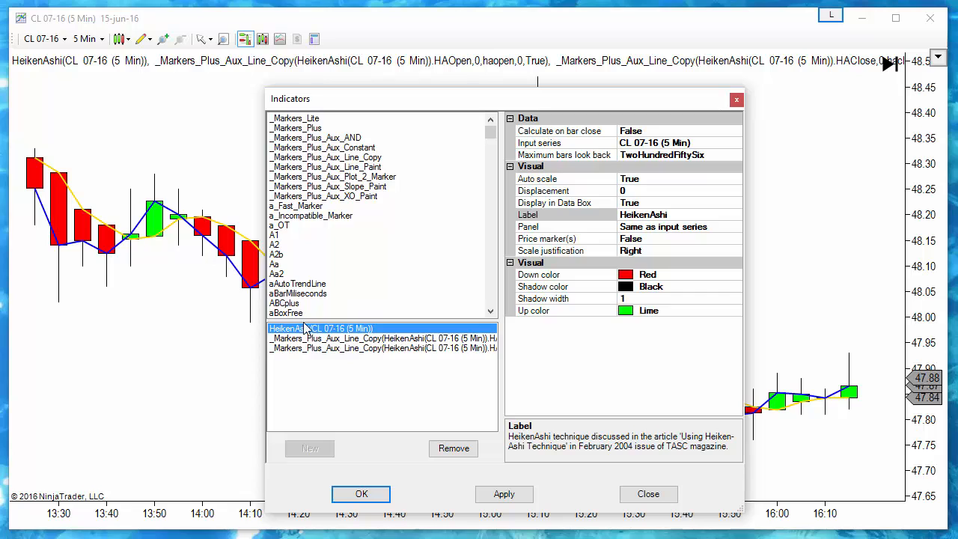
left_click(381, 327)
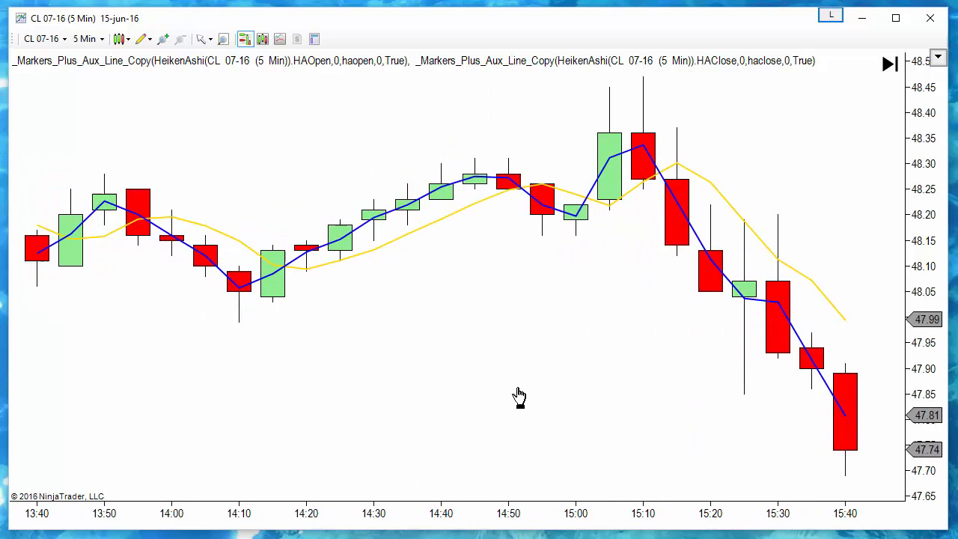
mouse_move(352, 236)
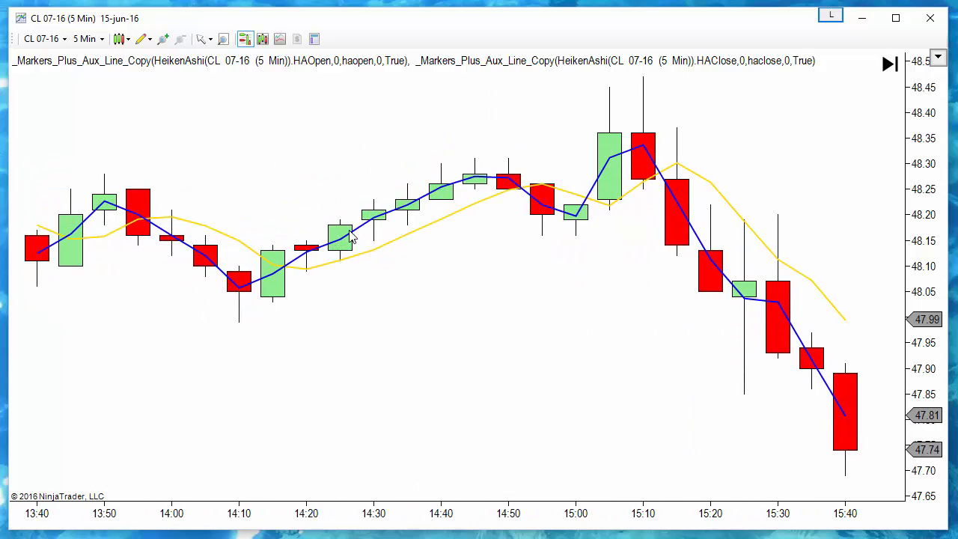
mouse_move(342, 266)
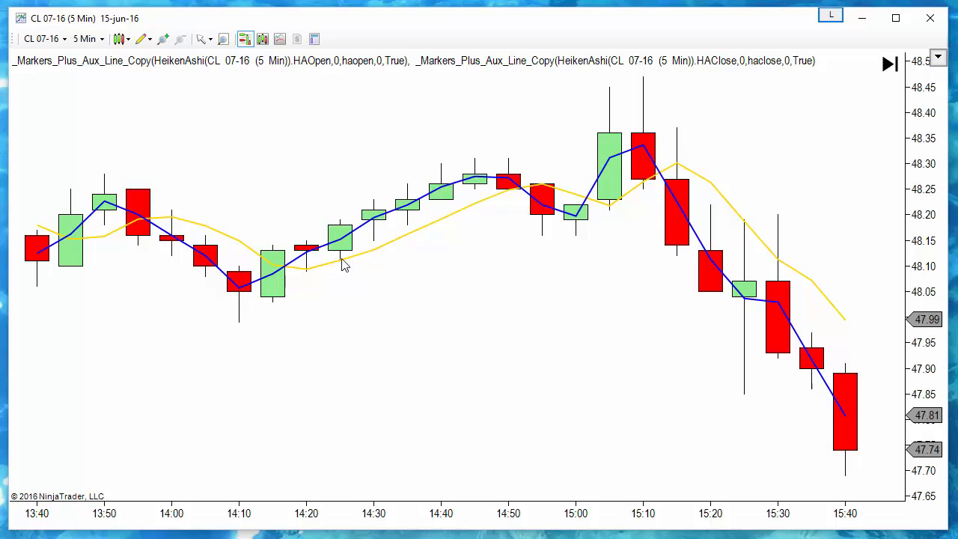
mouse_move(591, 304)
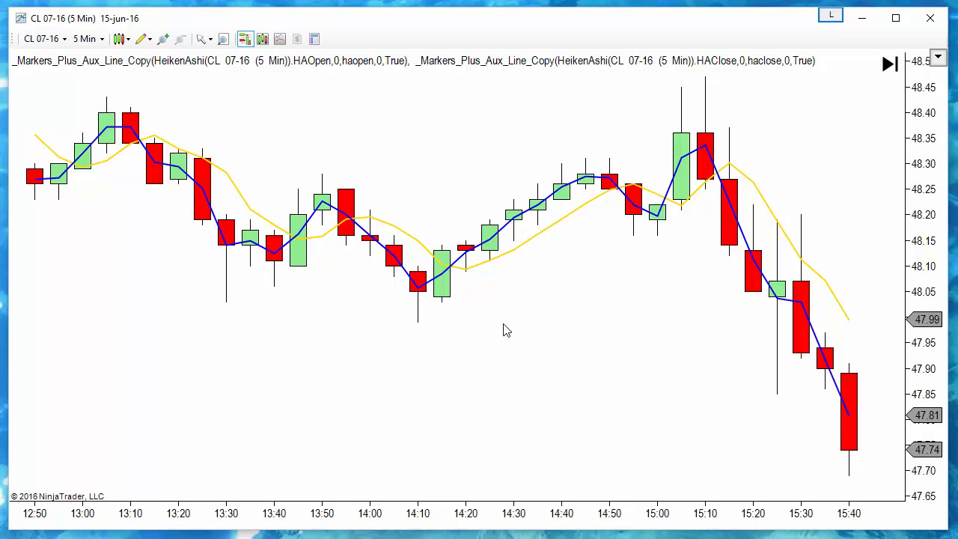
mouse_move(376, 226)
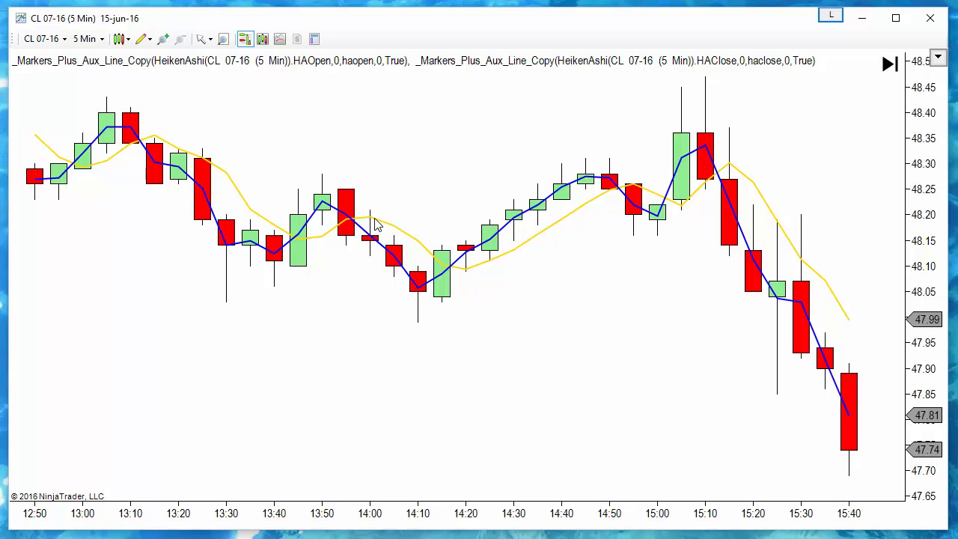
Re-add HeikenAshi to the 5-minute chart and scroll right to the latest bars
right_click(378, 224)
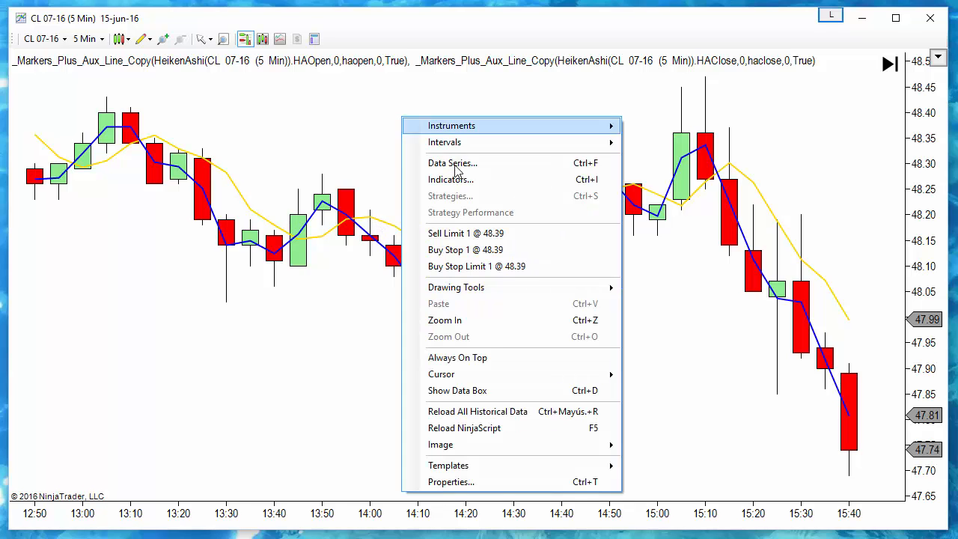
left_click(451, 179)
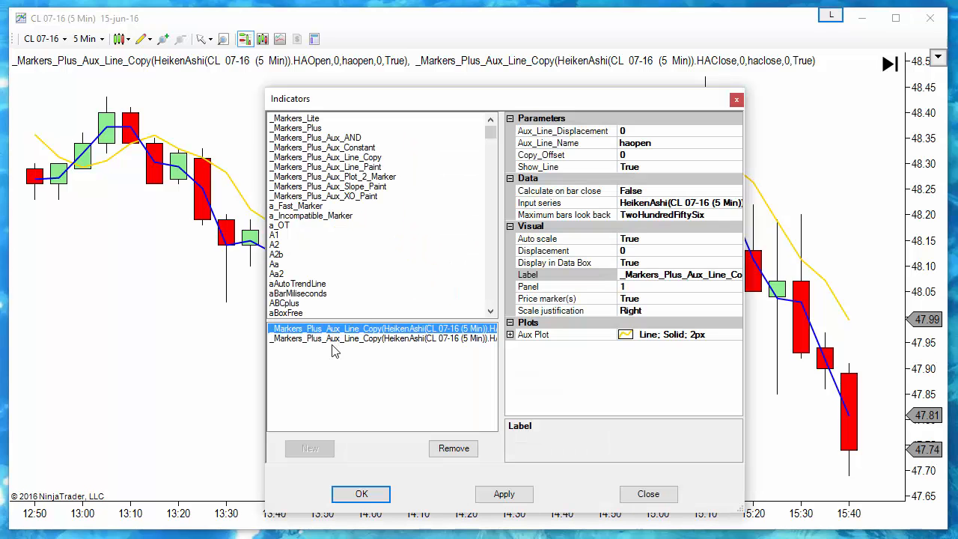
left_click(295, 206)
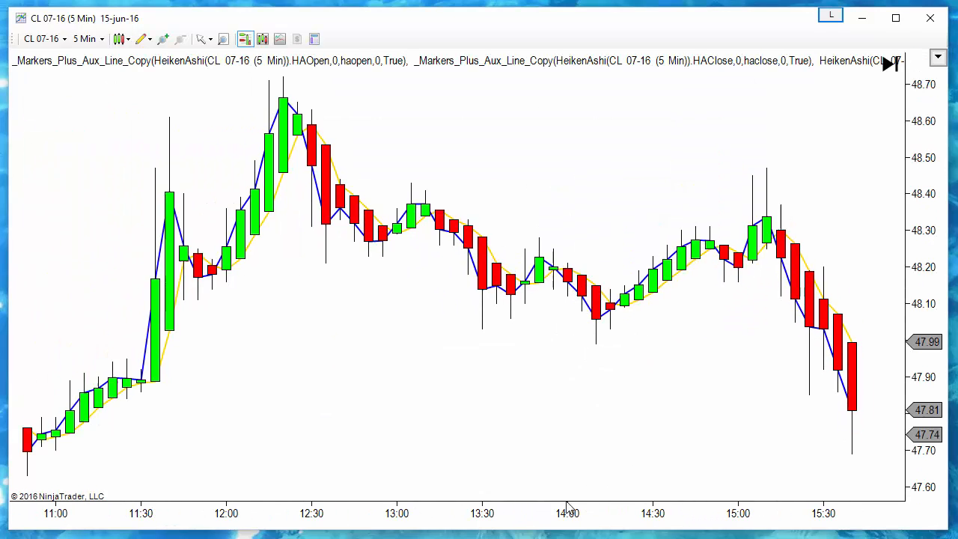
scroll("right", 3)
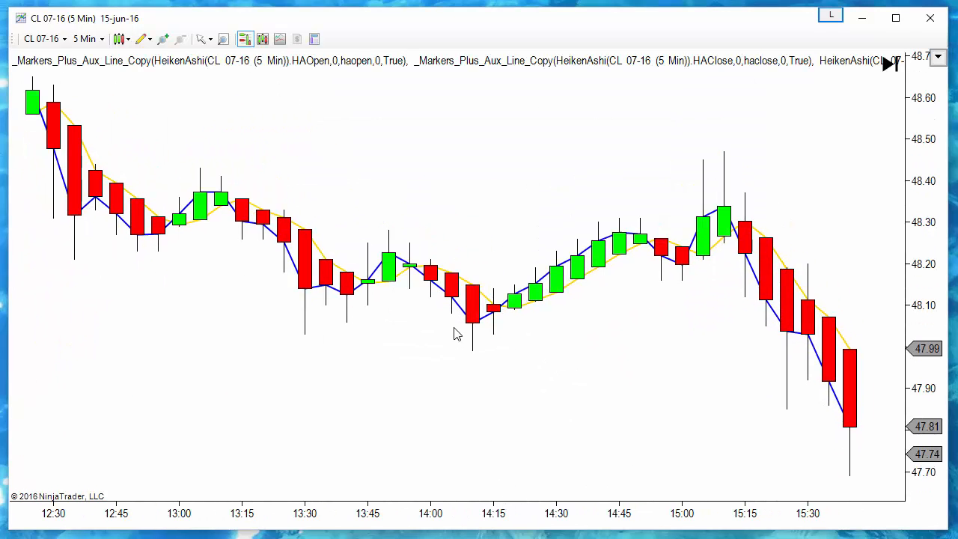
scroll("right", 3)
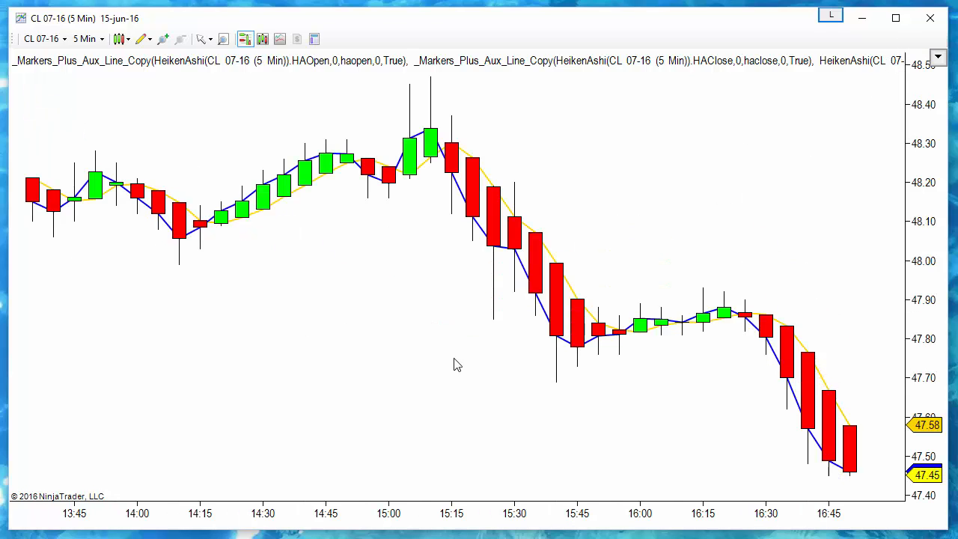
mouse_move(209, 239)
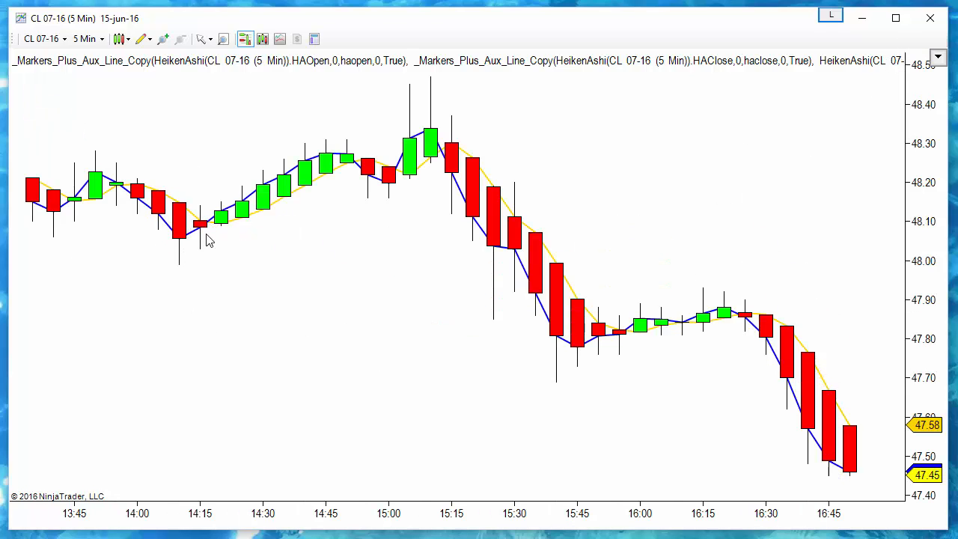
mouse_move(374, 169)
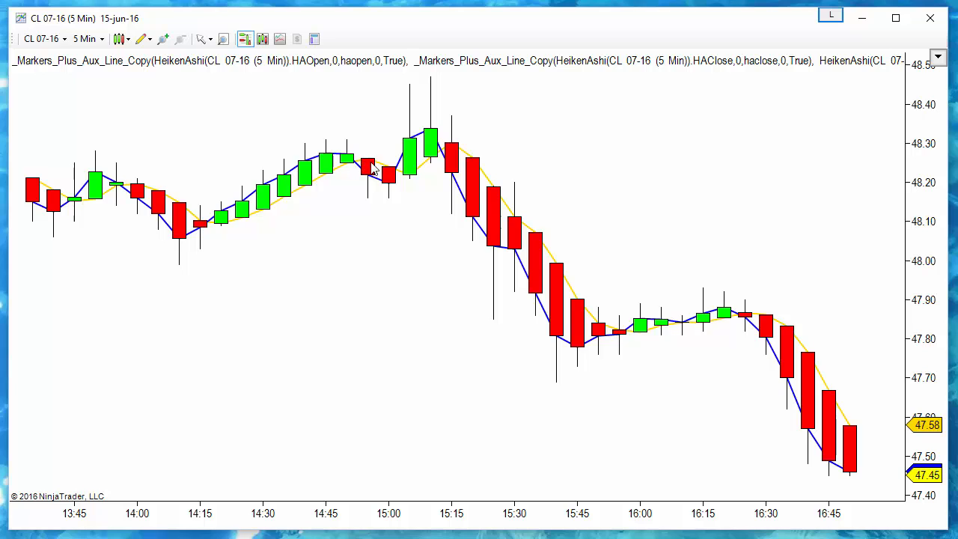
mouse_move(387, 202)
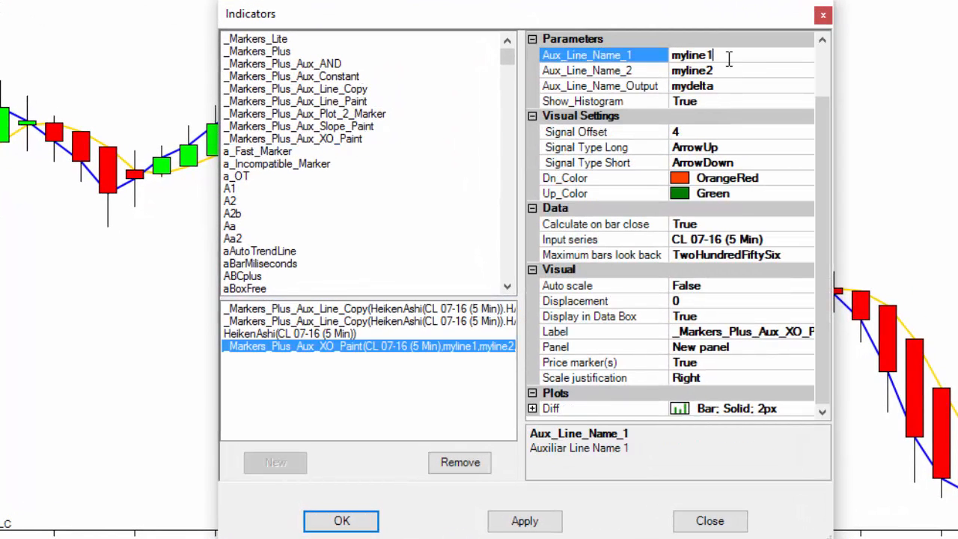
Enter the haclose and haopen series in the XO Paint indicator settings
type("ha")
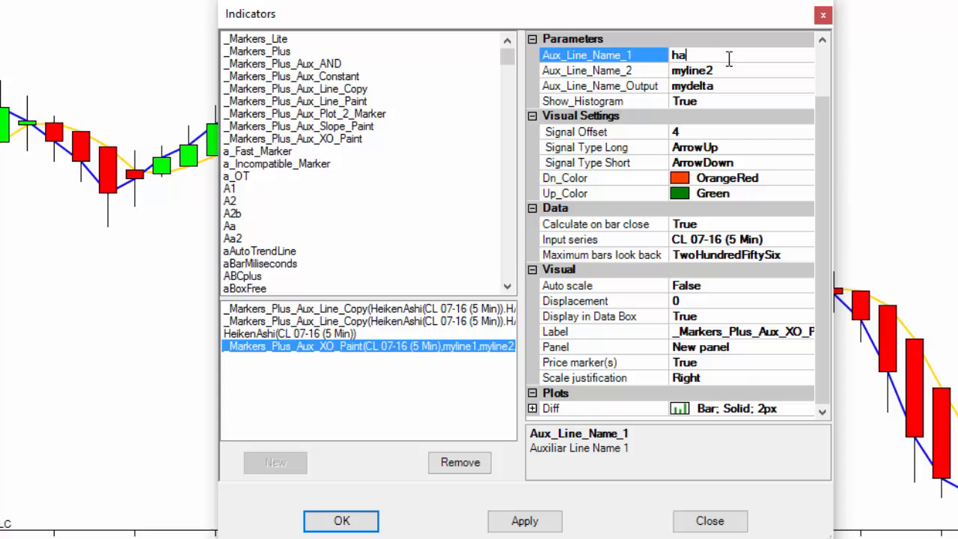
type("close")
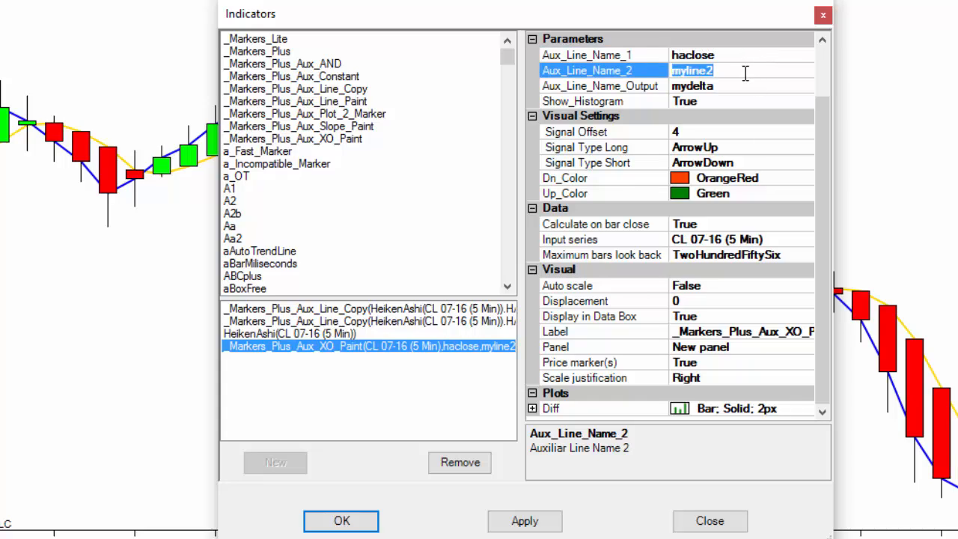
type("haopen")
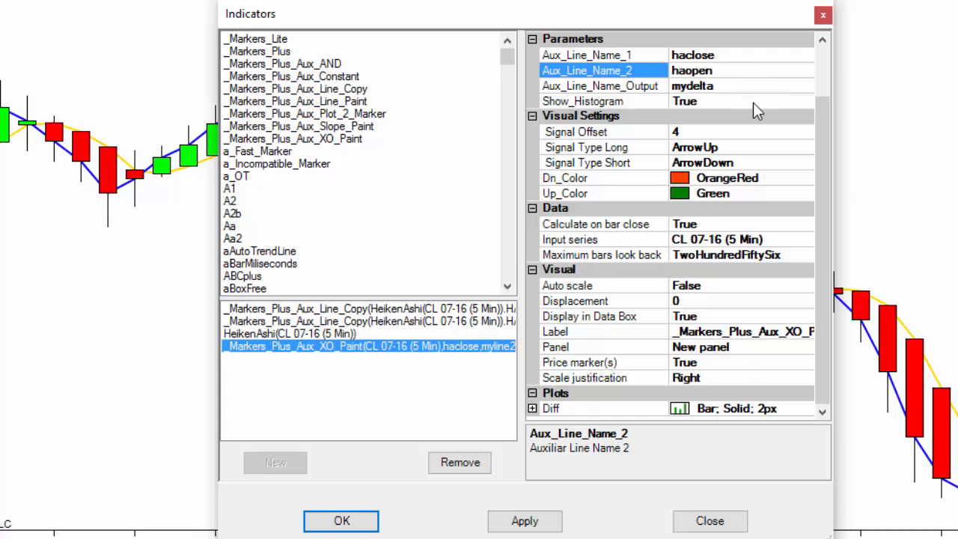
scroll("up", 3)
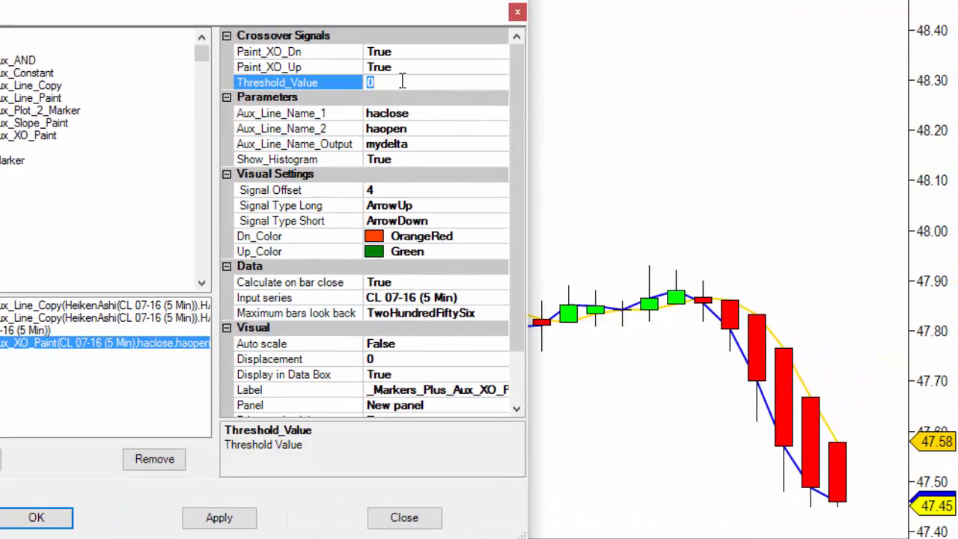
Set XO Paint threshold to 0.01 with TriangleUp long and TriangleDown short markers
type(".0")
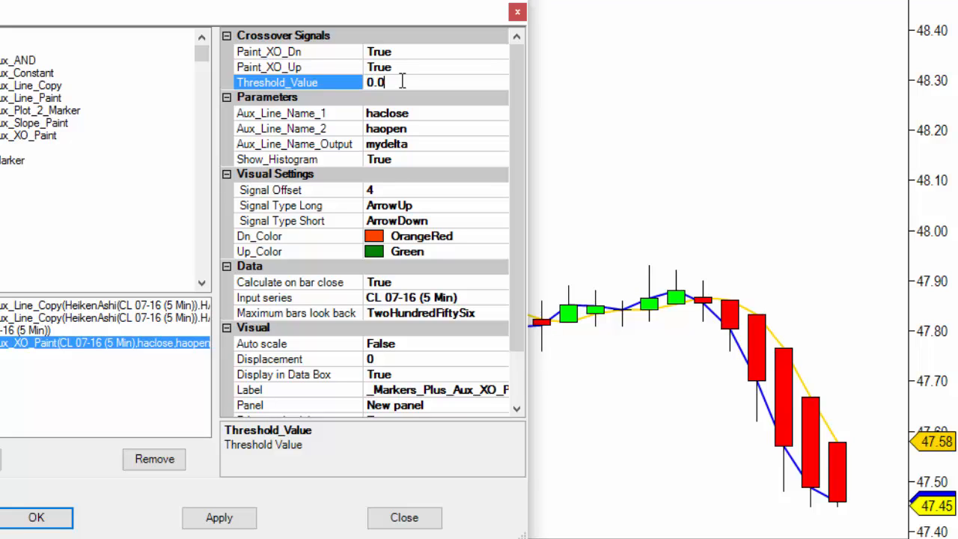
type("1")
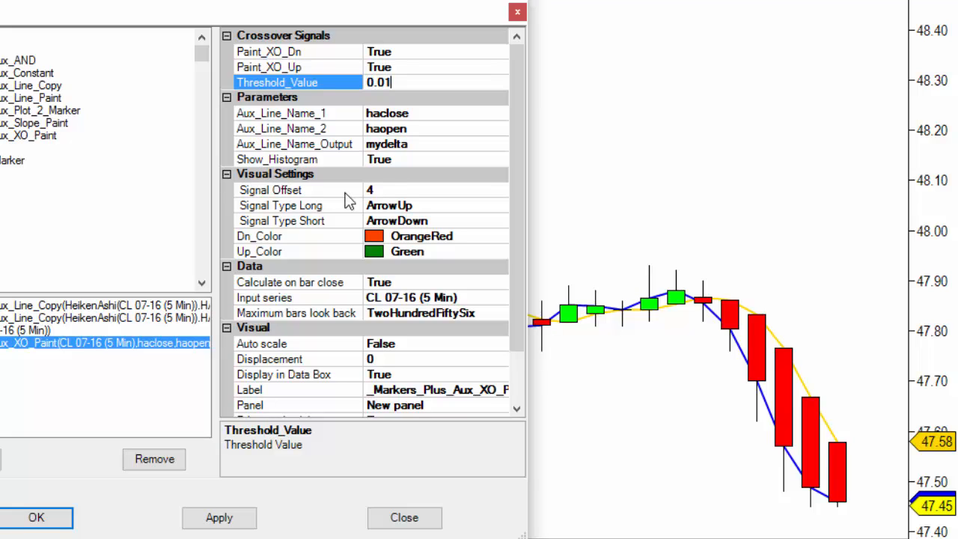
mouse_move(393, 172)
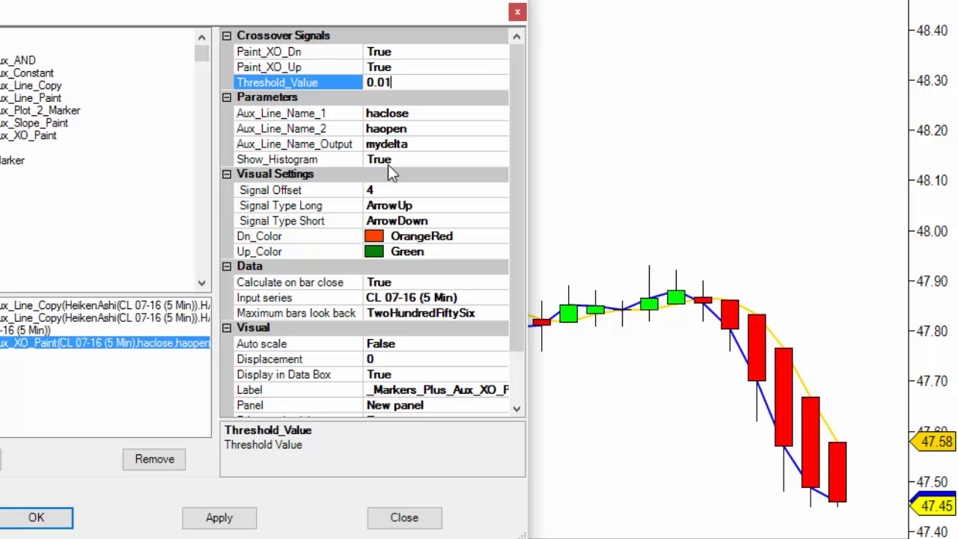
mouse_move(95, 443)
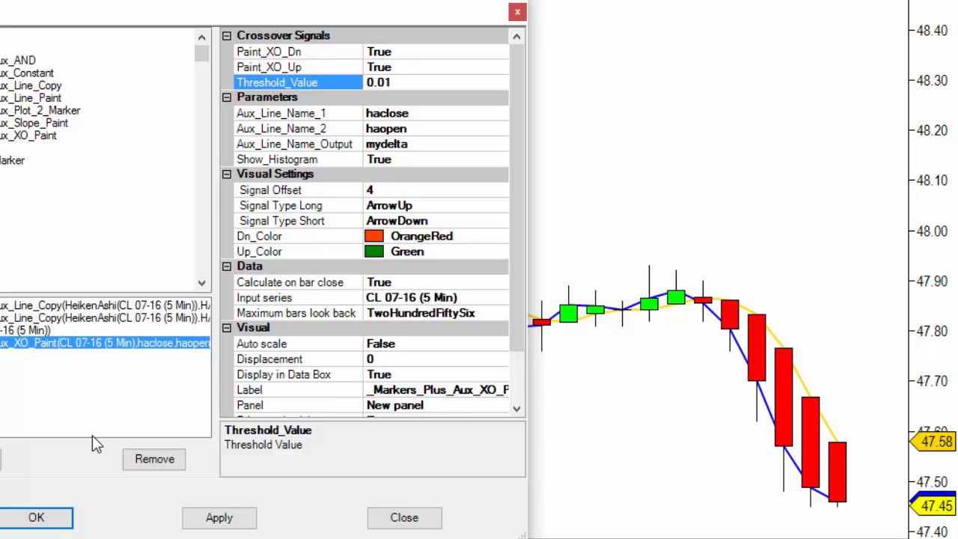
mouse_move(442, 211)
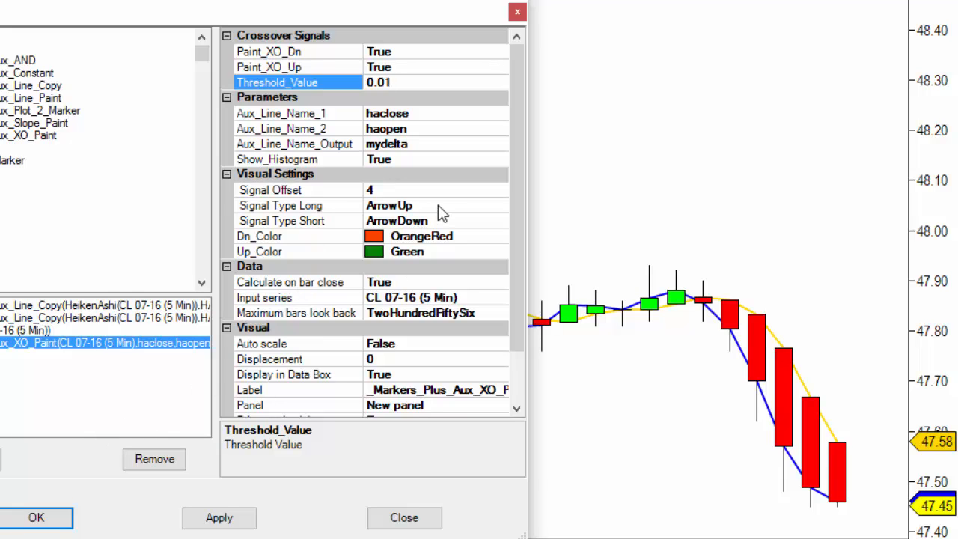
left_click(499, 205)
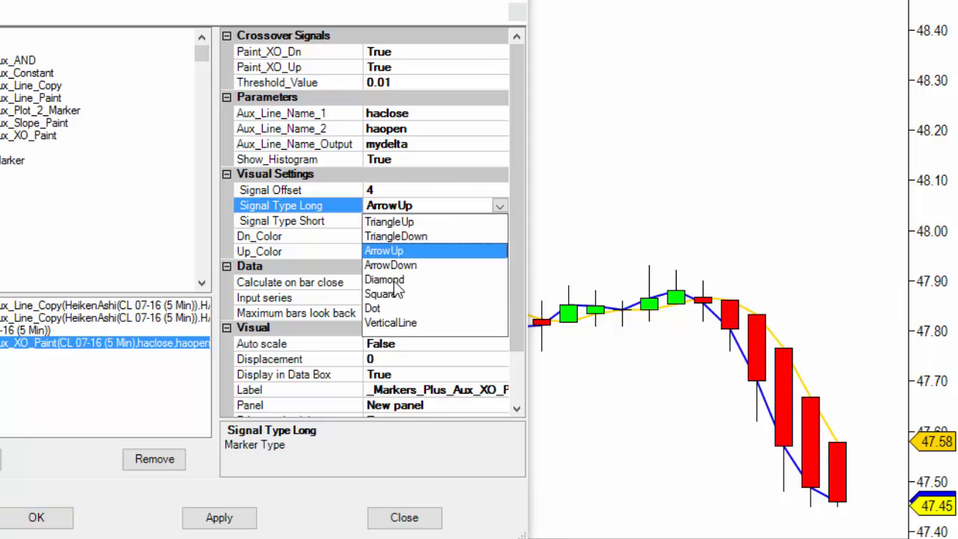
left_click(389, 222)
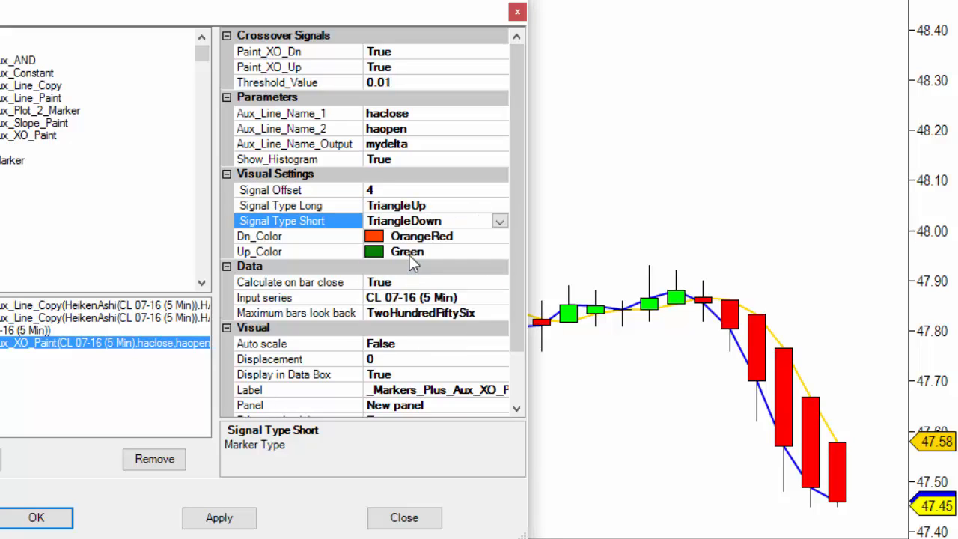
left_click(297, 190)
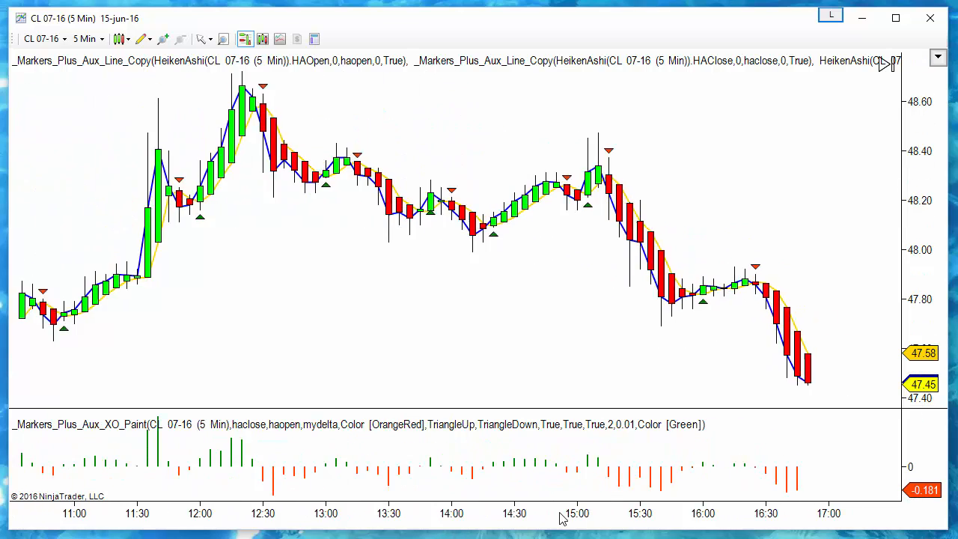
Scroll the 5-minute chart back to view the session's crossover triangles and histogram
scroll("left", 3)
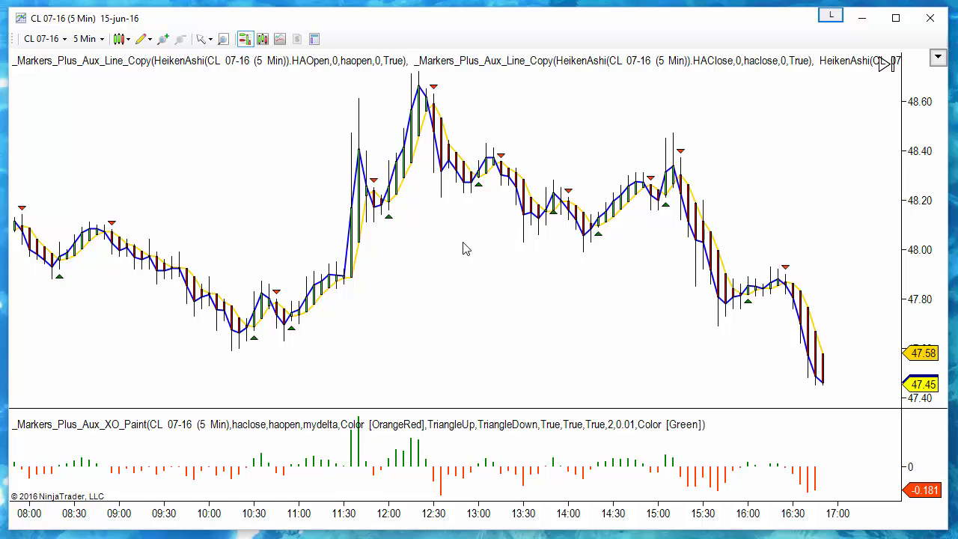
mouse_move(563, 381)
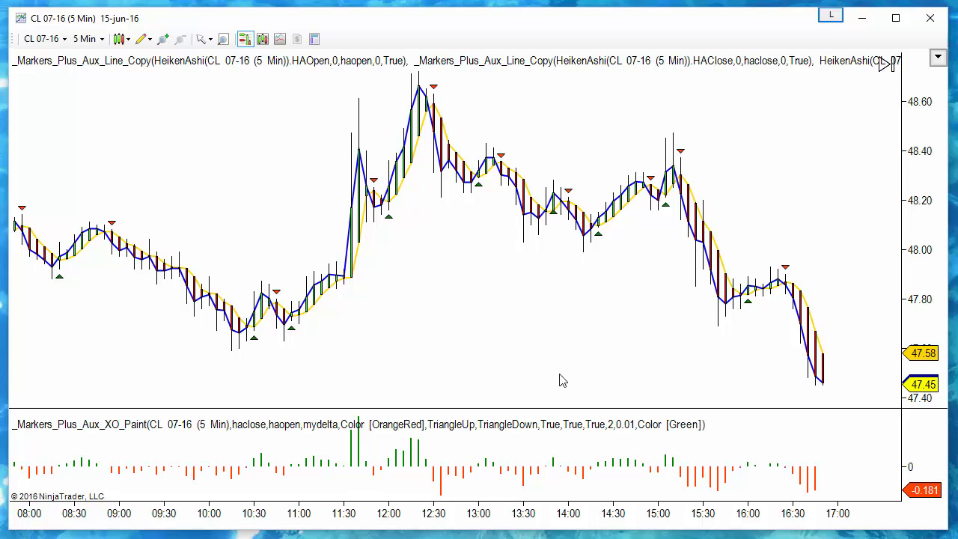
mouse_move(556, 424)
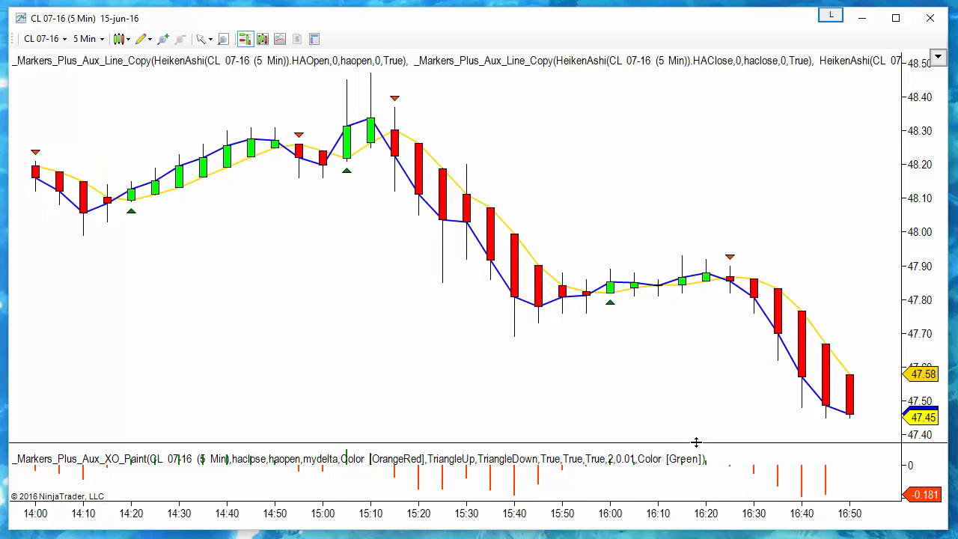
mouse_move(695, 442)
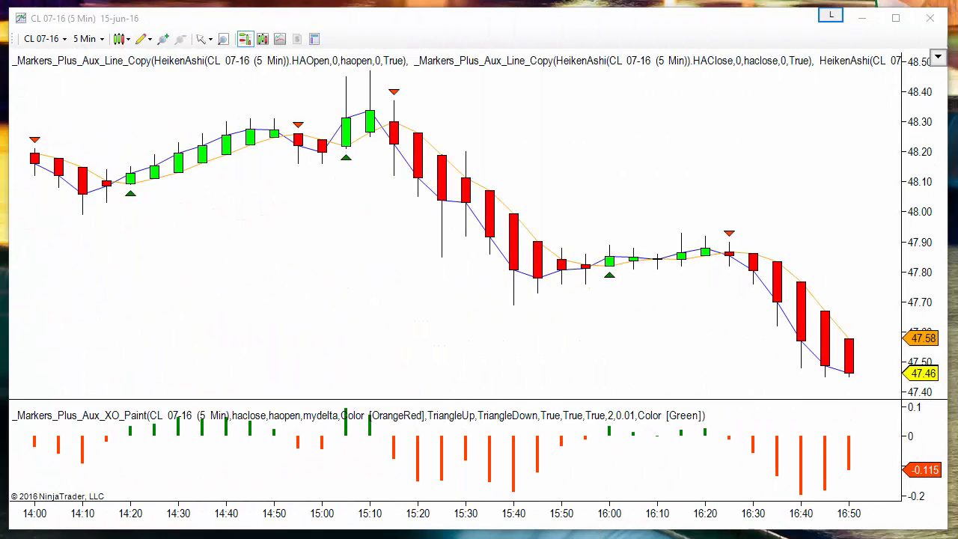
mouse_move(429, 292)
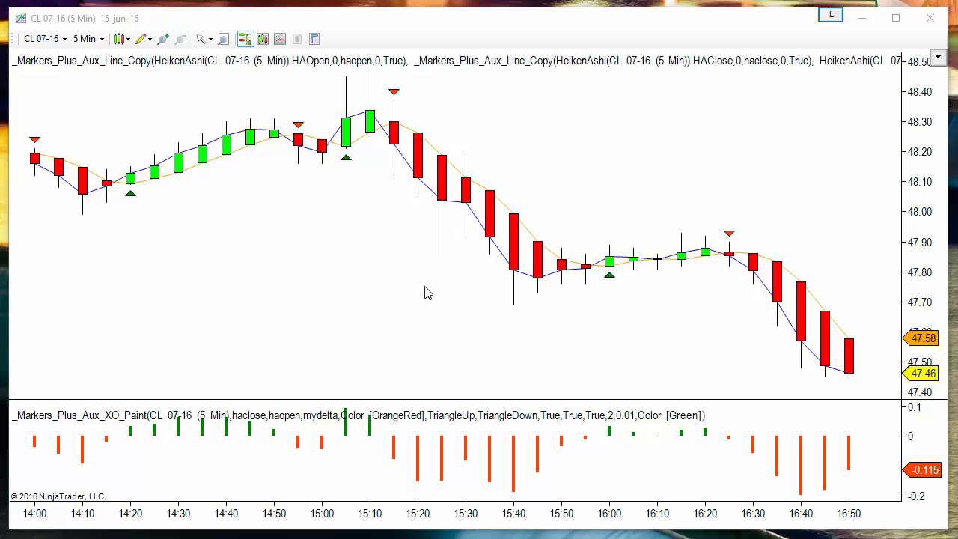
mouse_move(193, 138)
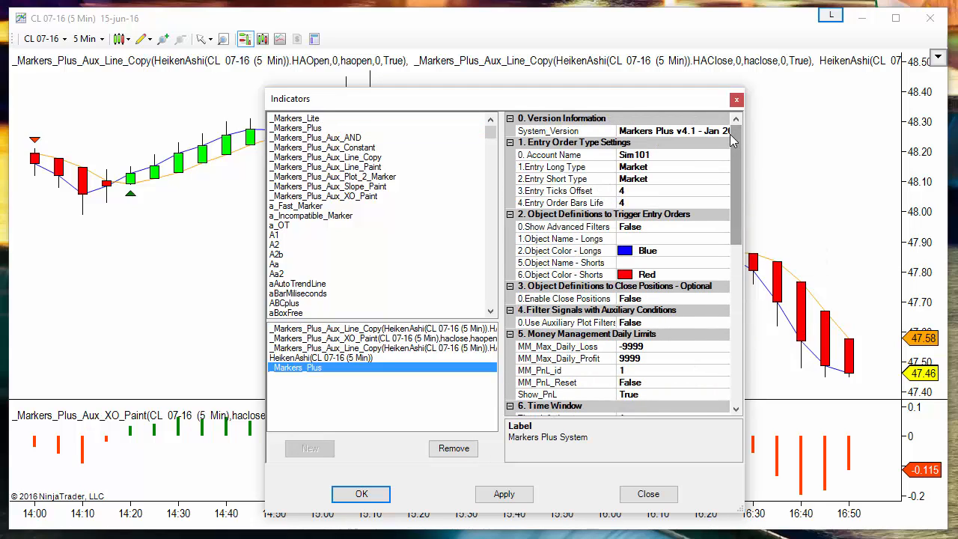
Set _Markers_Plus account to Replay101 with TriangleUp and TriangleDown entry objects
left_click(721, 155)
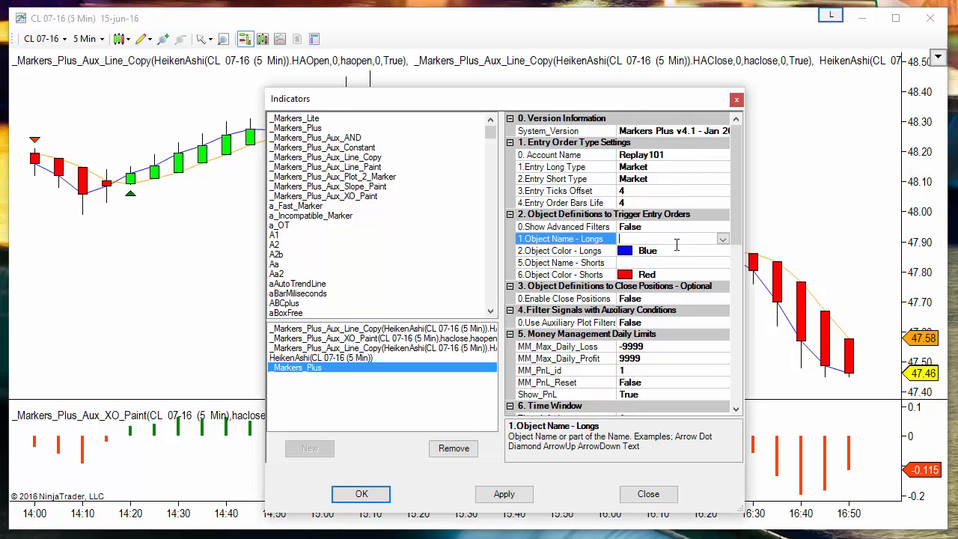
left_click(722, 238)
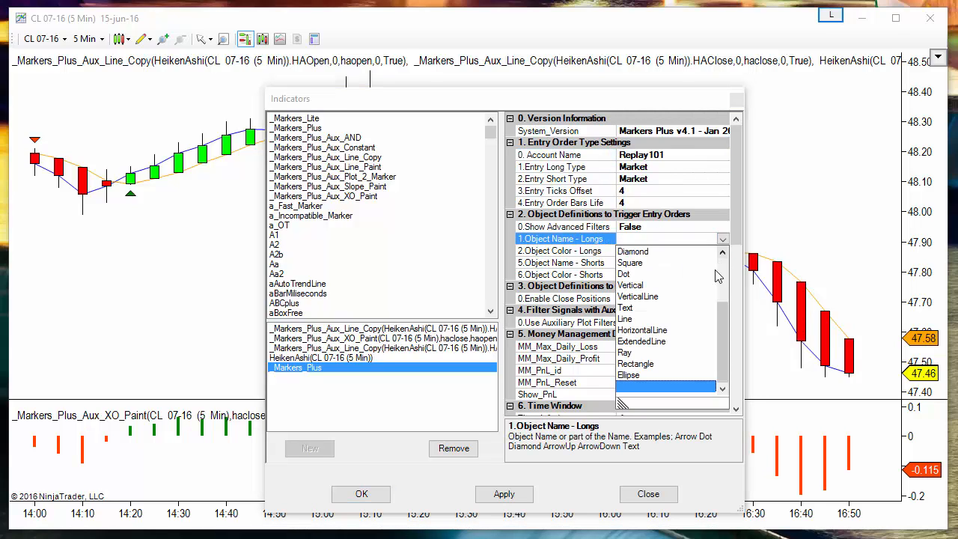
scroll("up", 3)
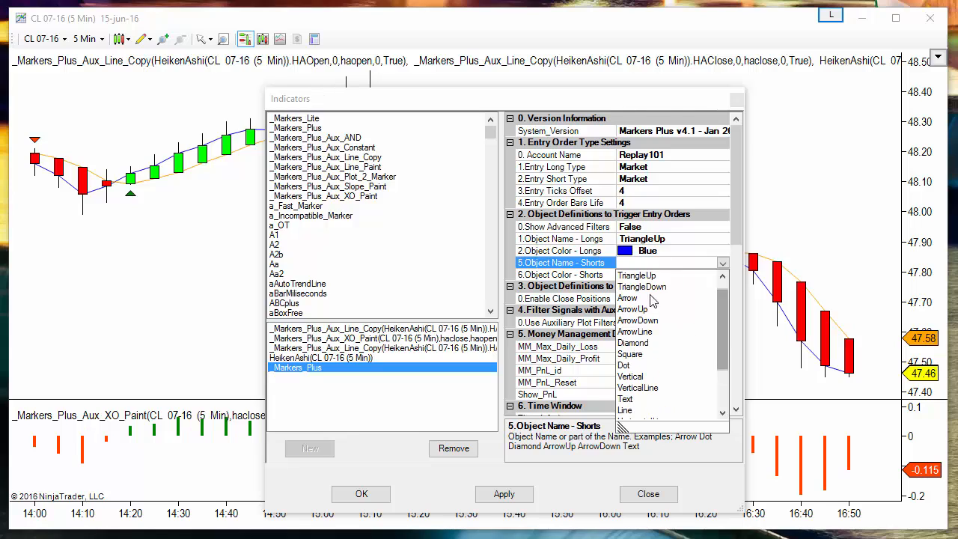
left_click(641, 287)
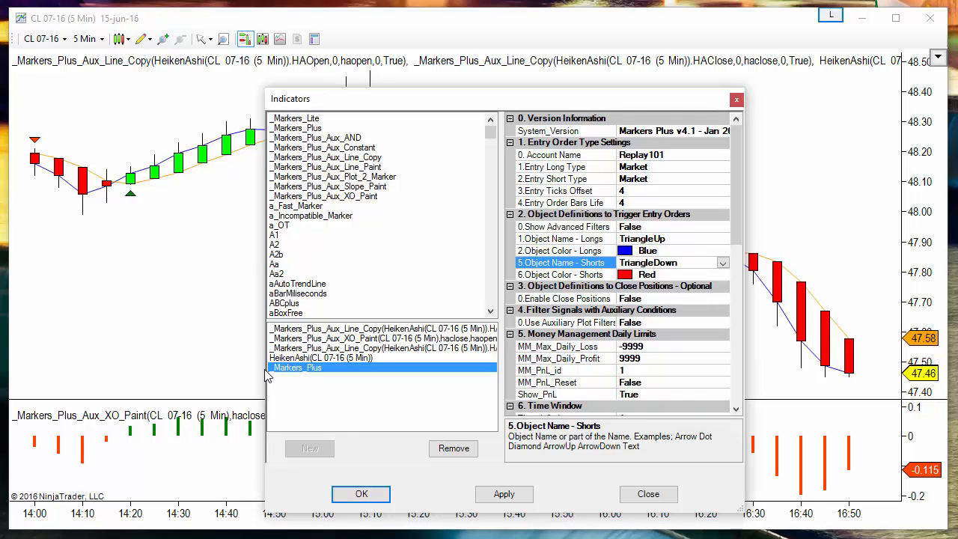
left_click(382, 338)
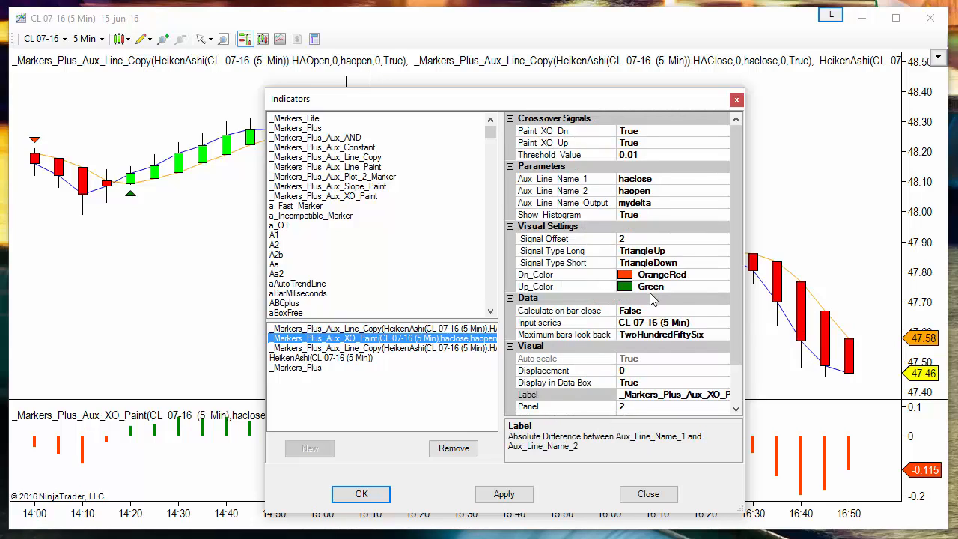
left_click(296, 367)
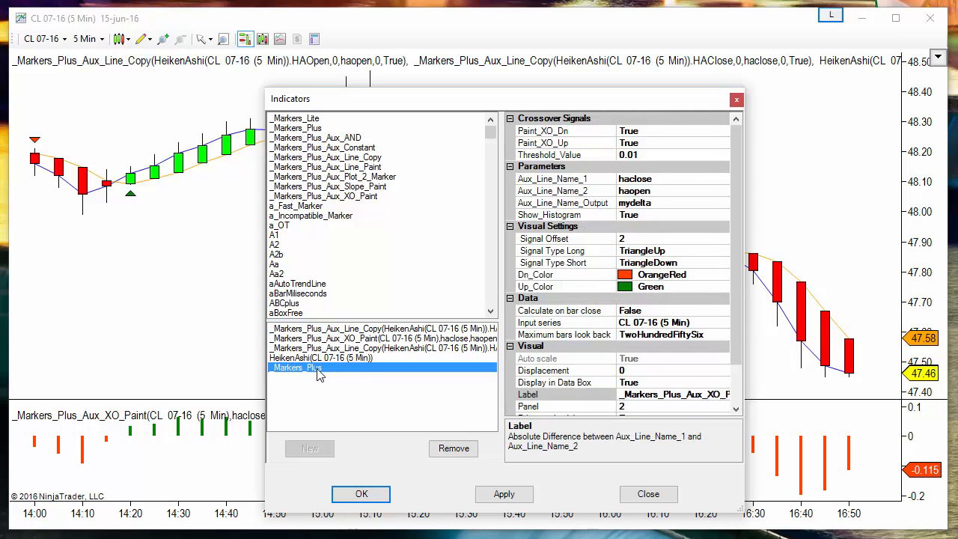
left_click(296, 367)
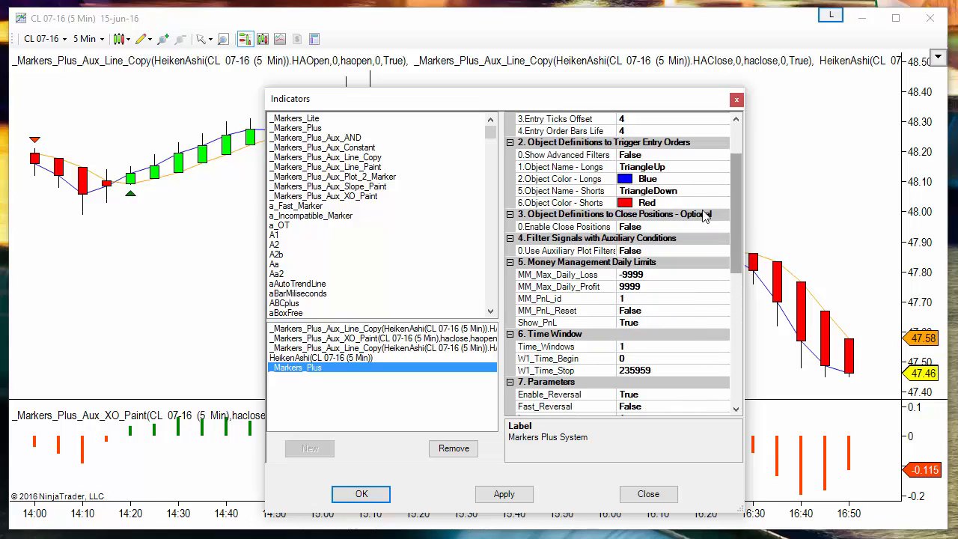
Give the markers Green and OrangeRed colours and a 60000–164500 time window
left_click(561, 178)
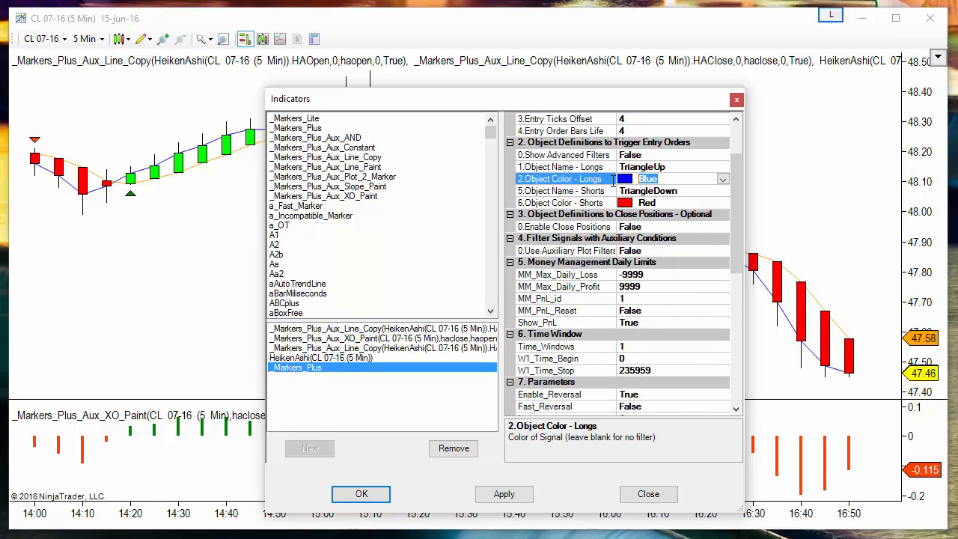
type("green")
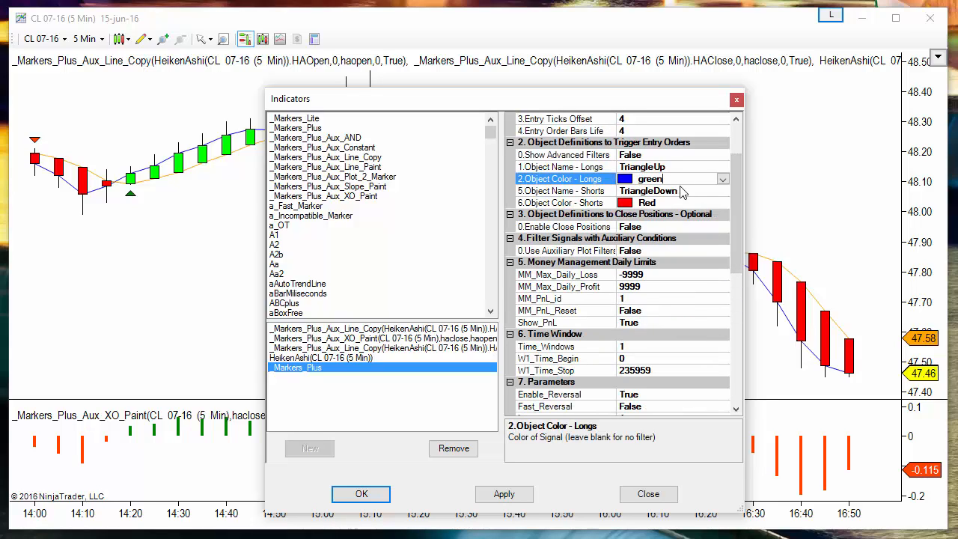
left_click(721, 202)
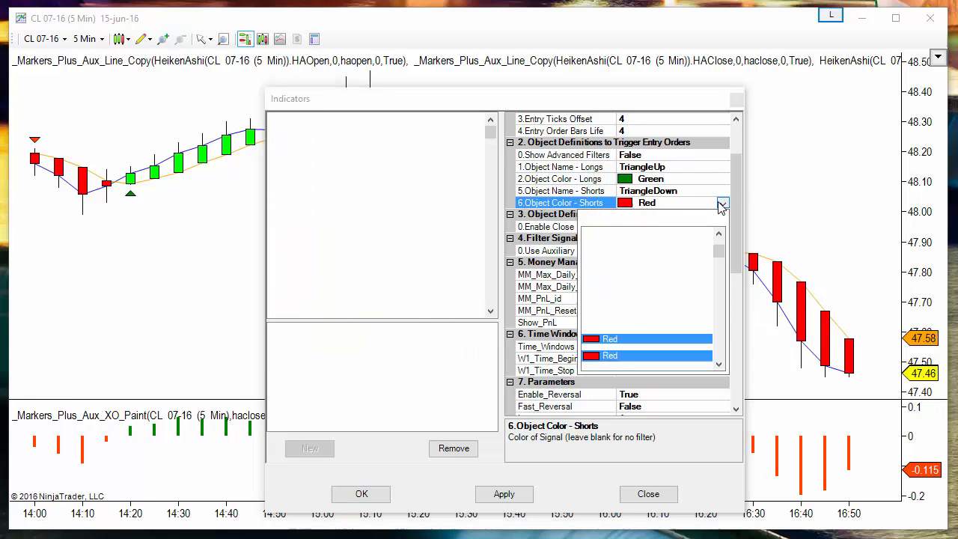
left_click(721, 203)
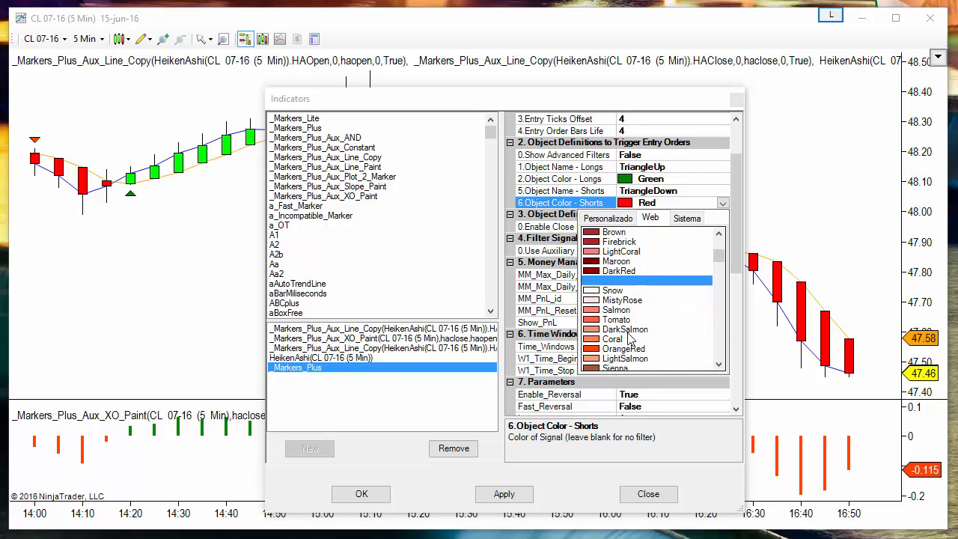
left_click(624, 348)
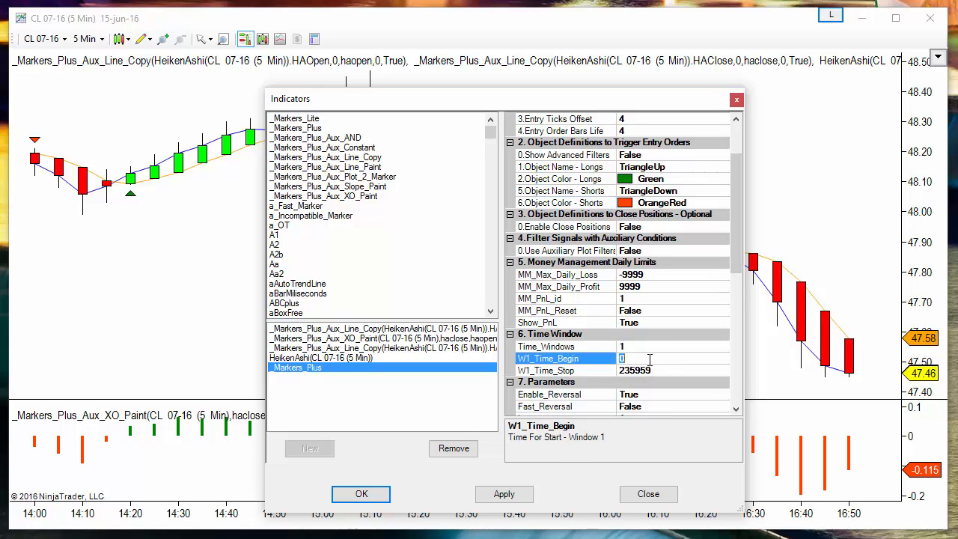
type("60000")
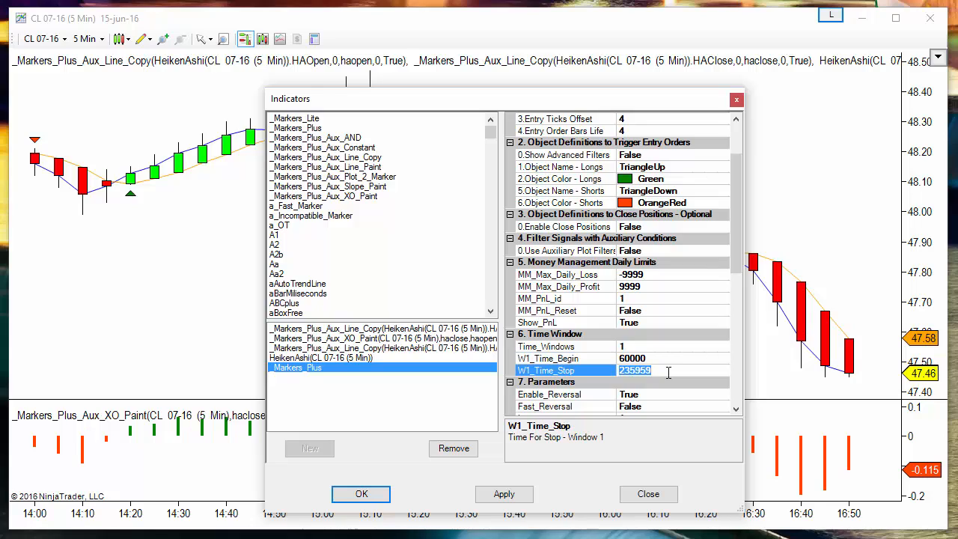
type("164500")
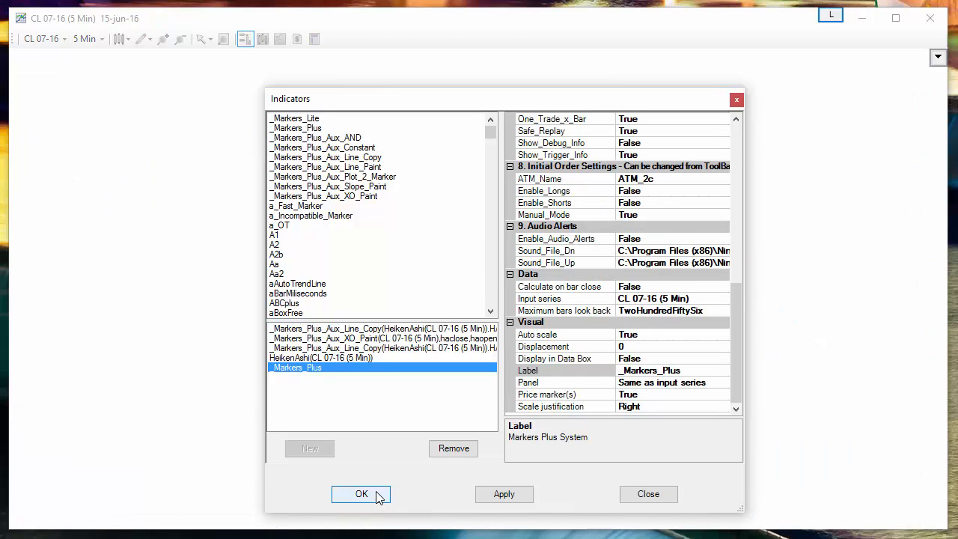
left_click(361, 494)
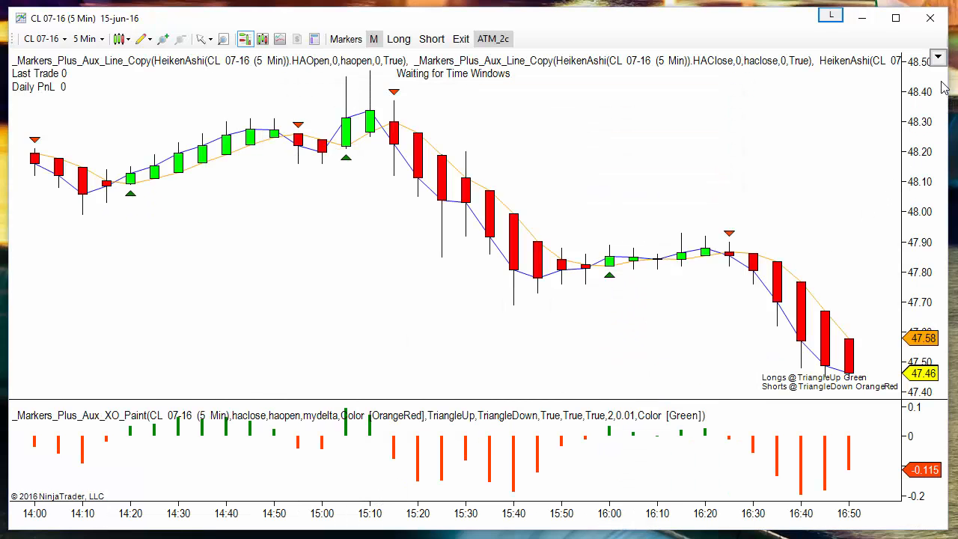
Show Chart Trader with the 1c 30 vs 30 ATM, enable automated trading, and replay from 06:00
left_click(938, 59)
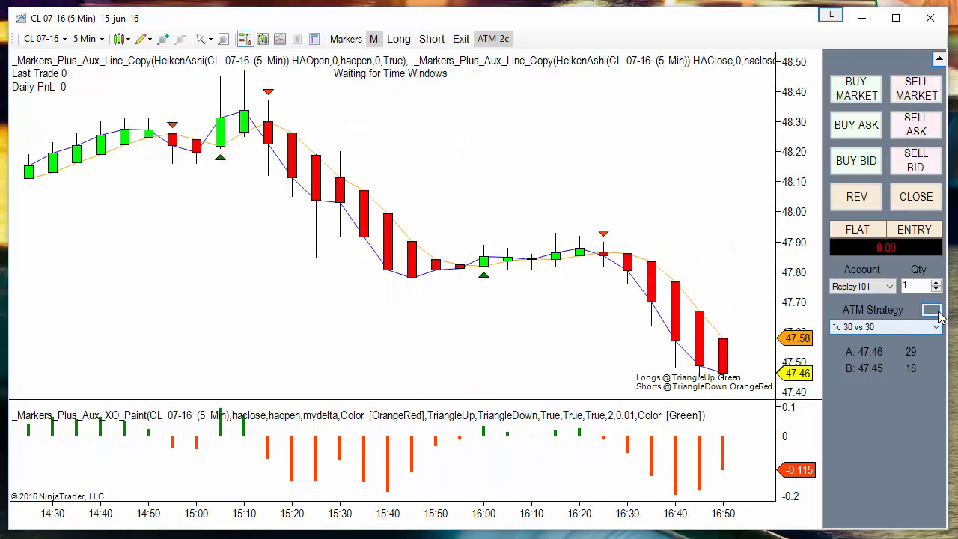
left_click(932, 309)
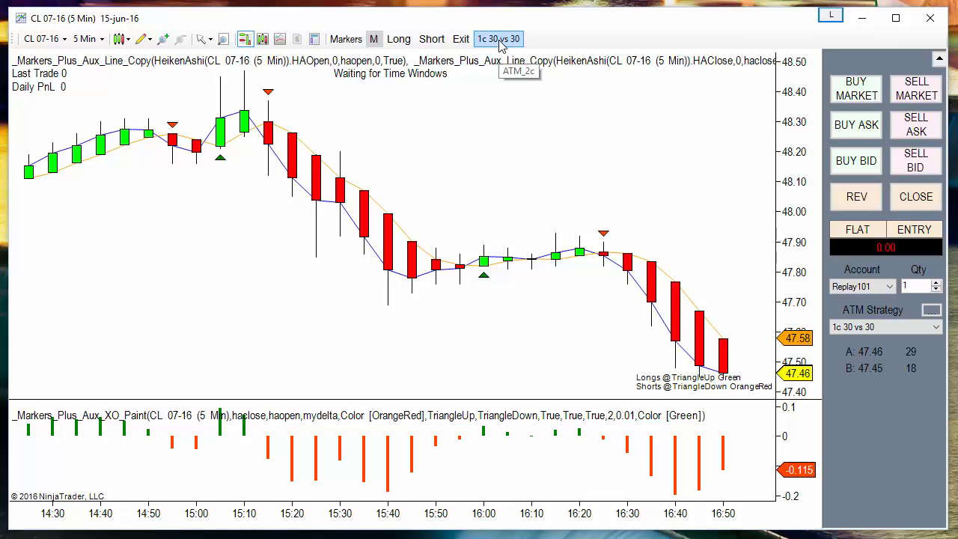
left_click(374, 38)
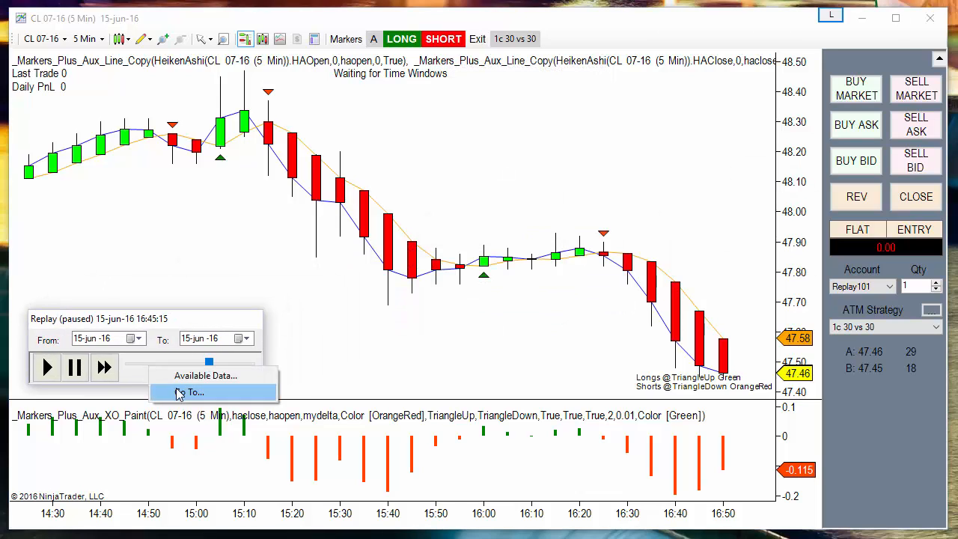
left_click(194, 393)
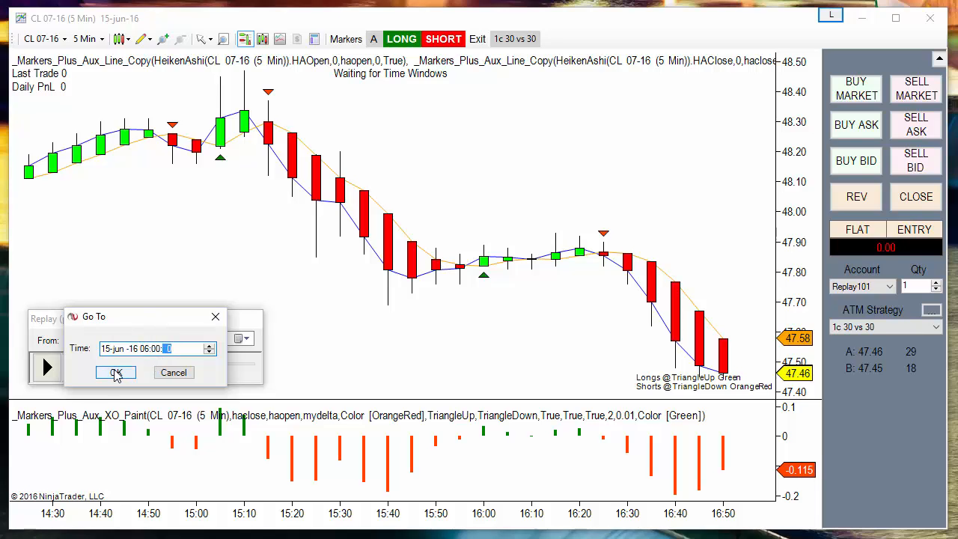
left_click(115, 373)
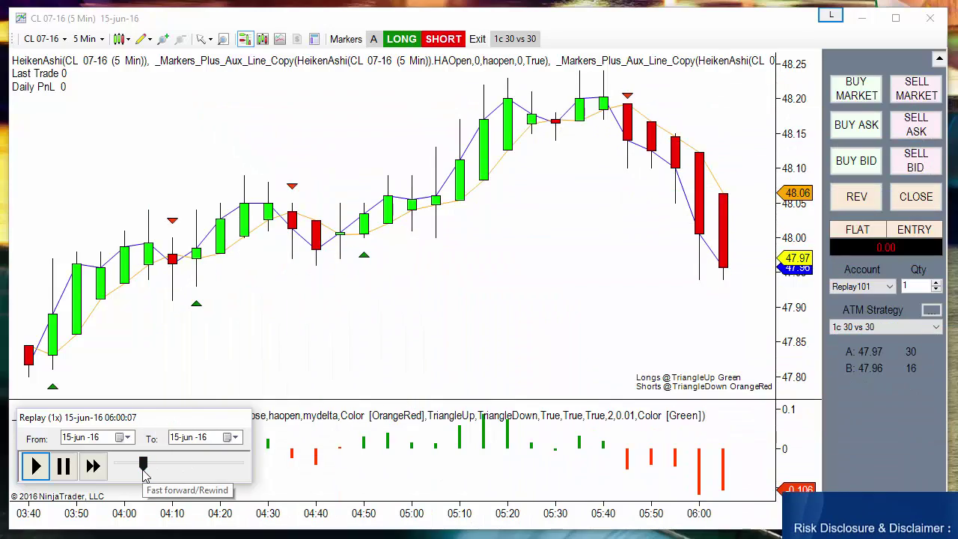
Fast-forward the 15 June replay up to 300x until daily profit reaches about 1960
left_click(93, 466)
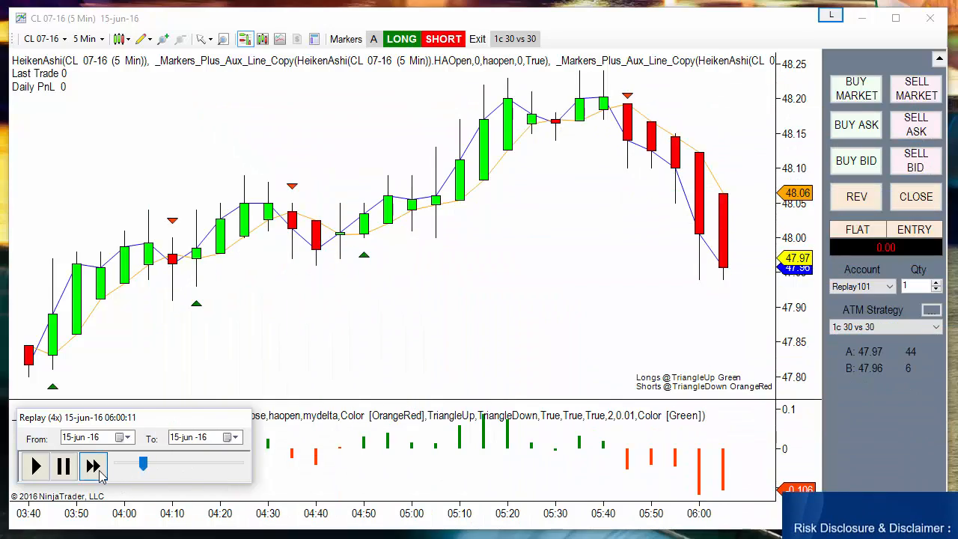
left_click(93, 465)
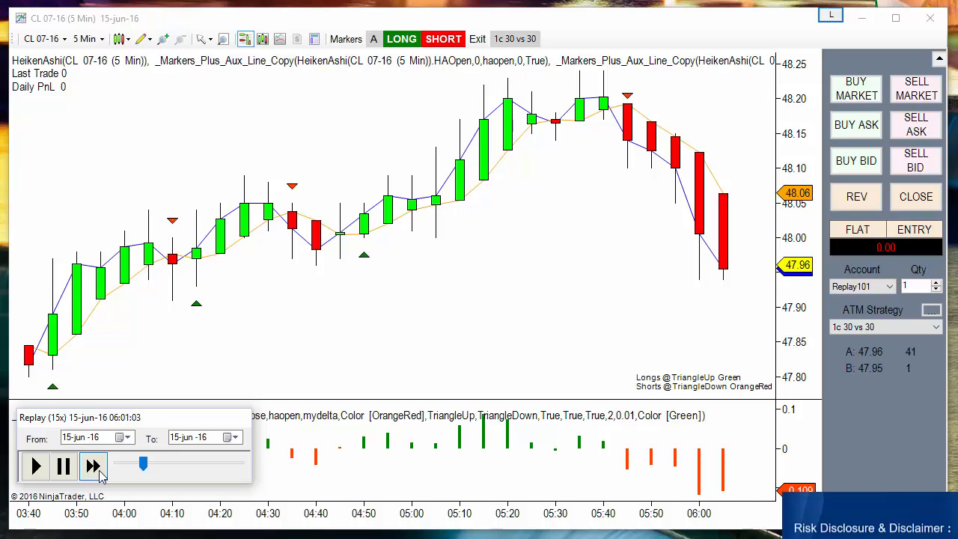
left_click(93, 465)
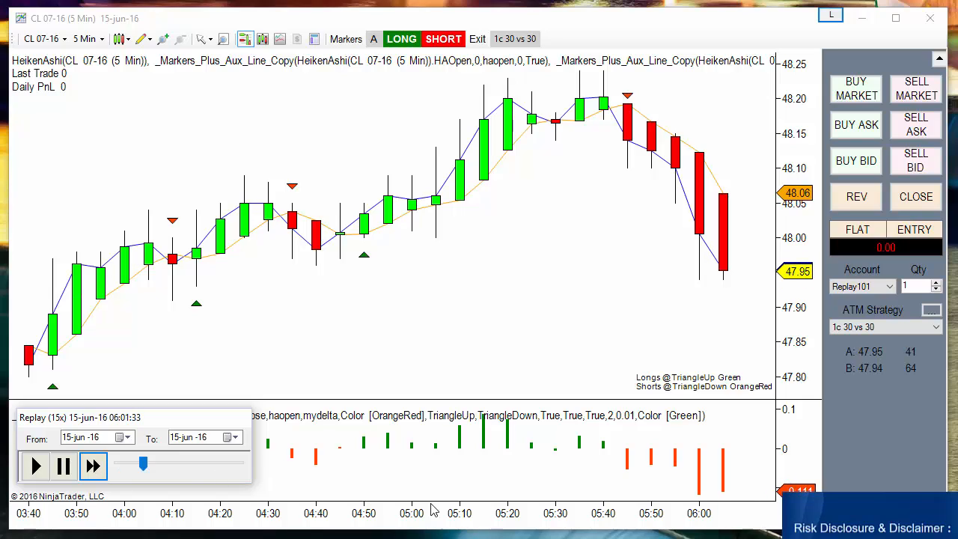
left_click(94, 466)
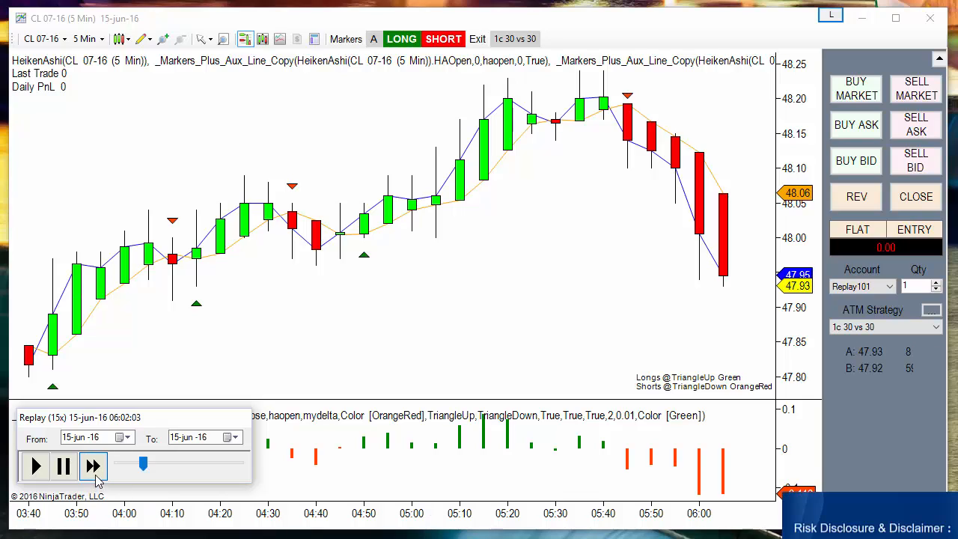
left_click(93, 465)
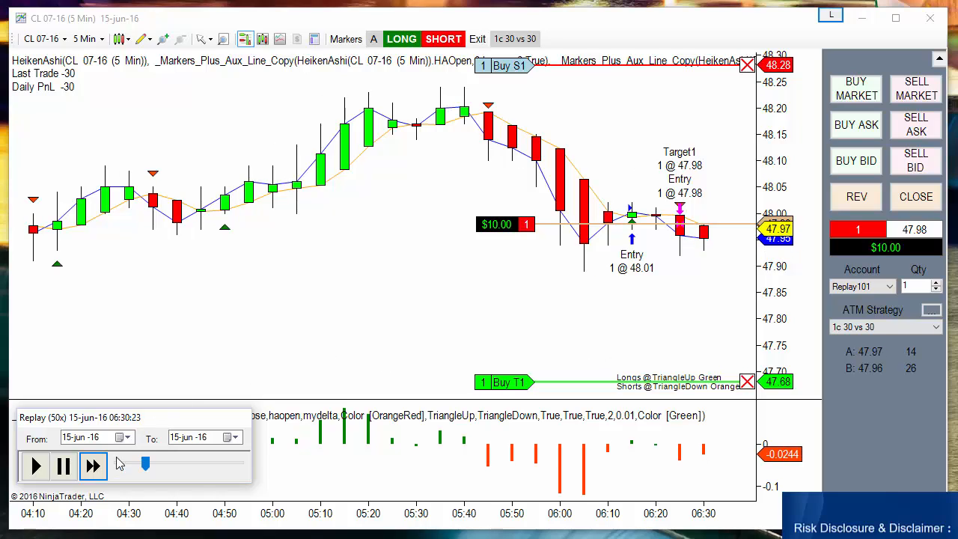
left_click(92, 466)
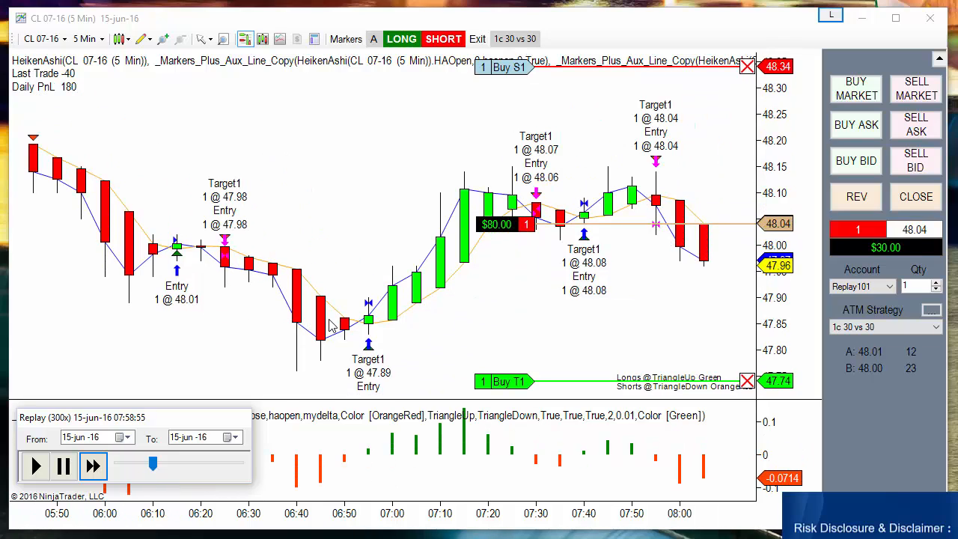
left_click(92, 466)
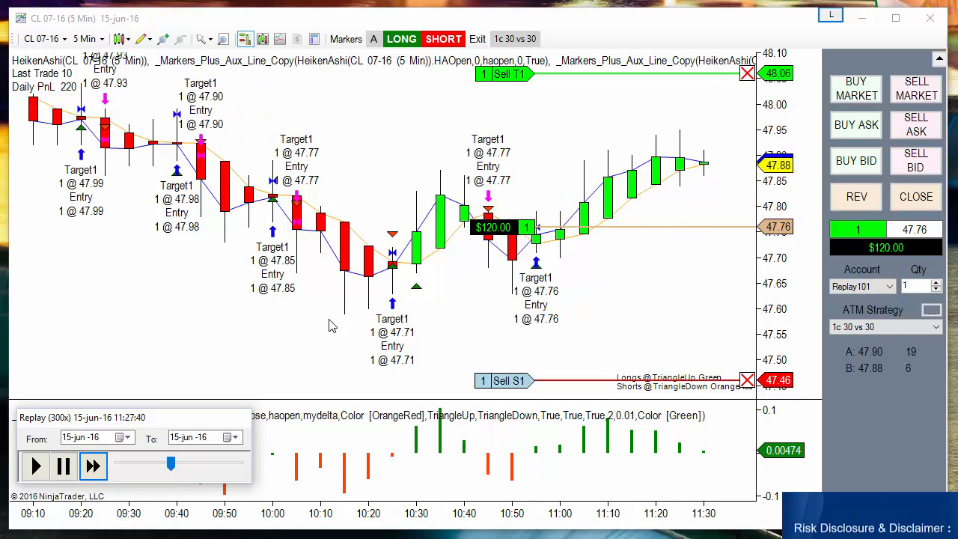
left_click(93, 465)
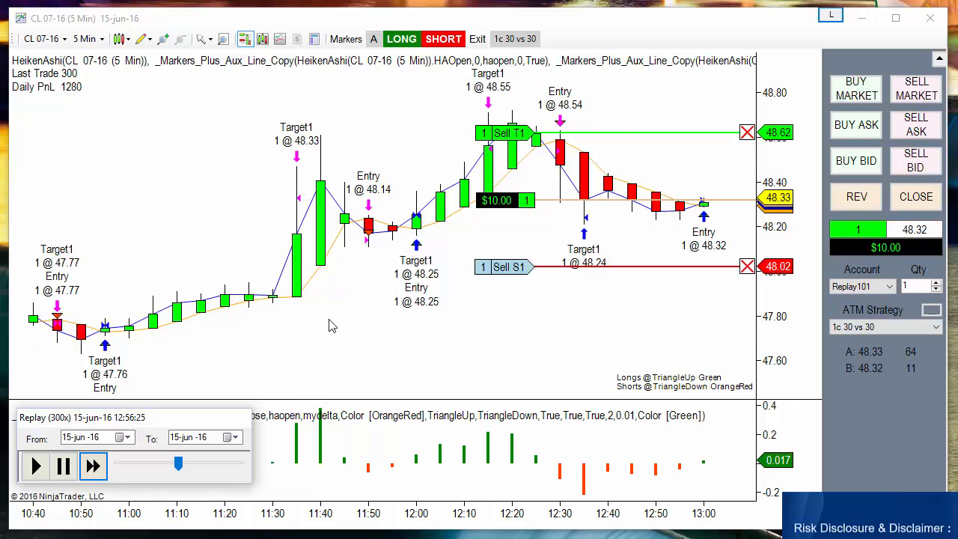
left_click(93, 466)
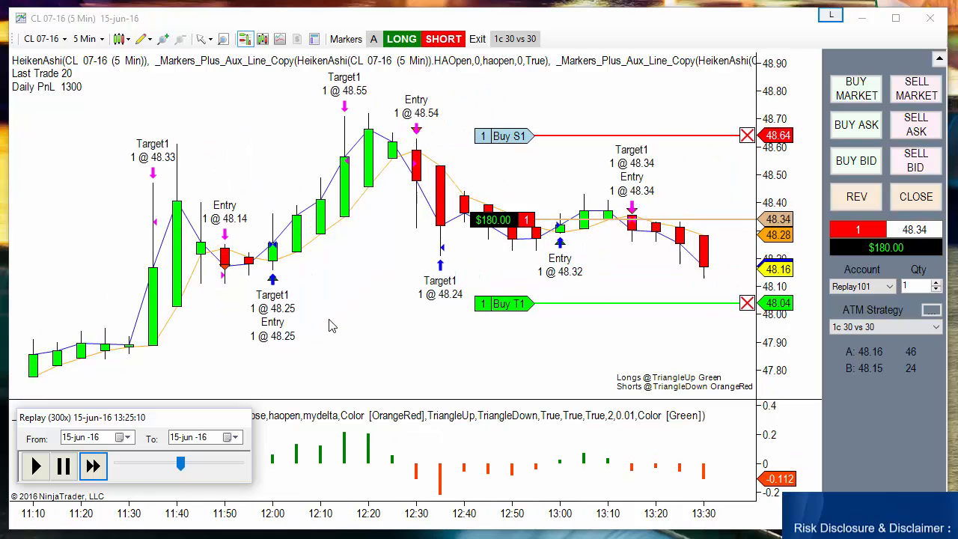
left_click(93, 465)
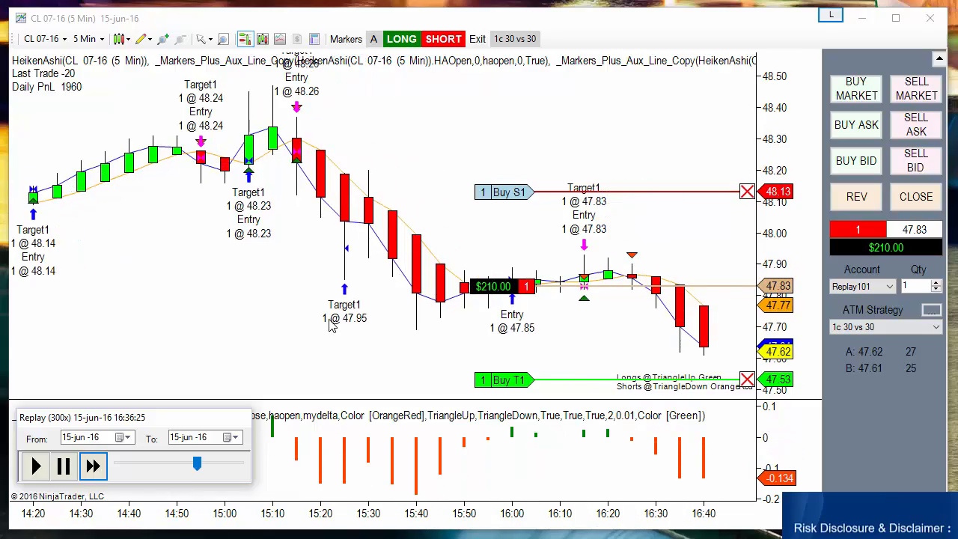
left_click(890, 527)
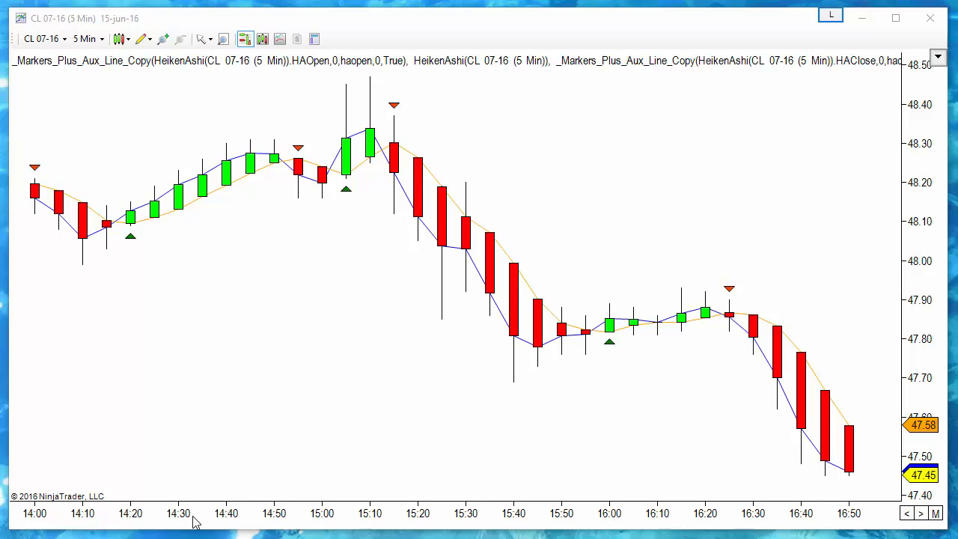
mouse_move(221, 189)
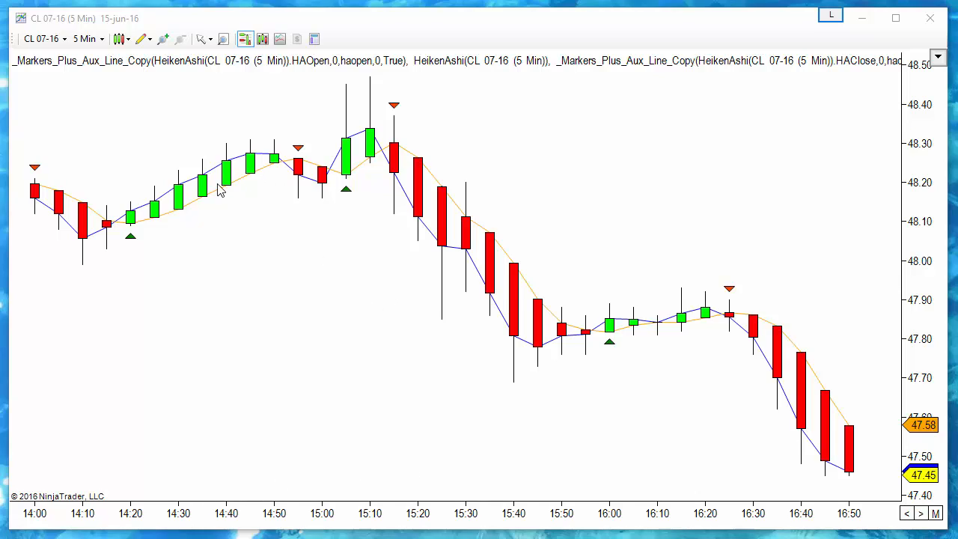
mouse_move(271, 166)
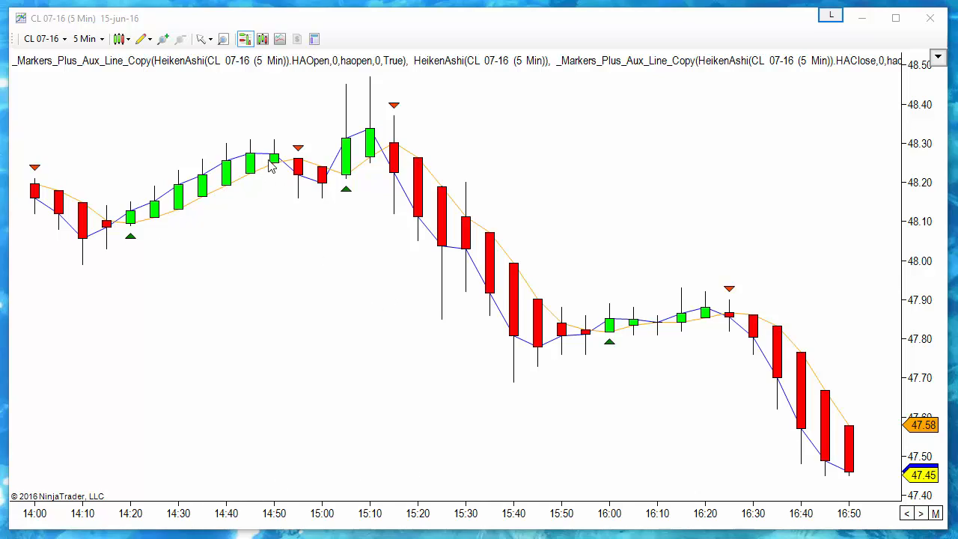
mouse_move(86, 64)
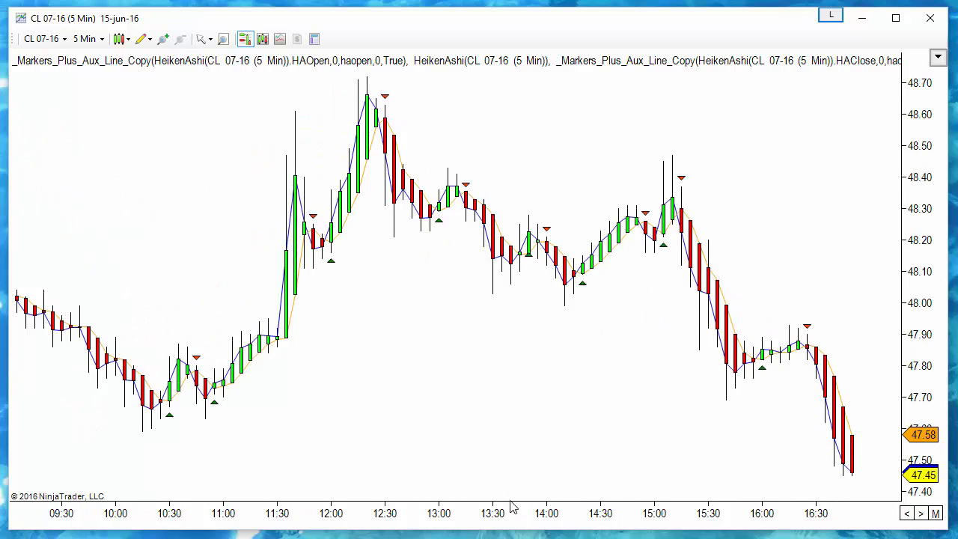
Zoom out over the session's Heiken Ashi bars and open the chart's context menu
scroll("left", 3)
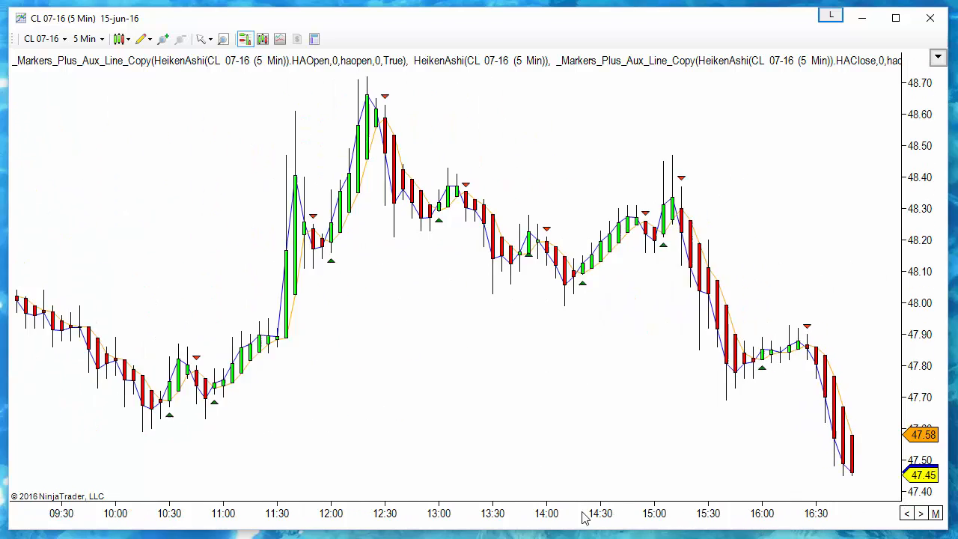
right_click(389, 120)
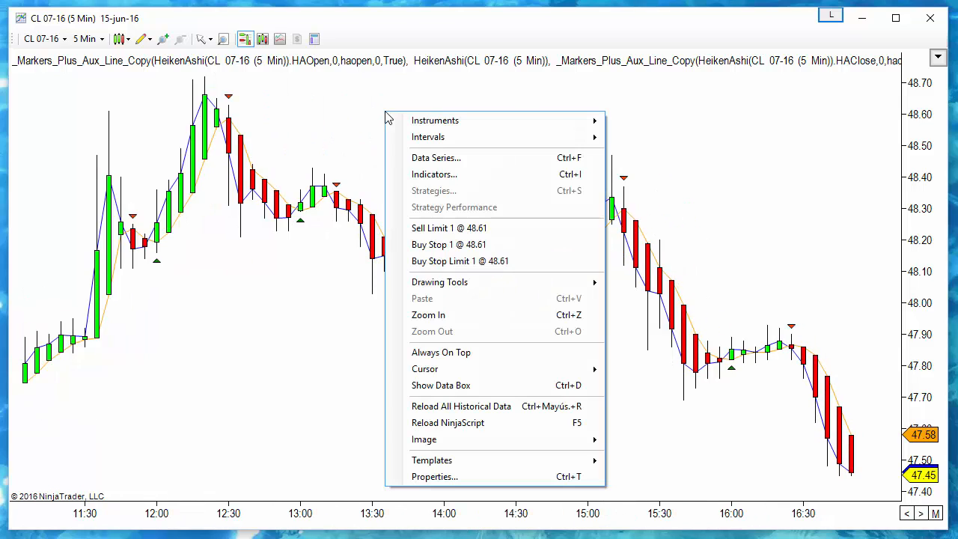
Remove the _Markers_Plus line-copy and XO Paint indicators, keeping only HeikenAshi
left_click(435, 174)
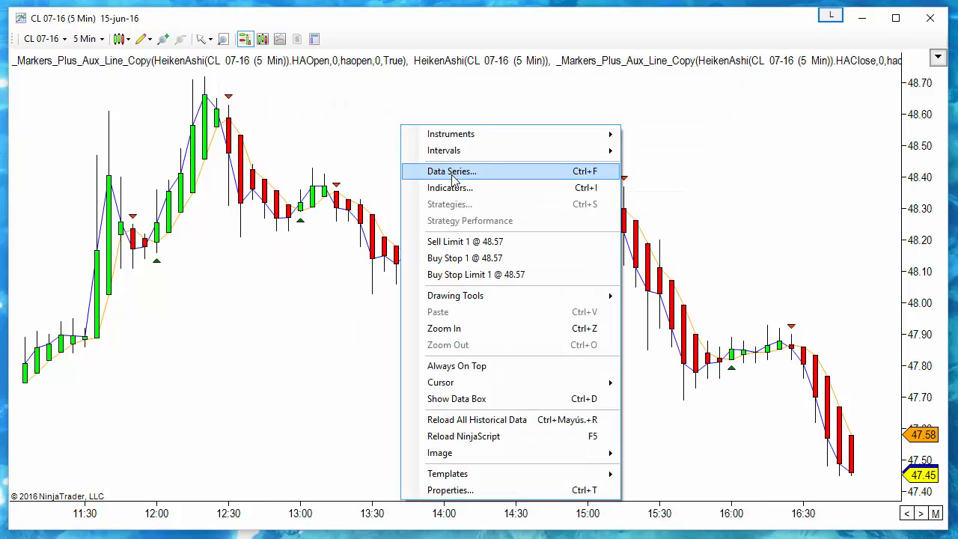
left_click(450, 187)
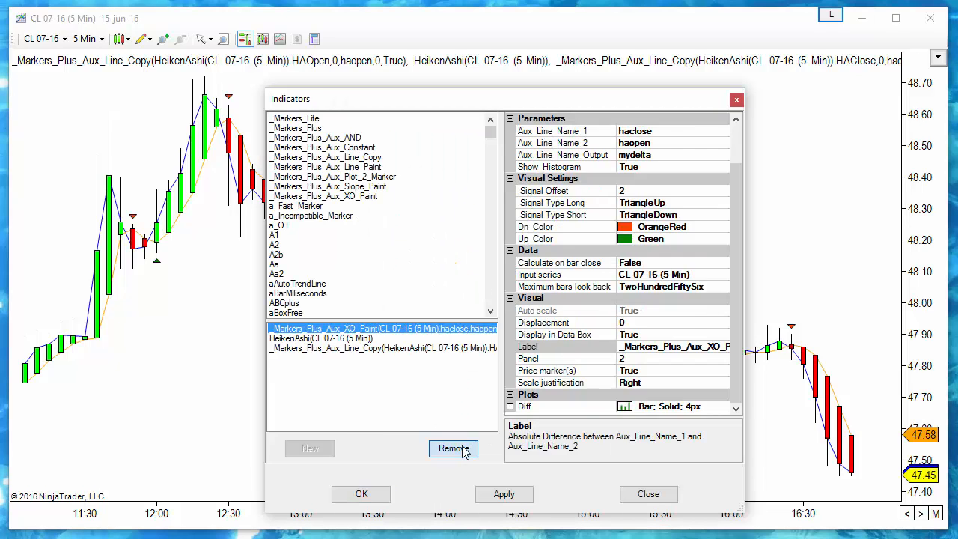
left_click(453, 448)
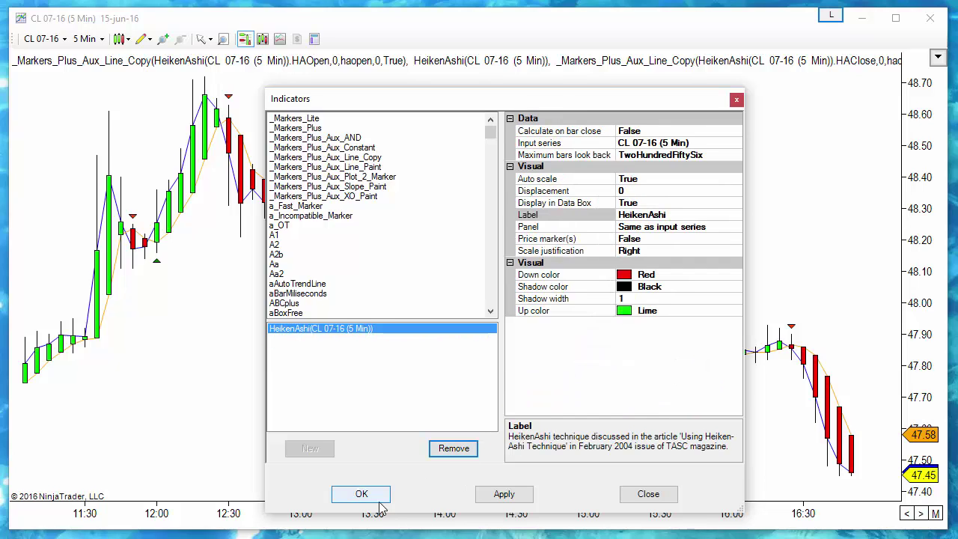
left_click(361, 494)
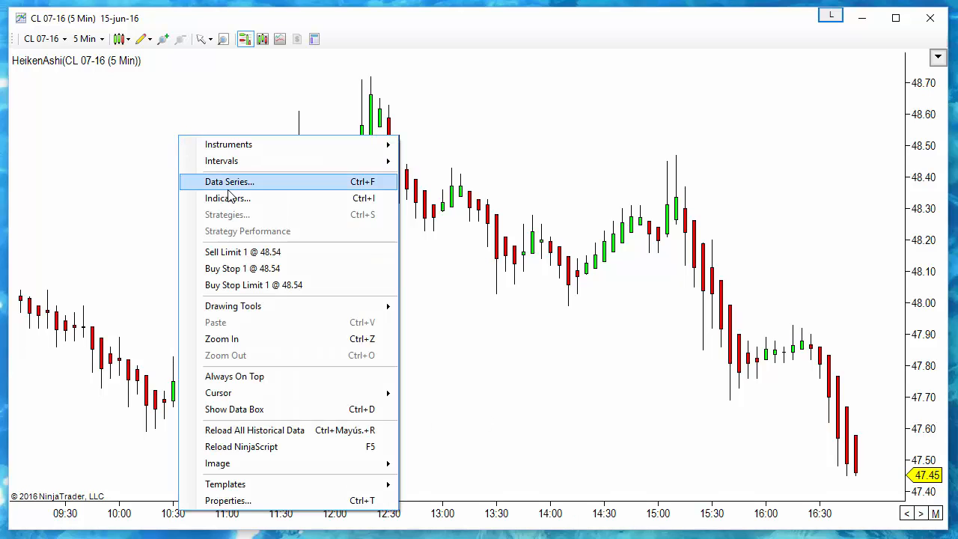
Switch the CL 07-16 chart to 6 Range bars, still showing HeikenAshi candles
left_click(230, 182)
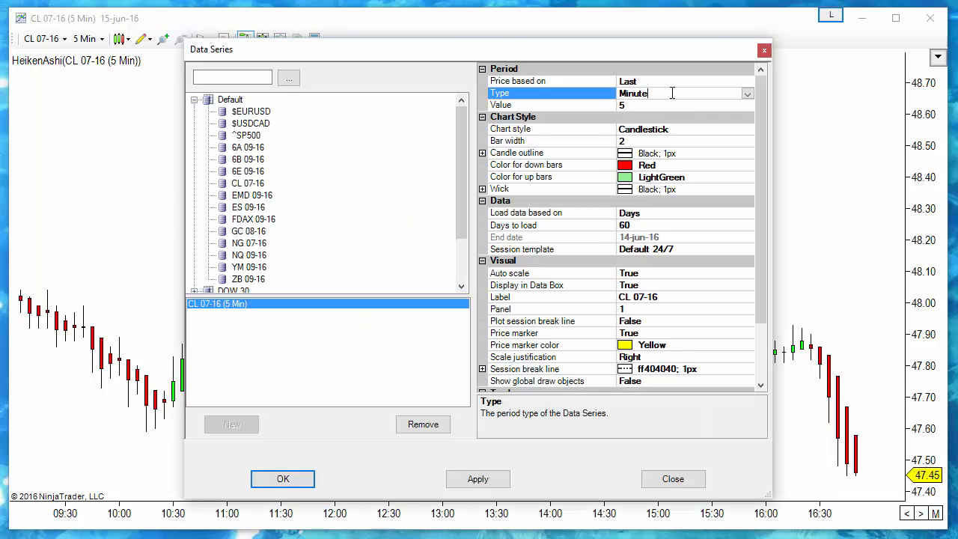
left_click(747, 93)
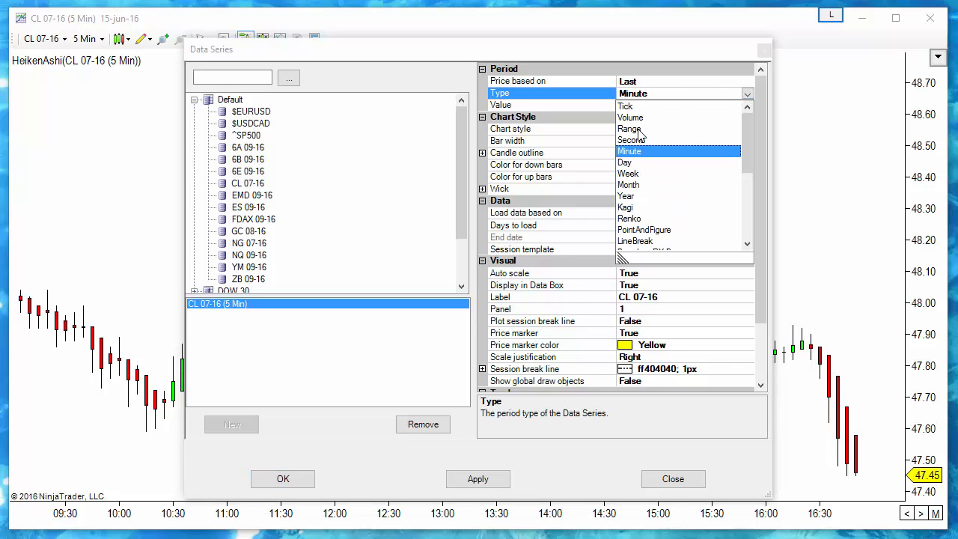
left_click(629, 129)
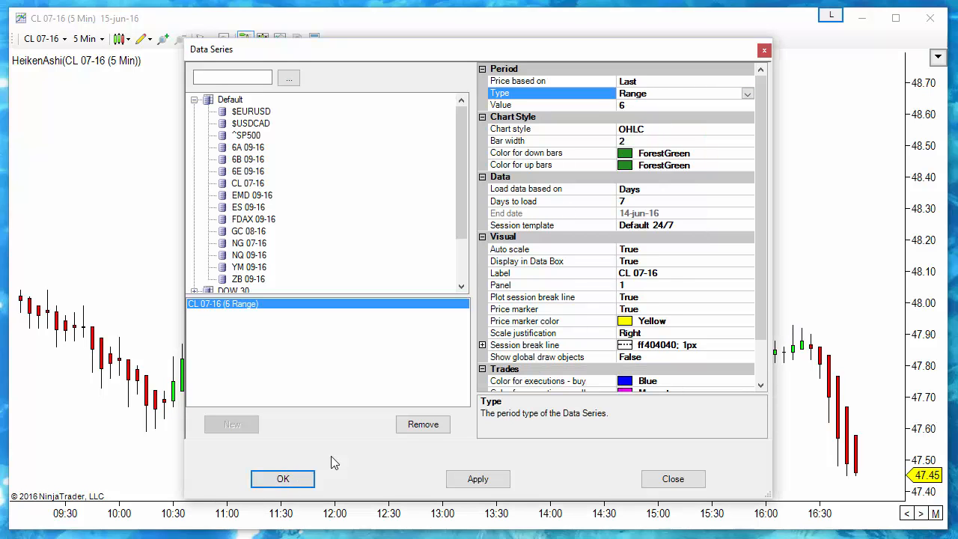
left_click(282, 479)
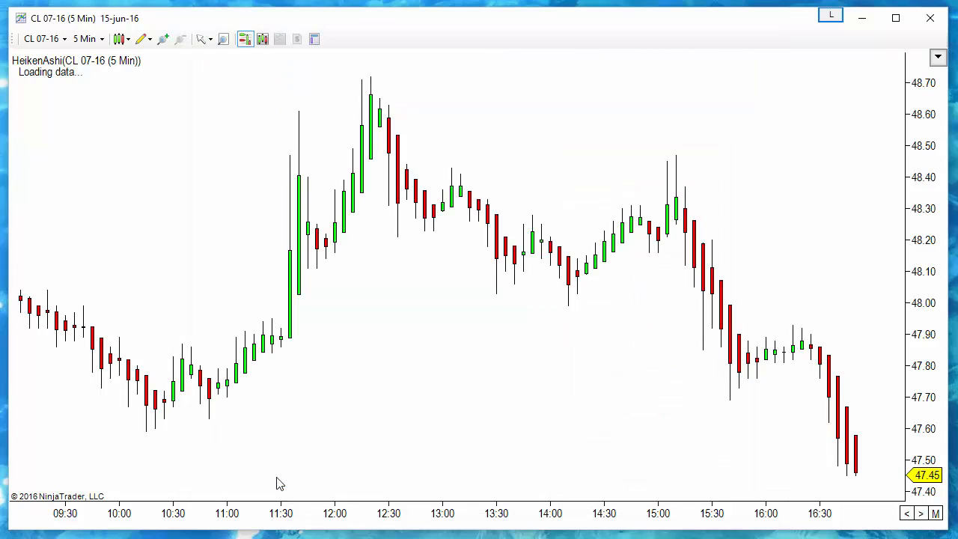
mouse_move(309, 256)
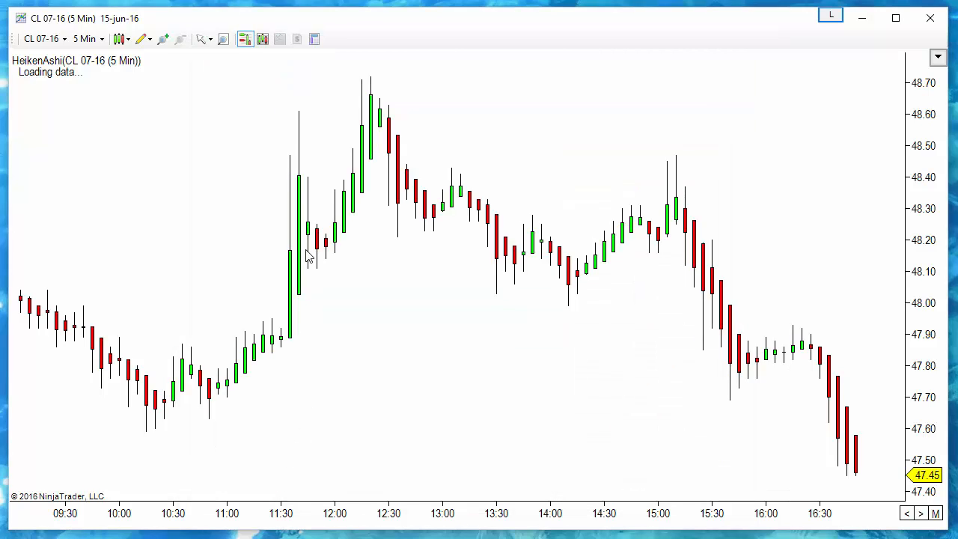
left_click(103, 38)
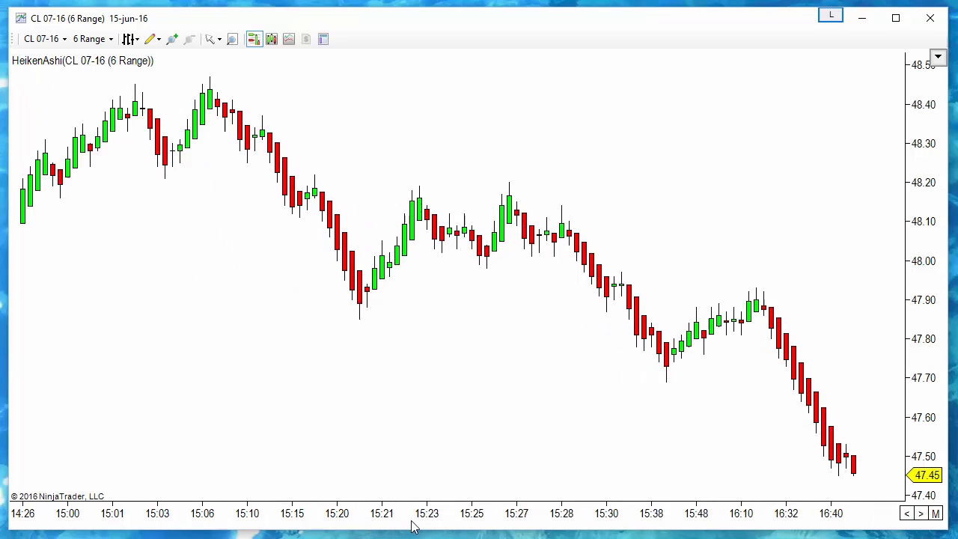
mouse_move(135, 254)
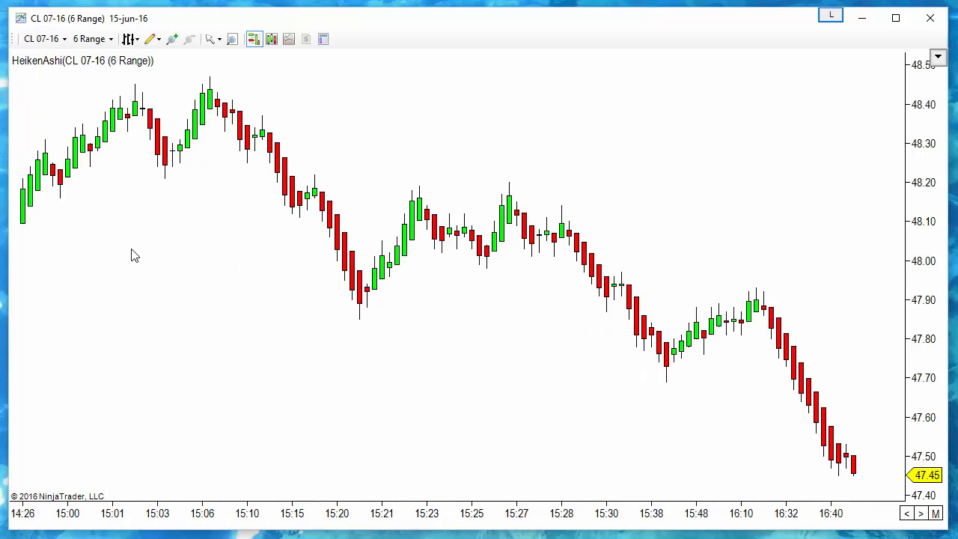
mouse_move(210, 319)
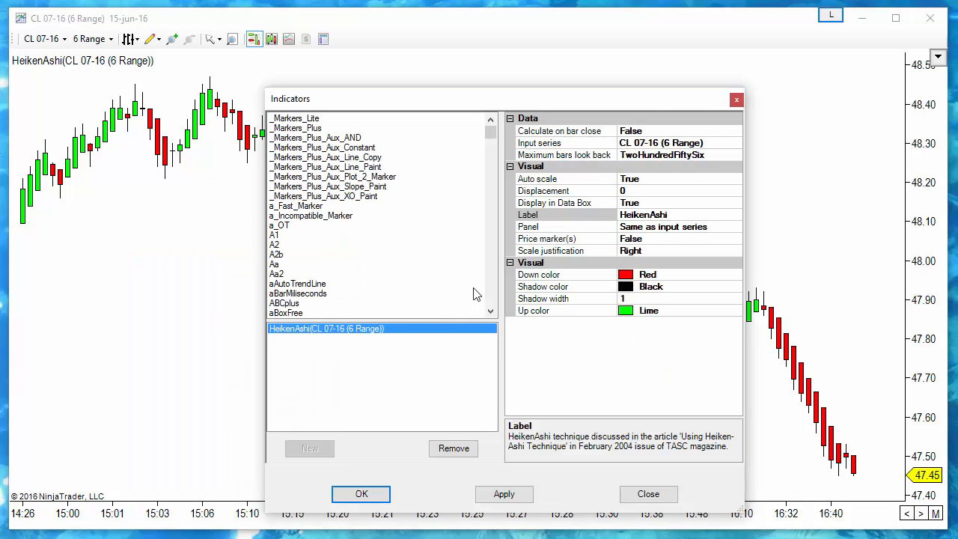
Remove HeikenAshi from the 6 Range chart and set its style to Candlestick
left_click(452, 448)
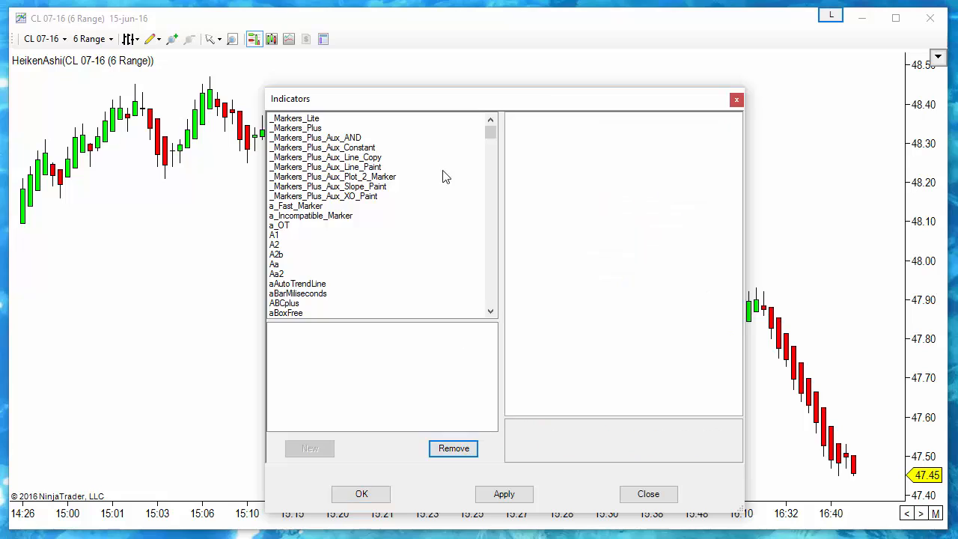
left_click(648, 493)
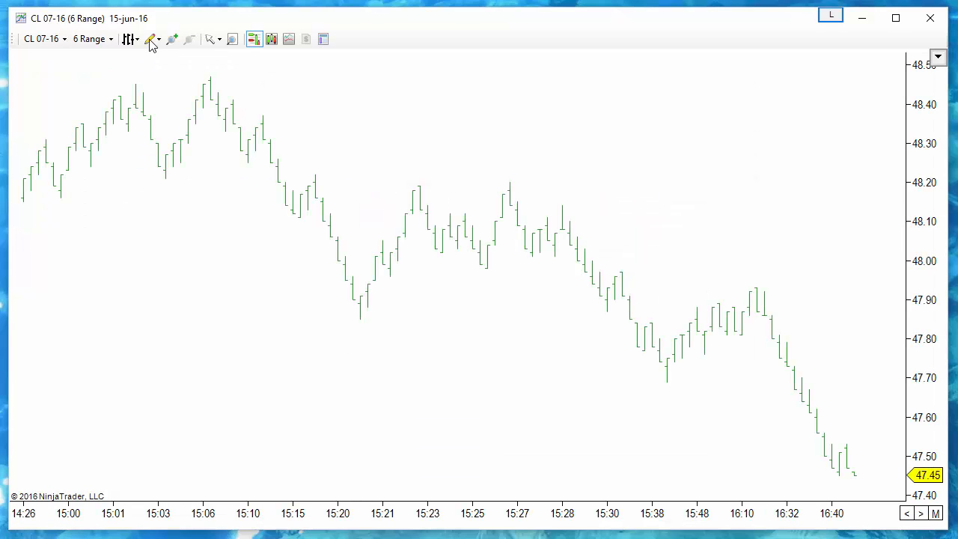
left_click(129, 39)
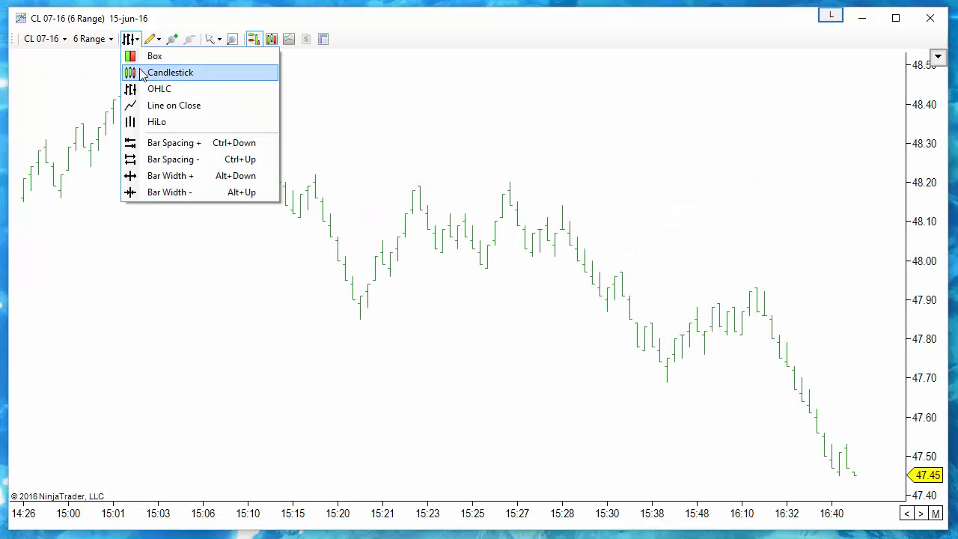
left_click(171, 72)
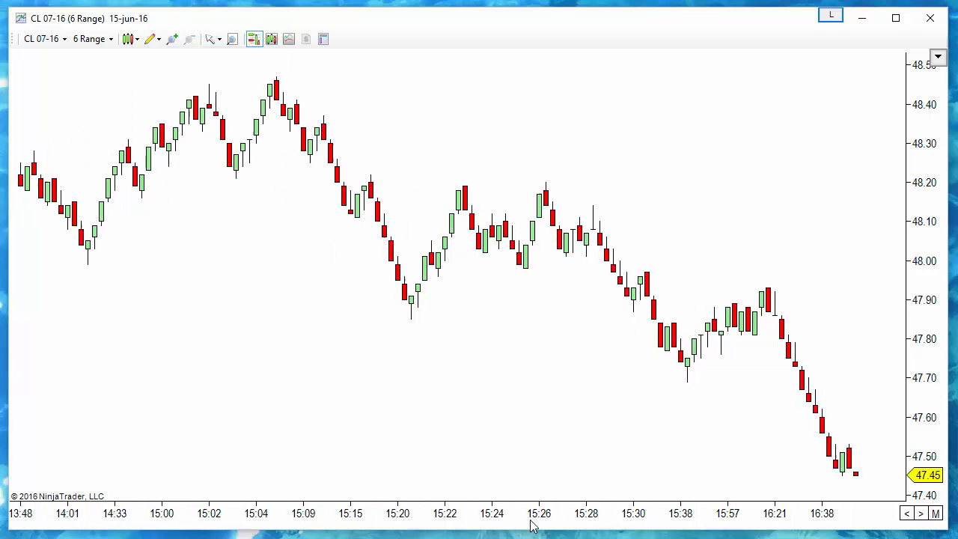
mouse_move(420, 310)
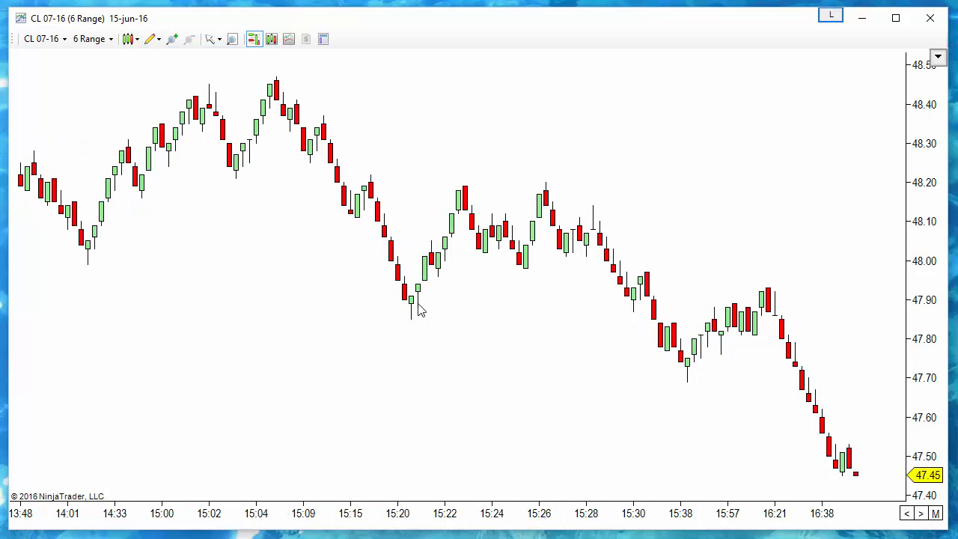
mouse_move(465, 200)
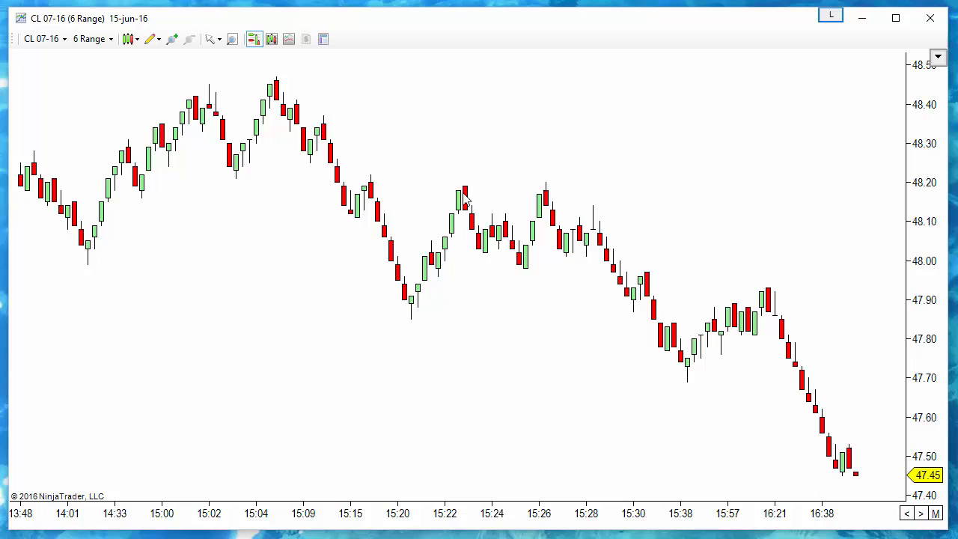
mouse_move(524, 253)
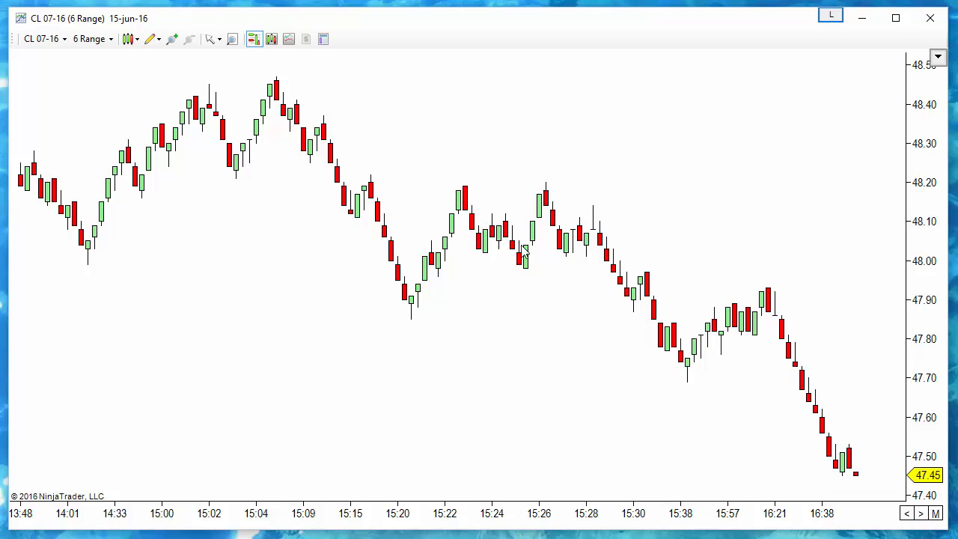
mouse_move(585, 275)
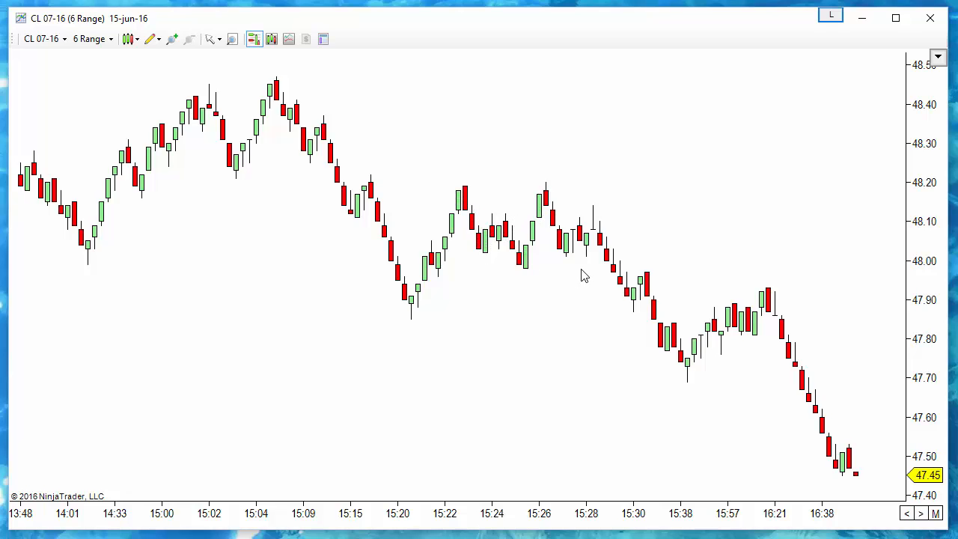
right_click(584, 274)
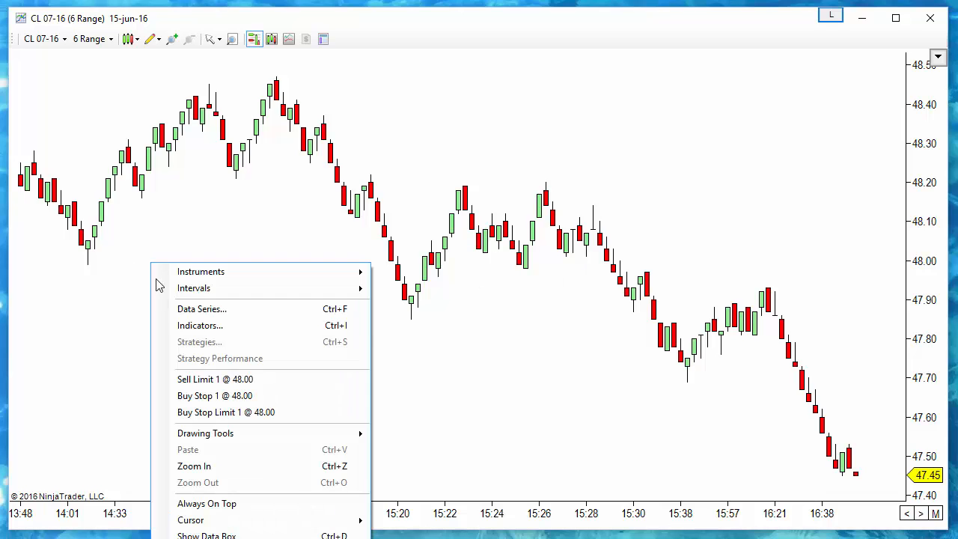
Change the CL 07-16 data series from 6 Range to 300 Tick bars
left_click(200, 325)
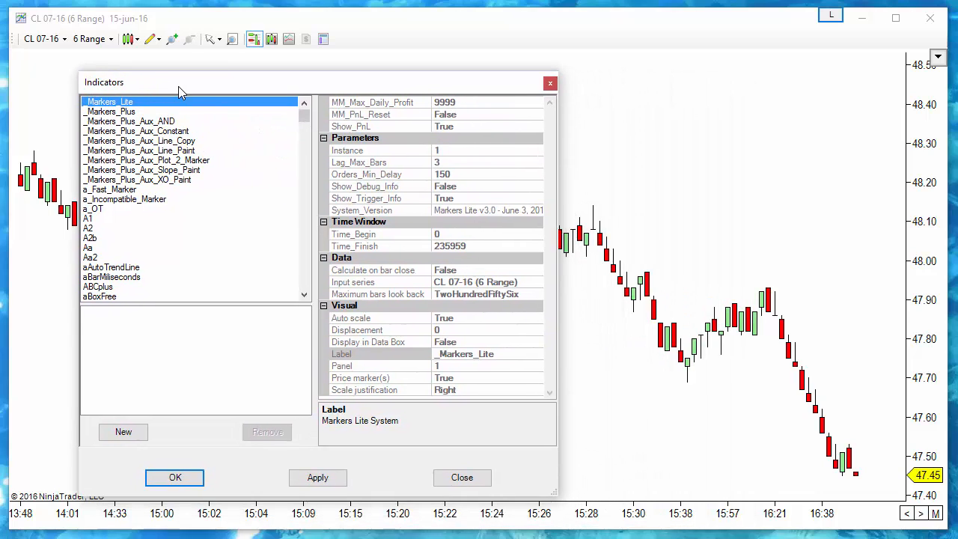
mouse_move(213, 273)
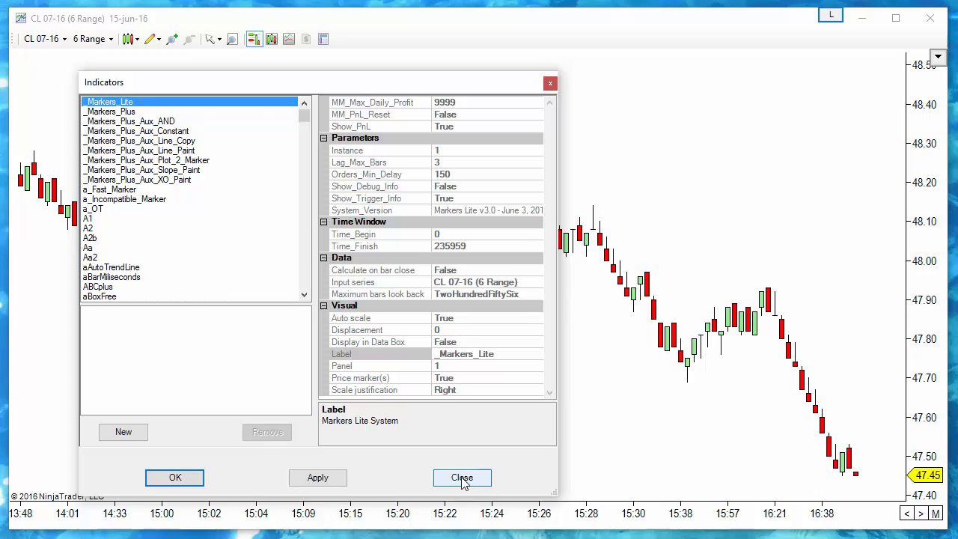
left_click(462, 478)
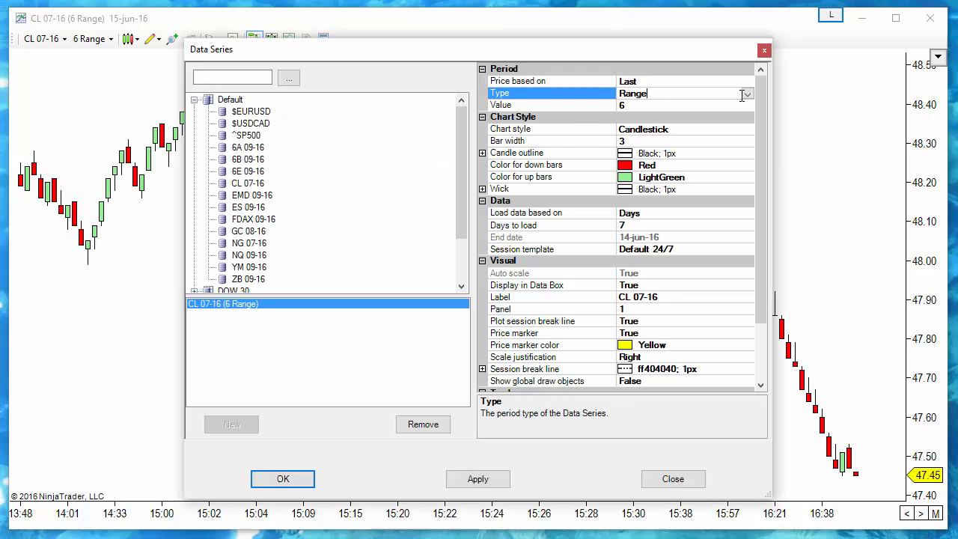
left_click(746, 93)
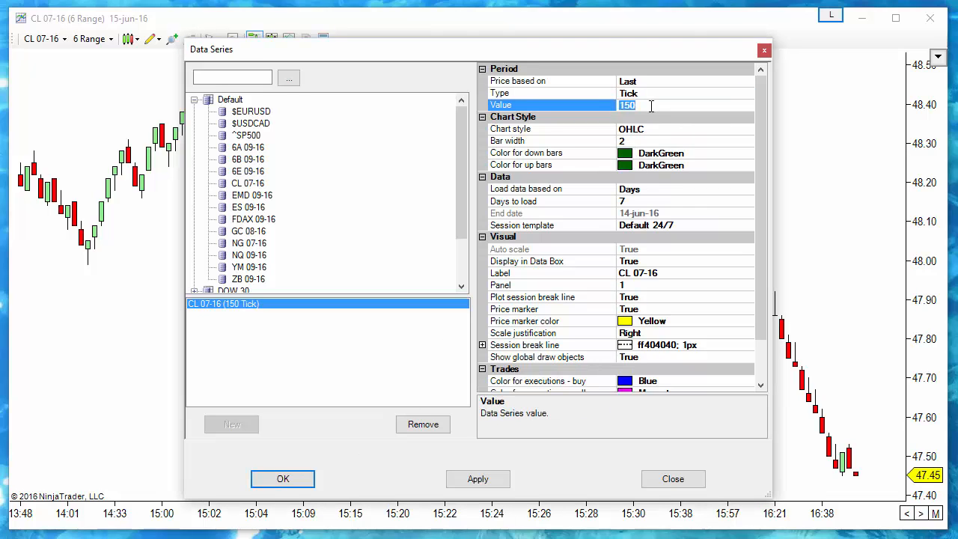
type("300")
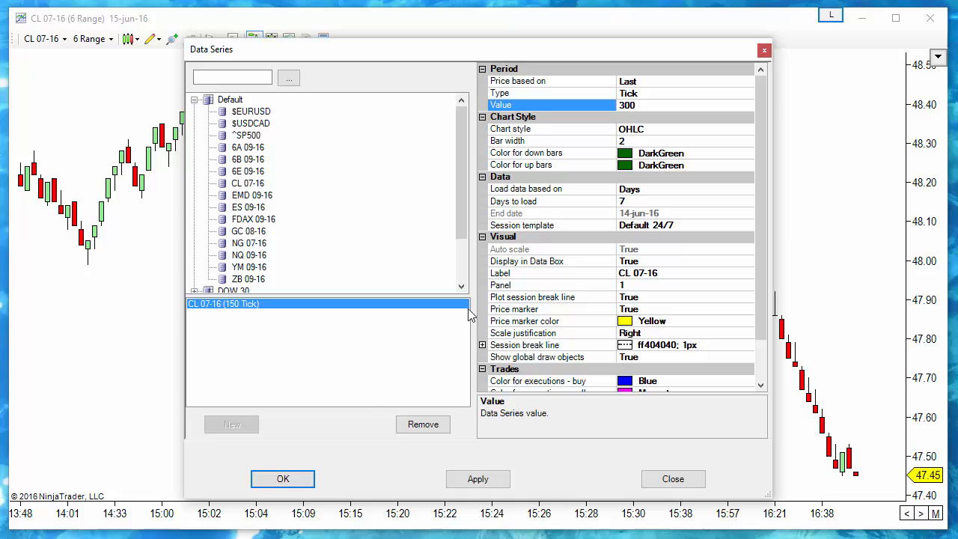
left_click(282, 478)
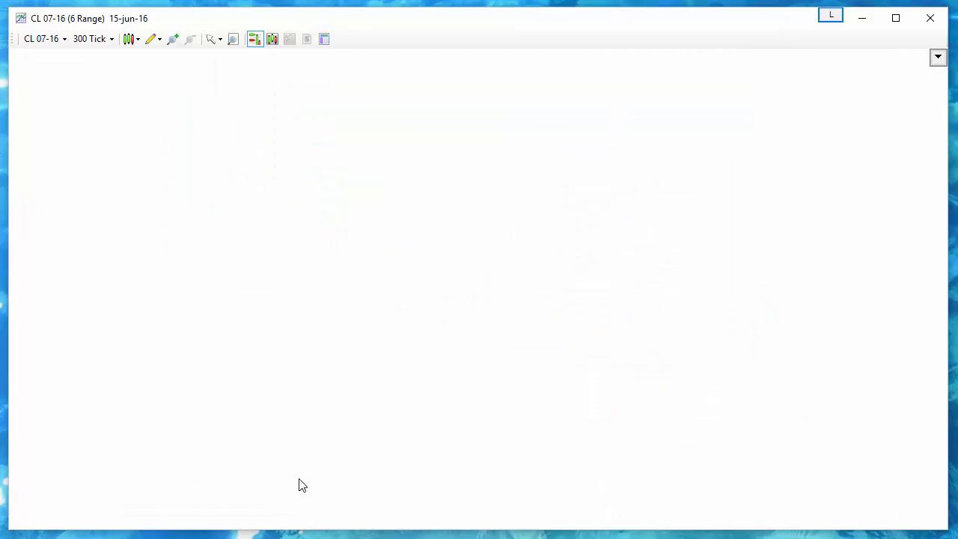
Set the 300 Tick chart's style to Candlestick
left_click(125, 38)
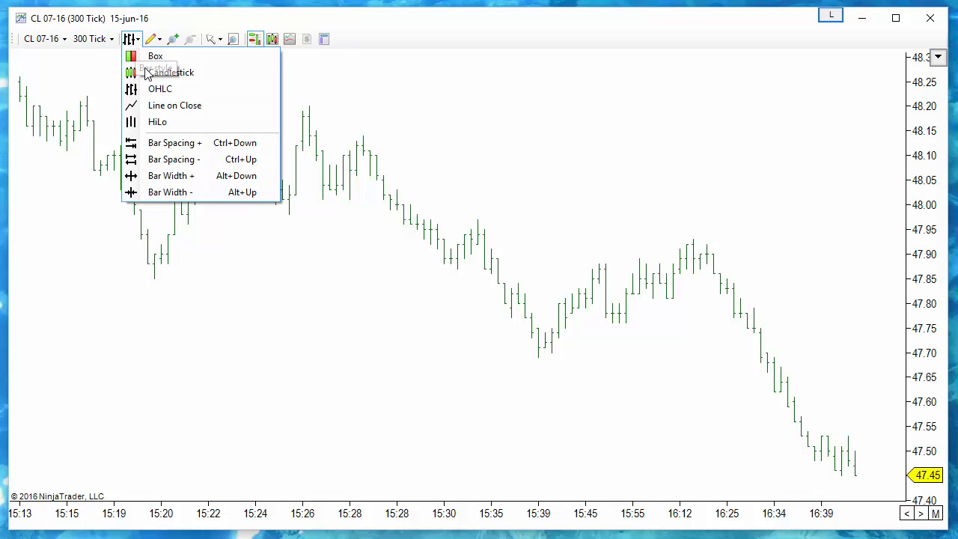
left_click(171, 72)
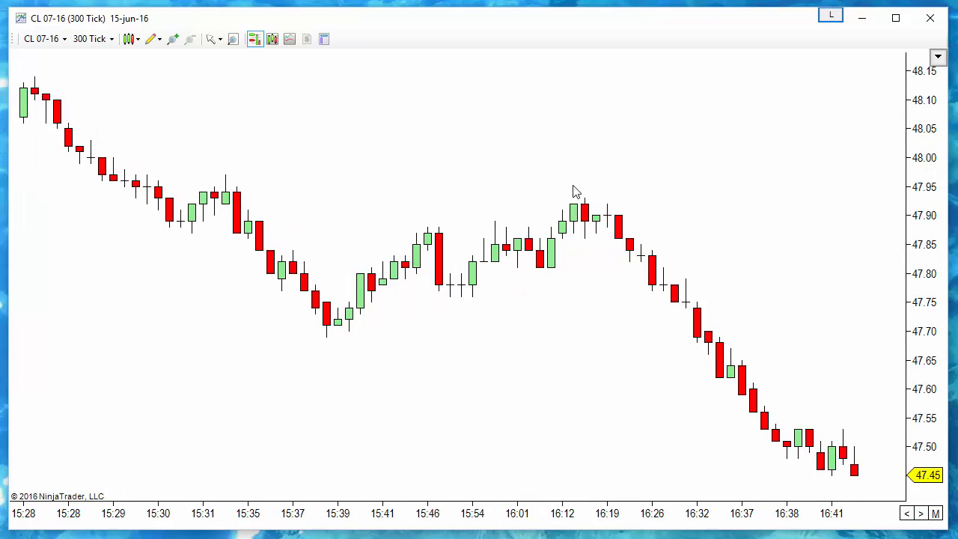
Add the HeikenAshi indicator to the 300 Tick CL 07-16 chart
right_click(577, 191)
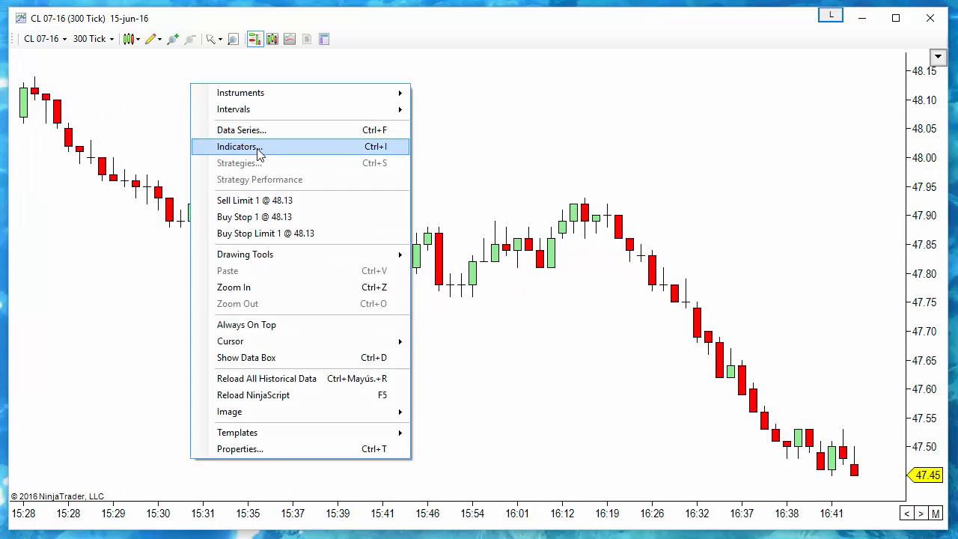
left_click(237, 146)
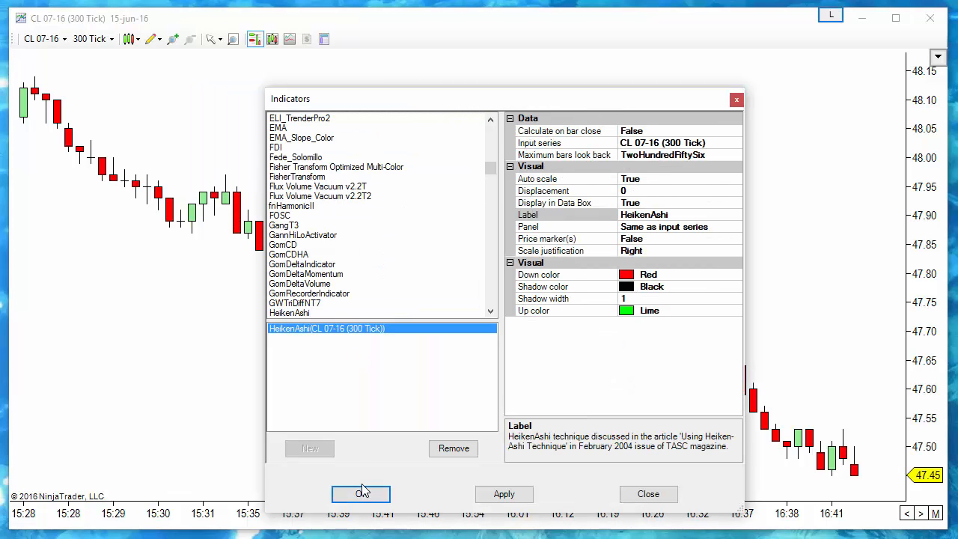
left_click(361, 494)
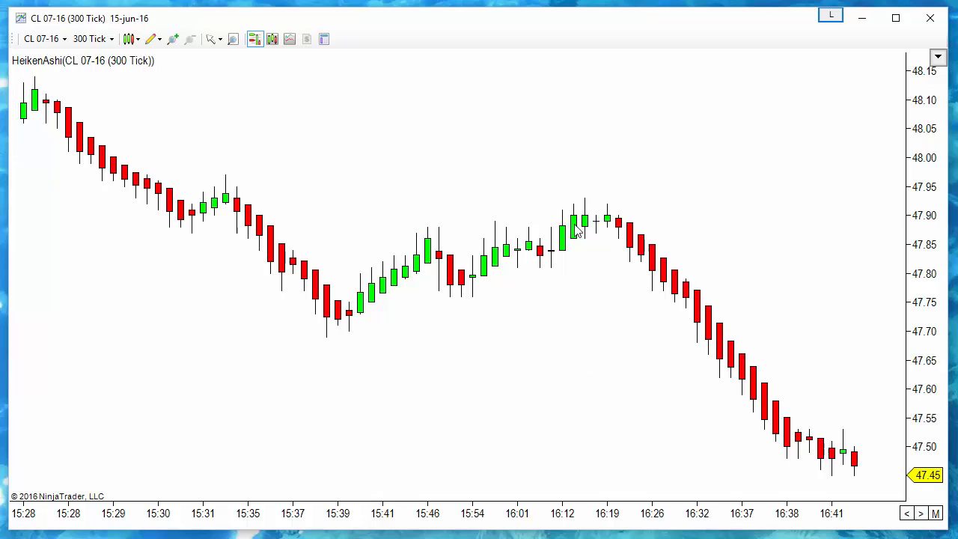
mouse_move(589, 240)
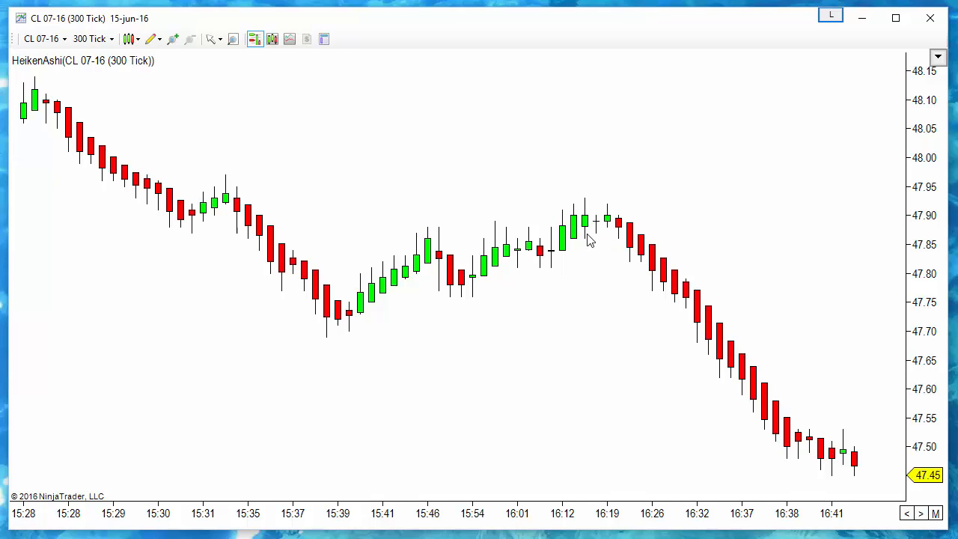
mouse_move(357, 516)
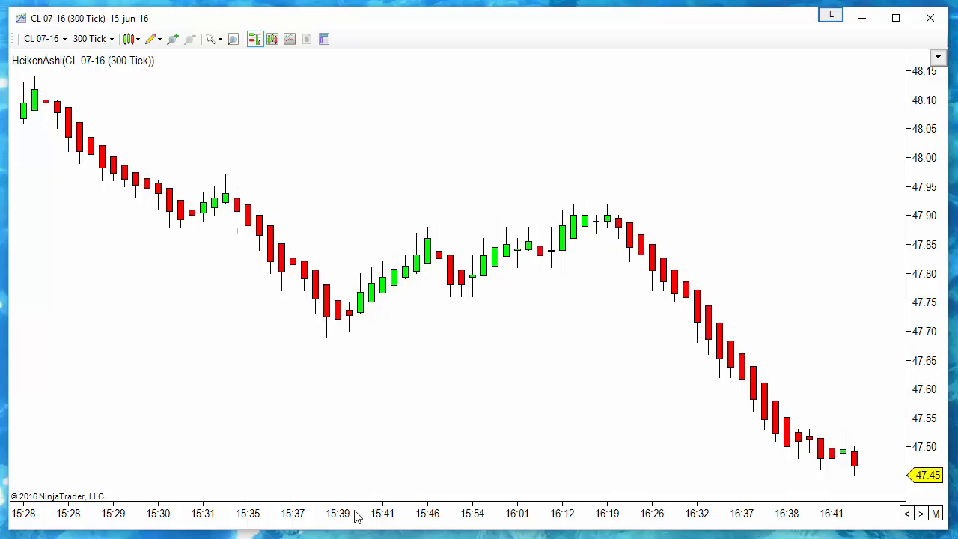